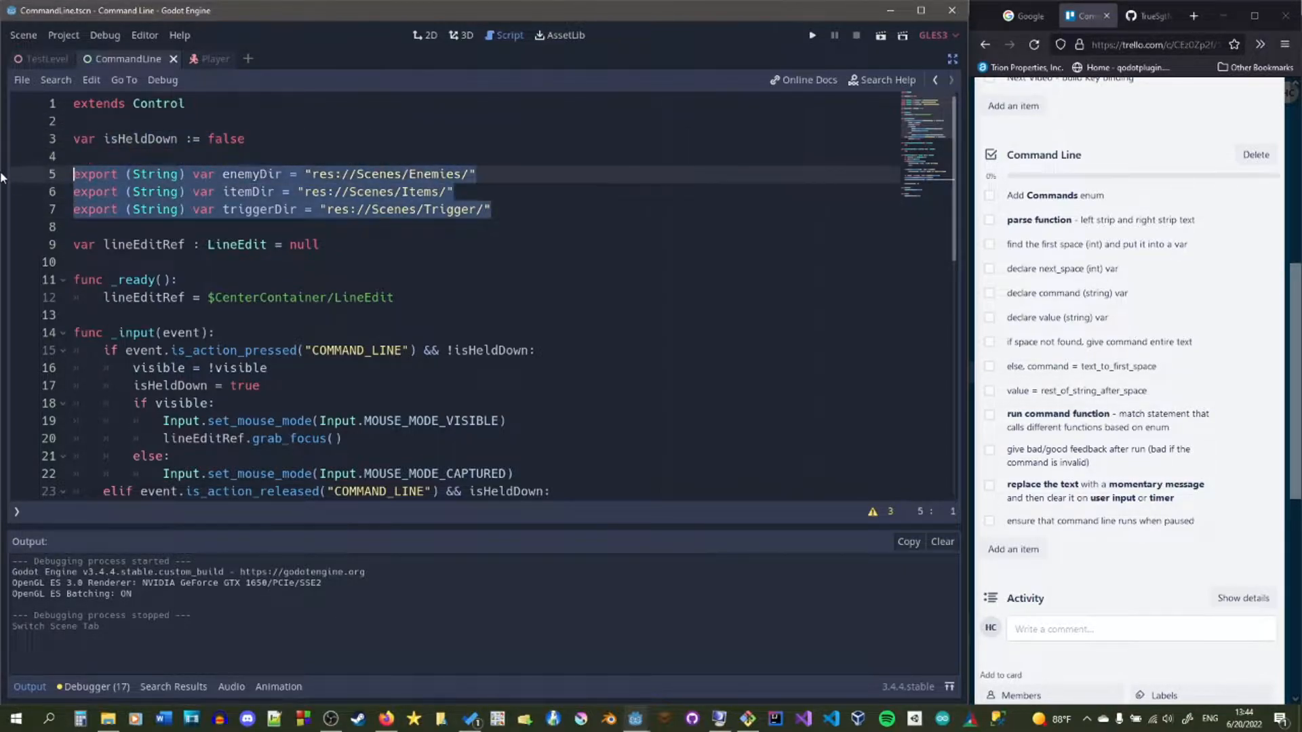
- Browse the Scenes and Enemies folders in the FileSystem dock
{"action": "left_click", "coordinate": [493, 209]}
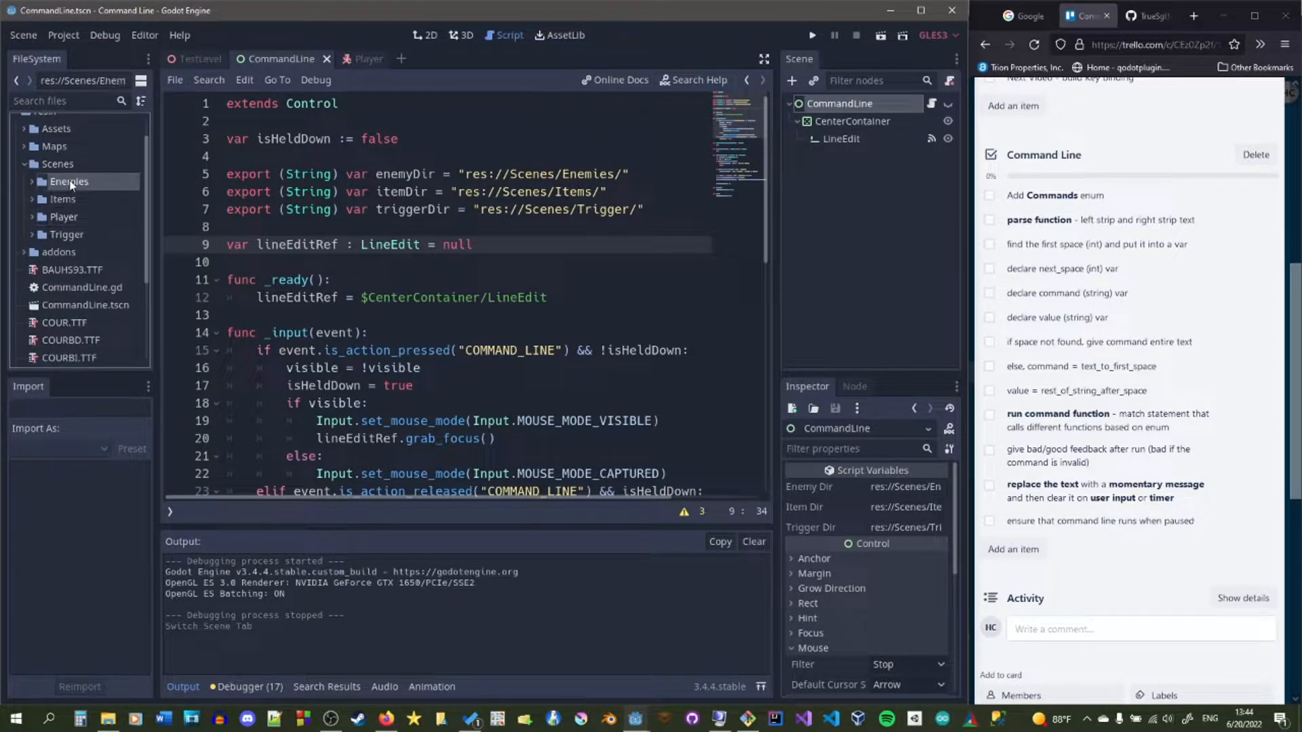
{"action": "left_click", "coordinate": [54, 165]}
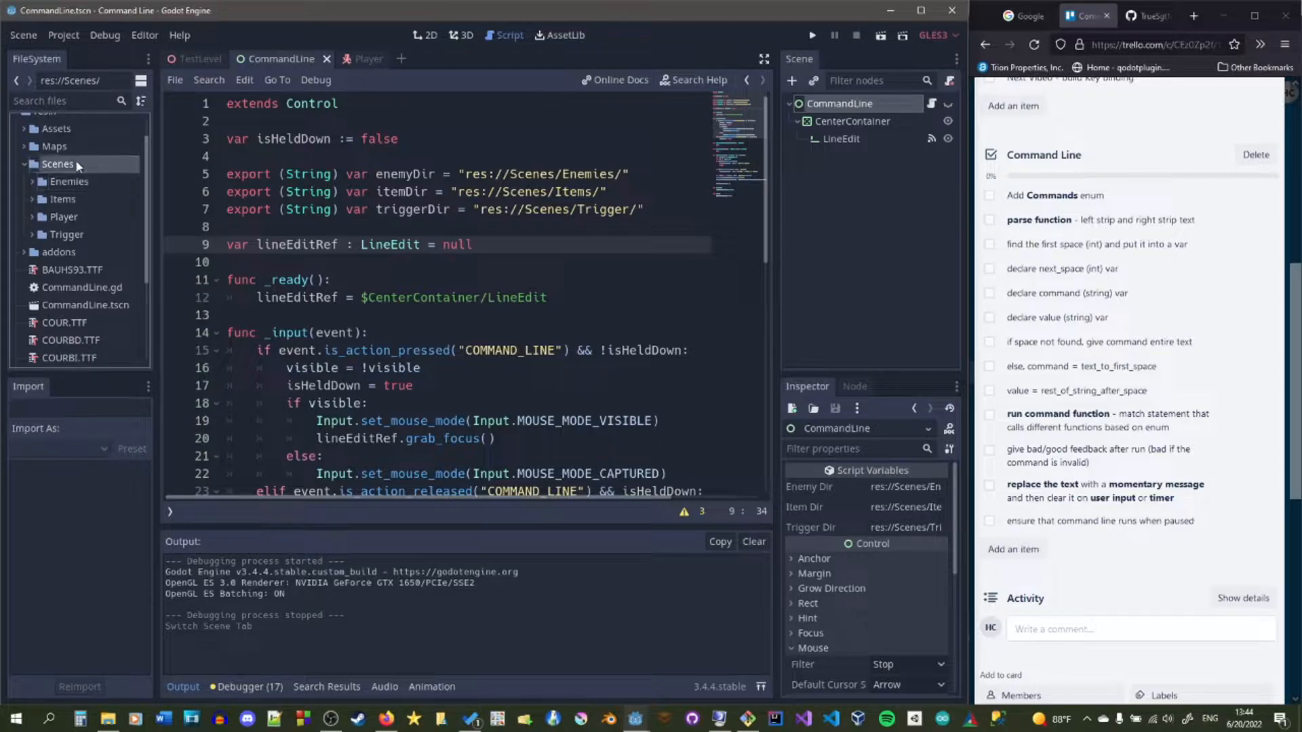
{"action": "left_click", "coordinate": [68, 182]}
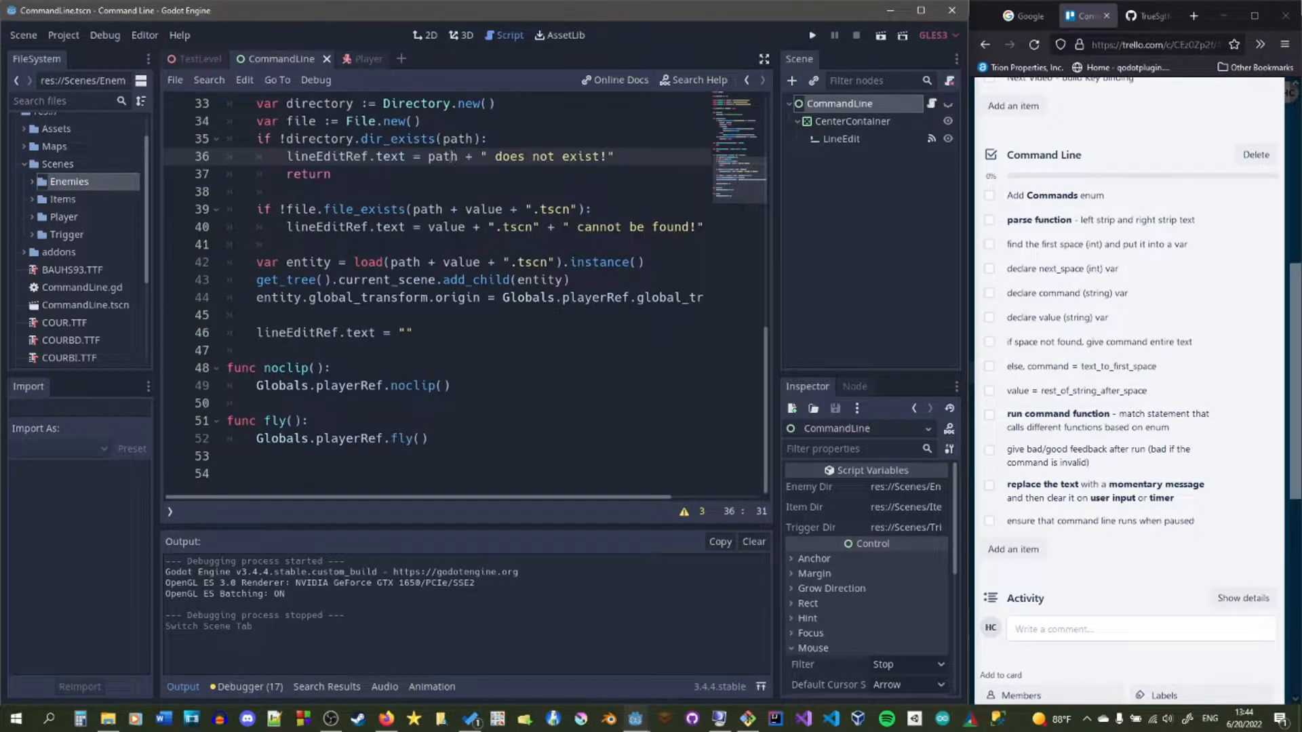
- Review the noclip function body and select its Globals reference
{"action": "left_click", "coordinate": [312, 368]}
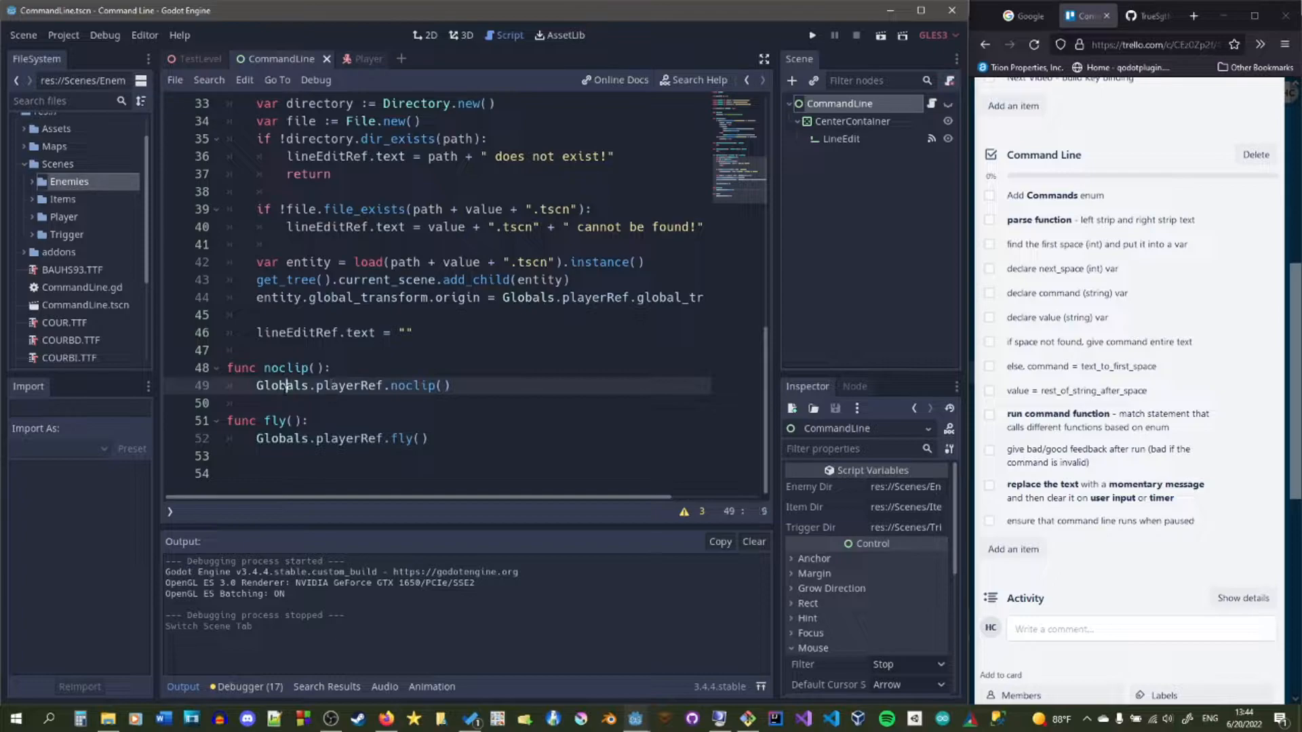
{"action": "double_click", "coordinate": [350, 385]}
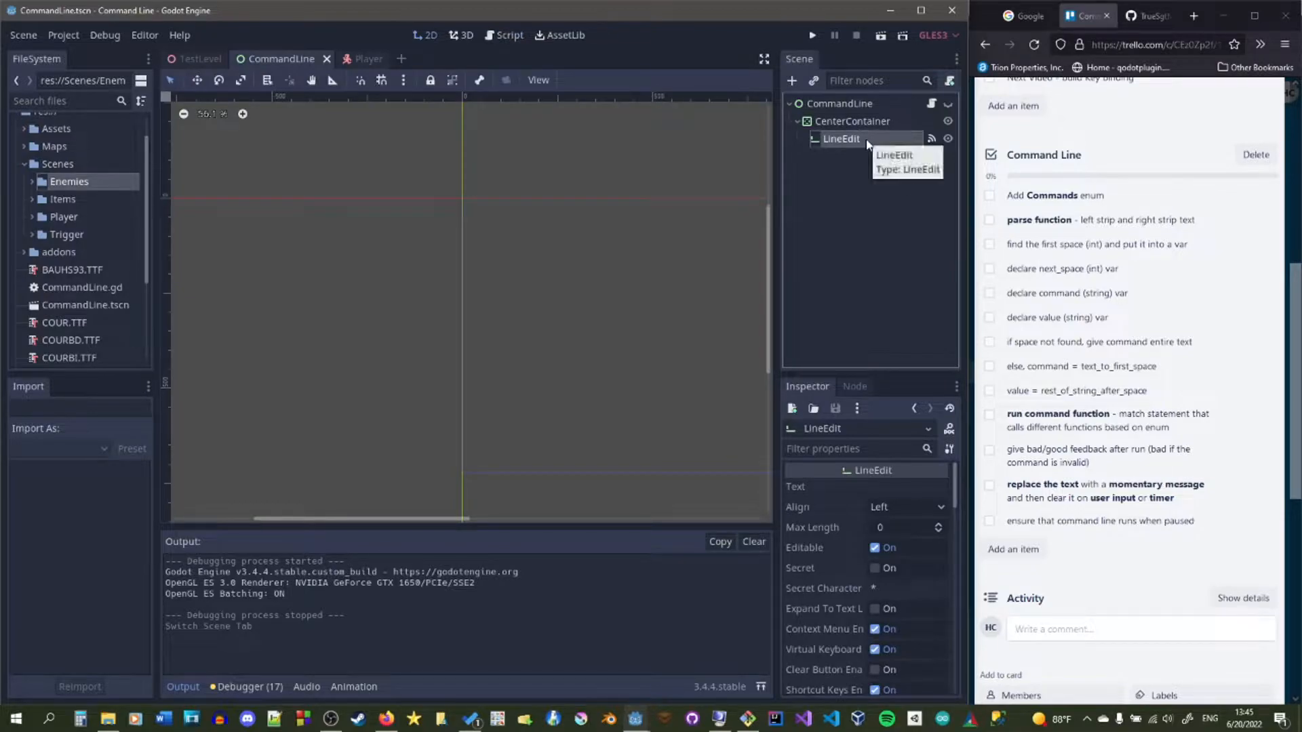
- Toggle the LineEdit node's visibility off and back on
{"action": "left_click", "coordinate": [507, 36]}
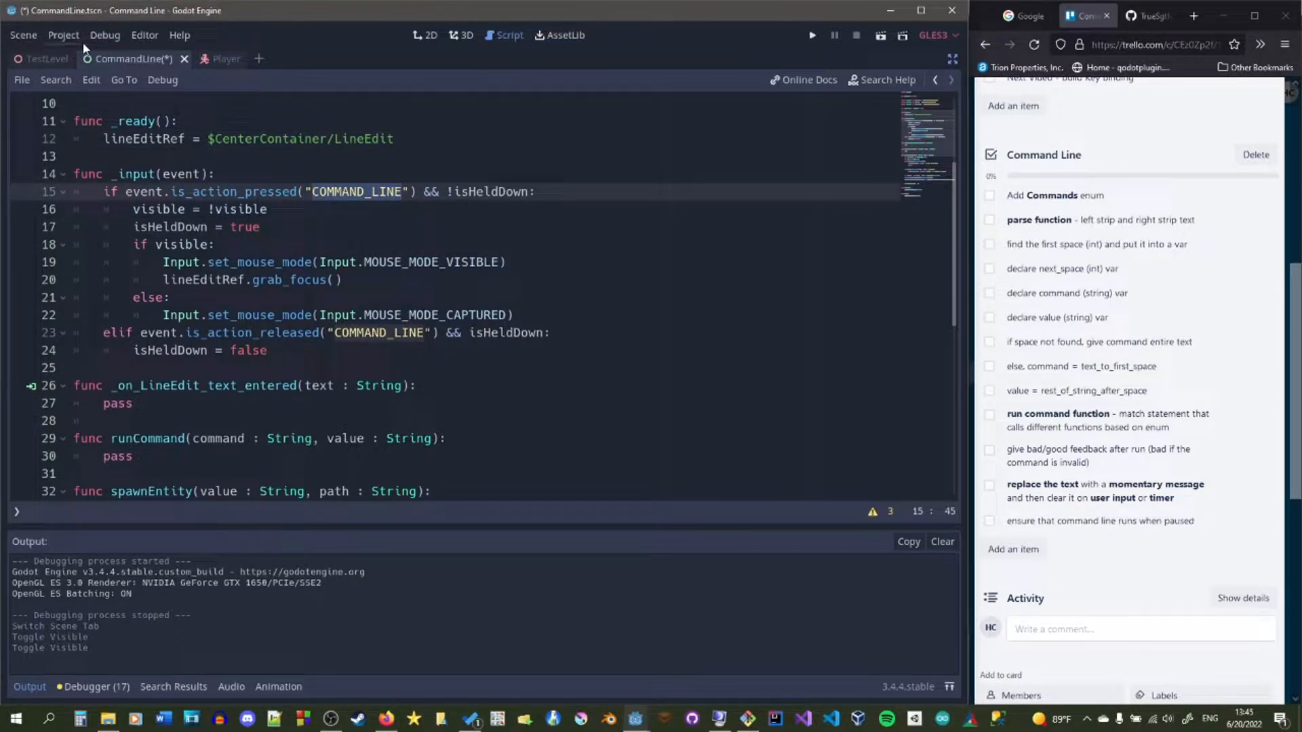
{"action": "left_click", "coordinate": [64, 35]}
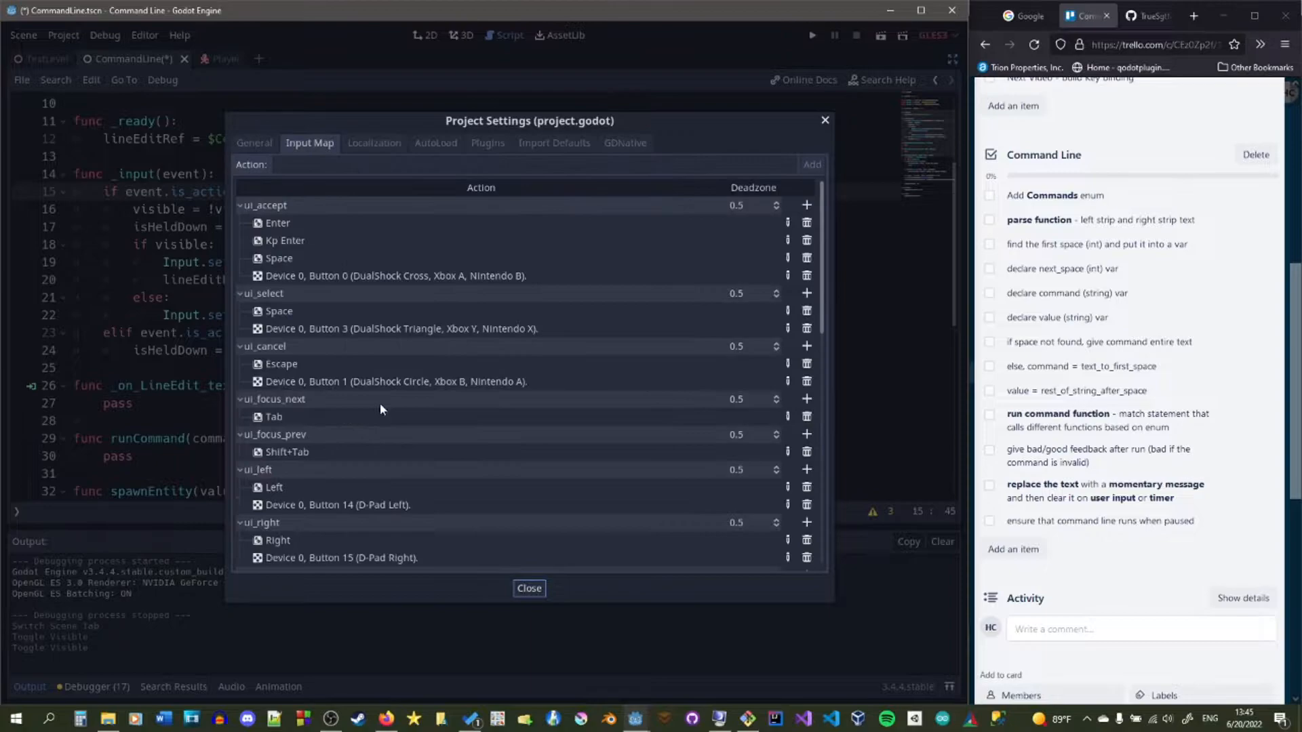
{"action": "scroll", "scroll_direction": "down", "scroll_amount": 3}
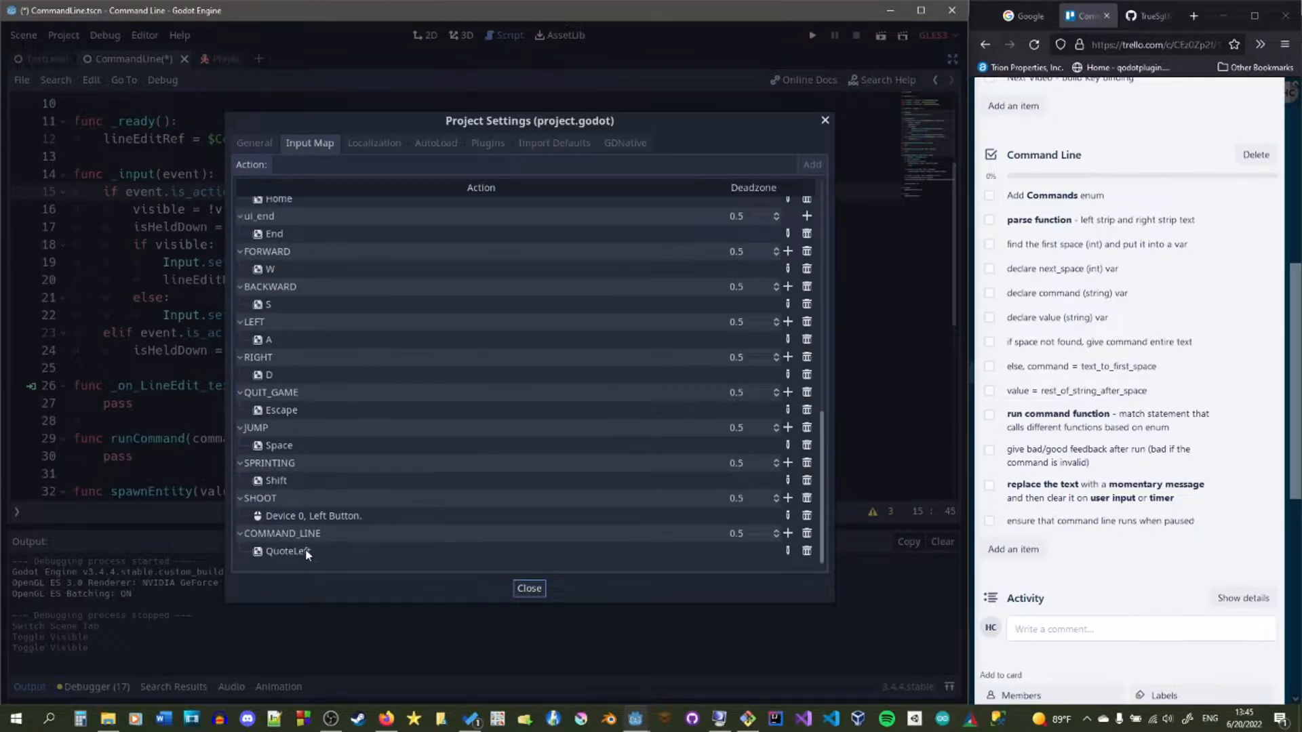
{"action": "mouse_move", "coordinate": [865, 90]}
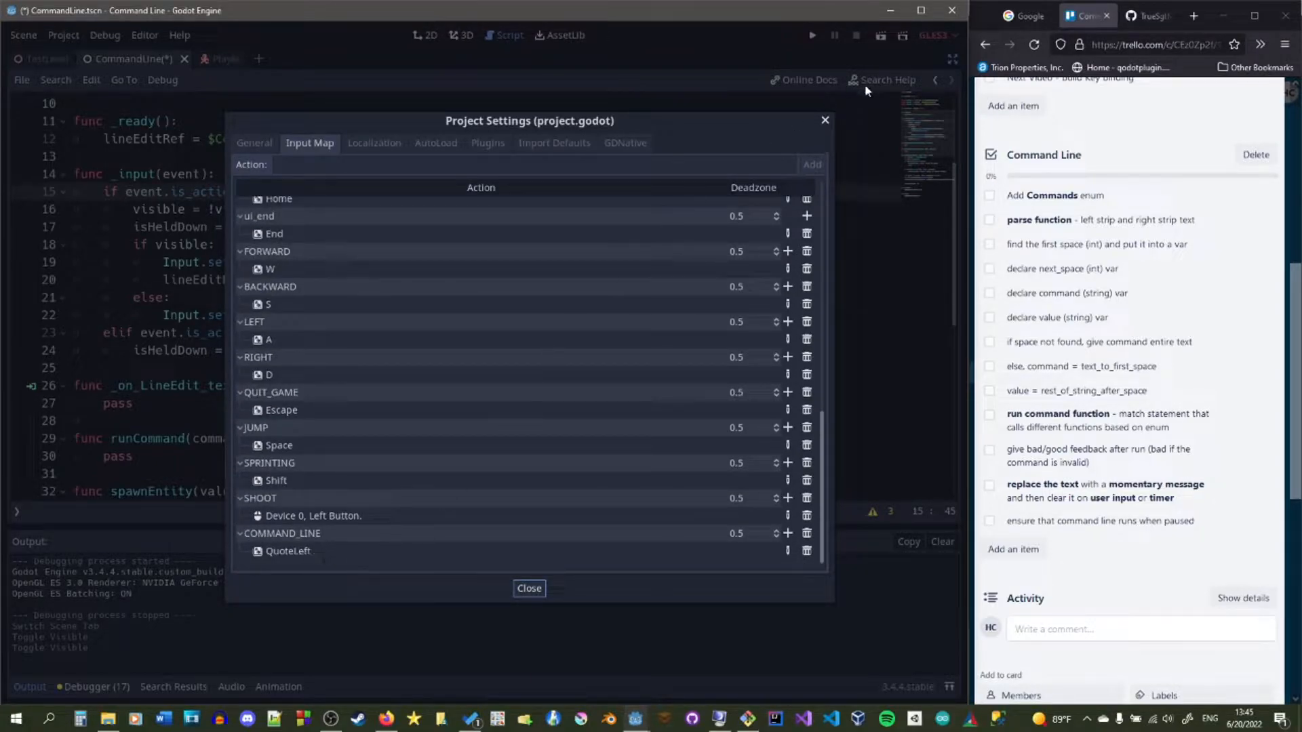
{"action": "left_click", "coordinate": [529, 589]}
{"action": "type", "text": "enum Commands {"}
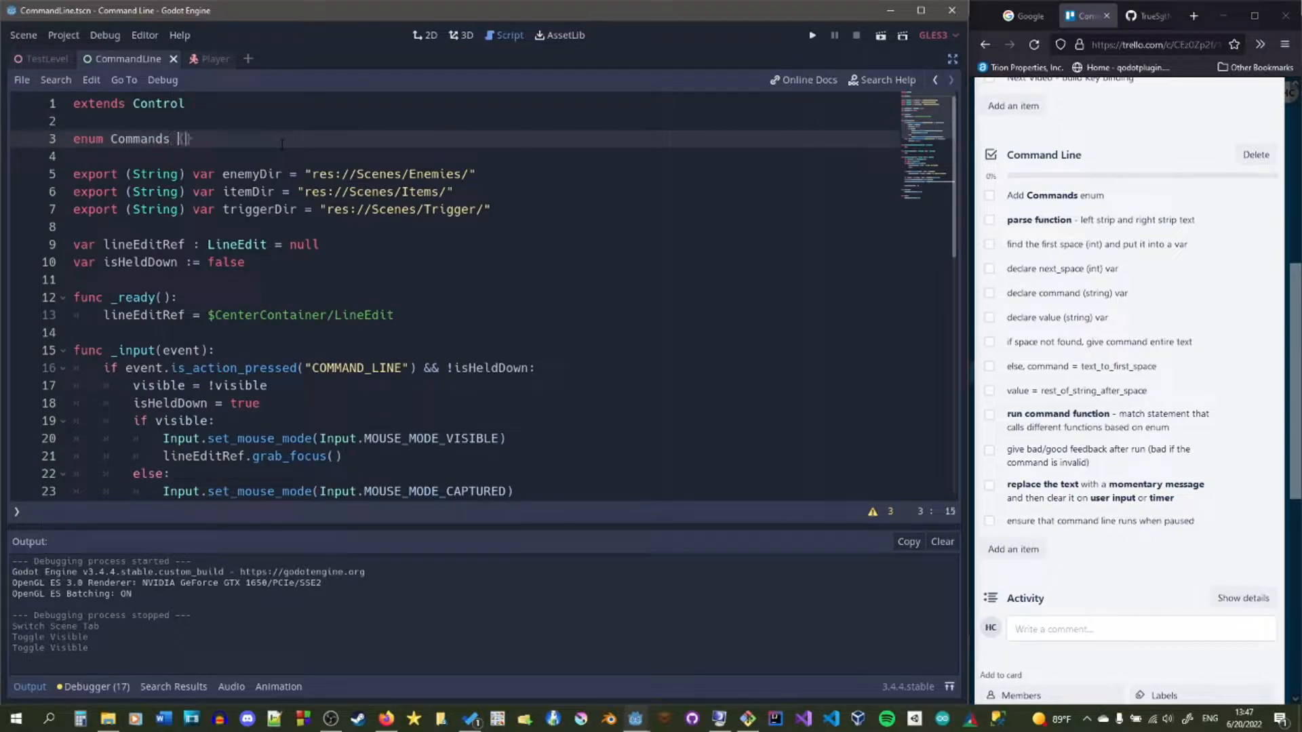
- Declare enum Commands {ITEM, ENEMY, NOCLIP, FLY} on line 3, erasing the stray WE
{"action": "type", "text": "ITEM,"}
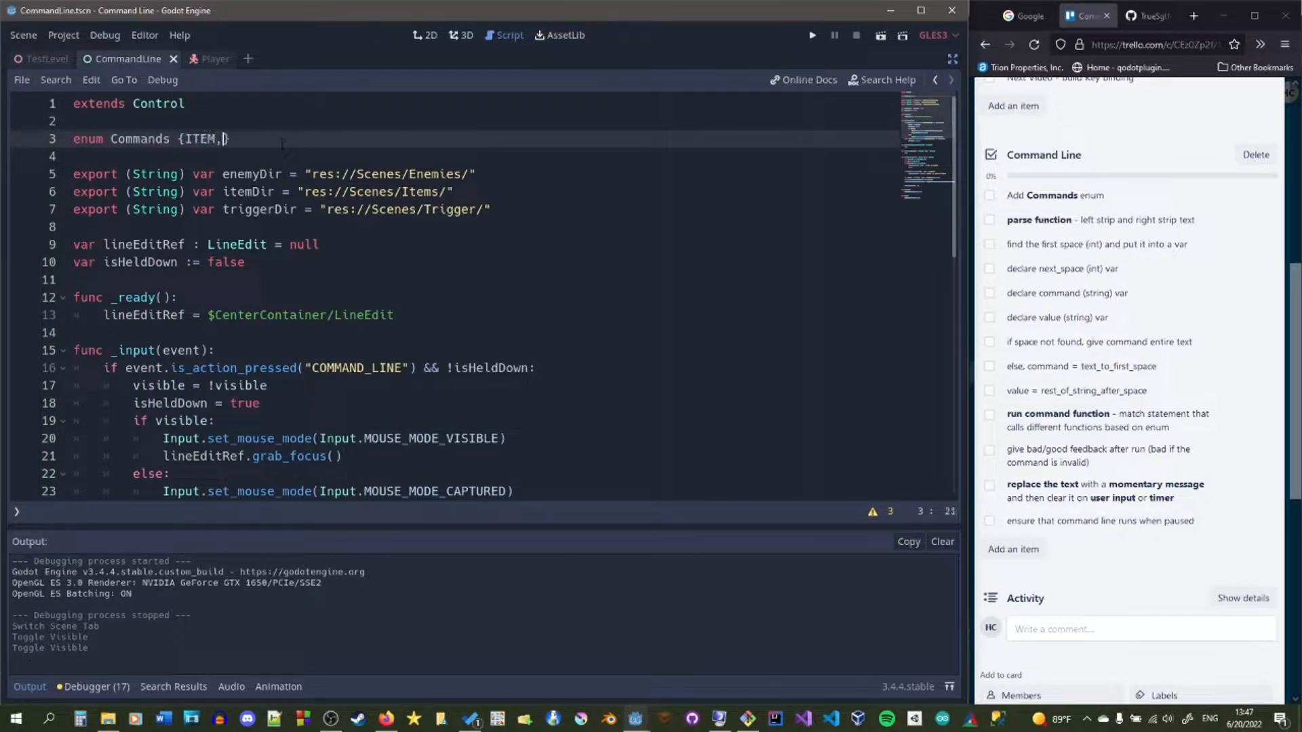
{"action": "type", "text": "ENEMY,"}
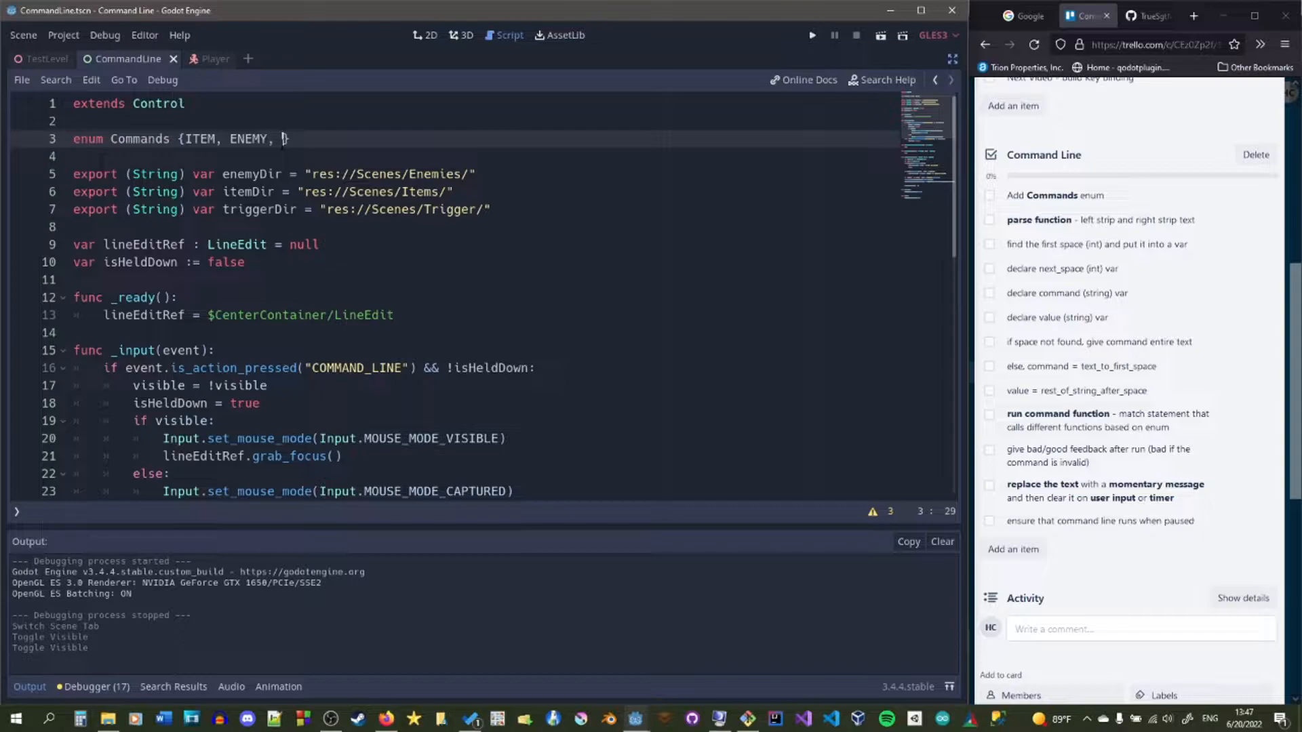
{"action": "type", "text": "WE"}
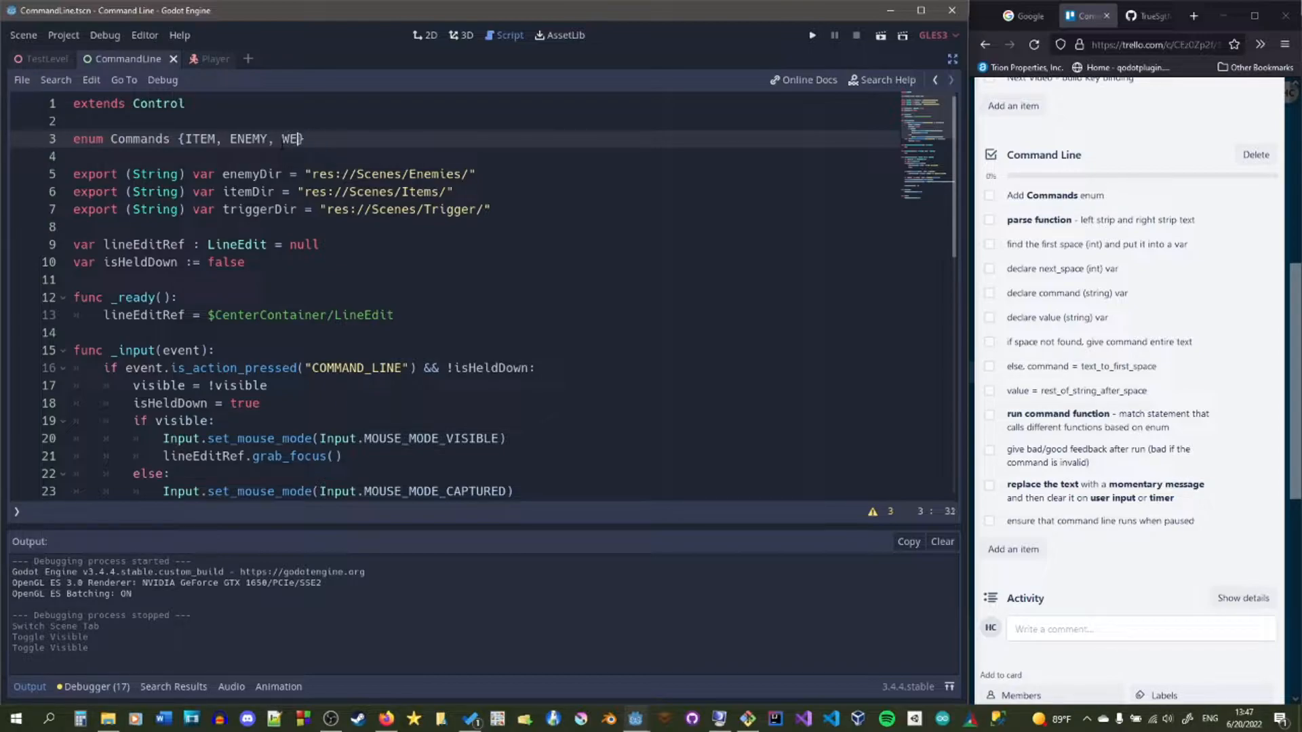
{"action": "key", "text": "BackSpace"}
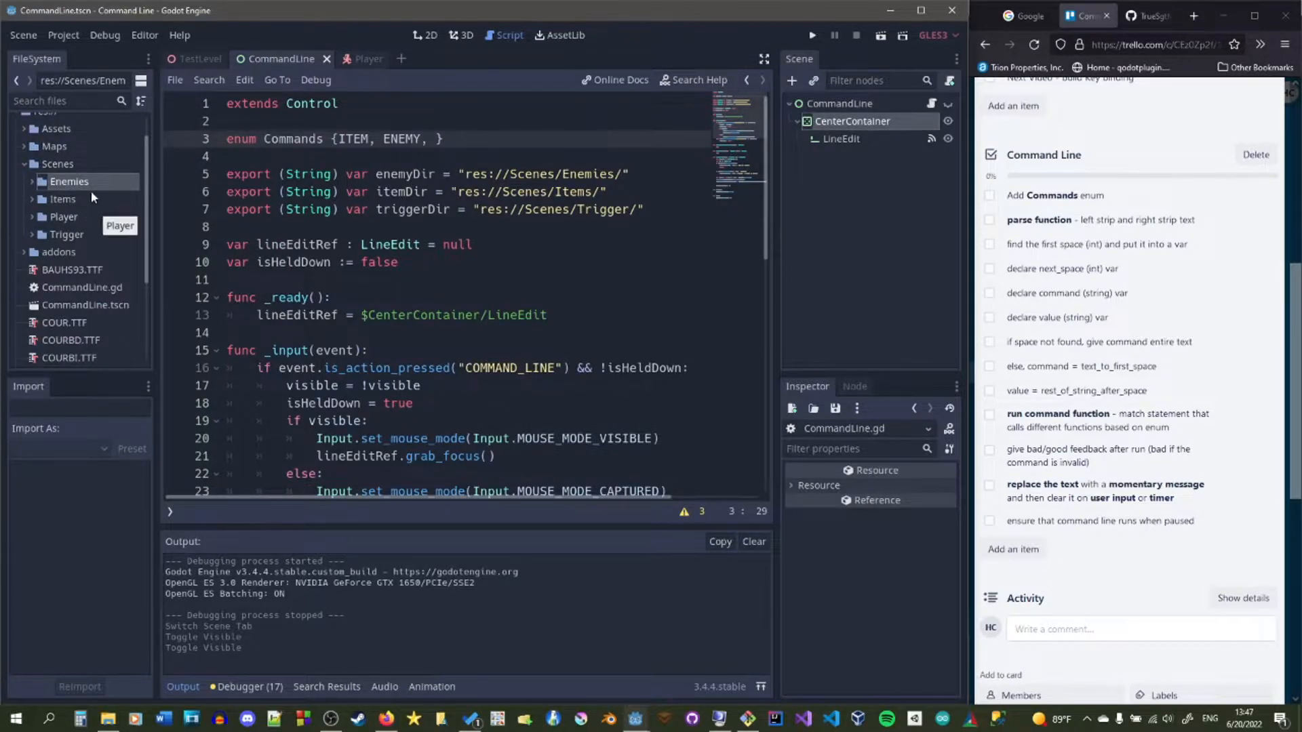
{"action": "left_click", "coordinate": [63, 198]}
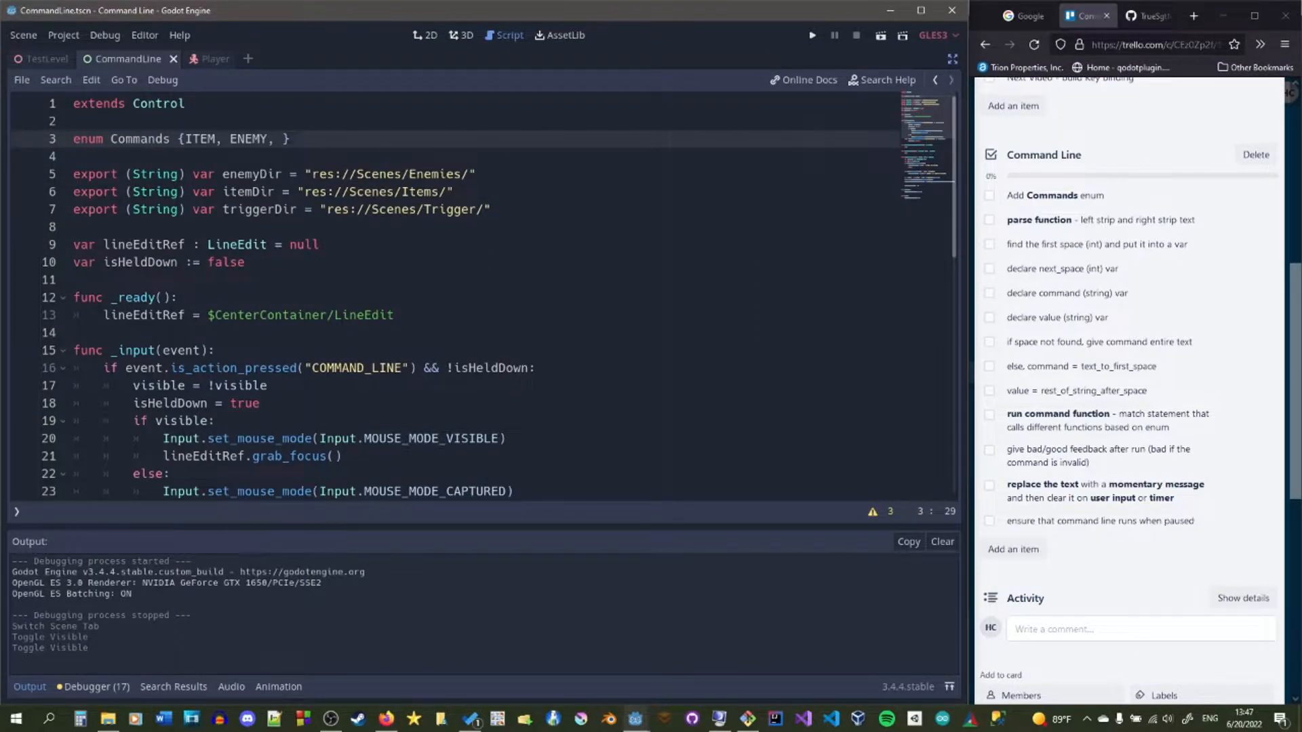
{"action": "type", "text": "NOCLIP,"}
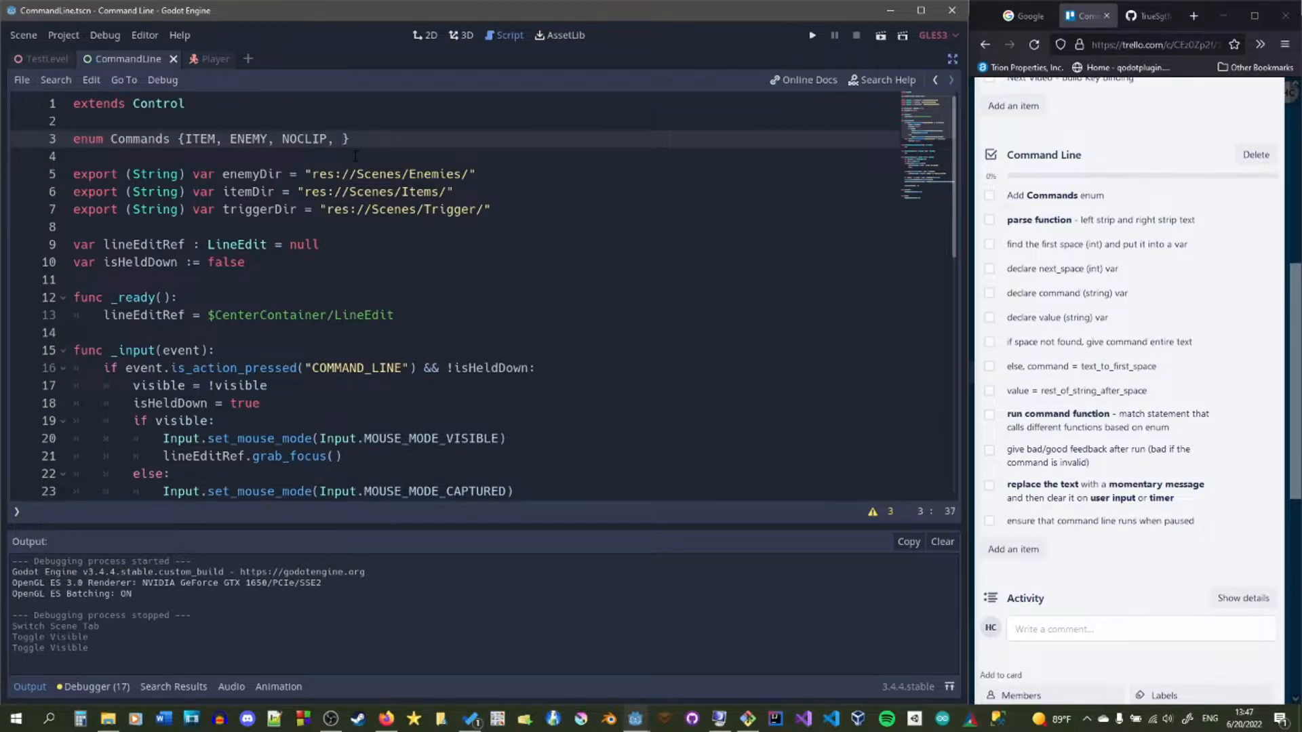
{"action": "type", "text": "FLY"}
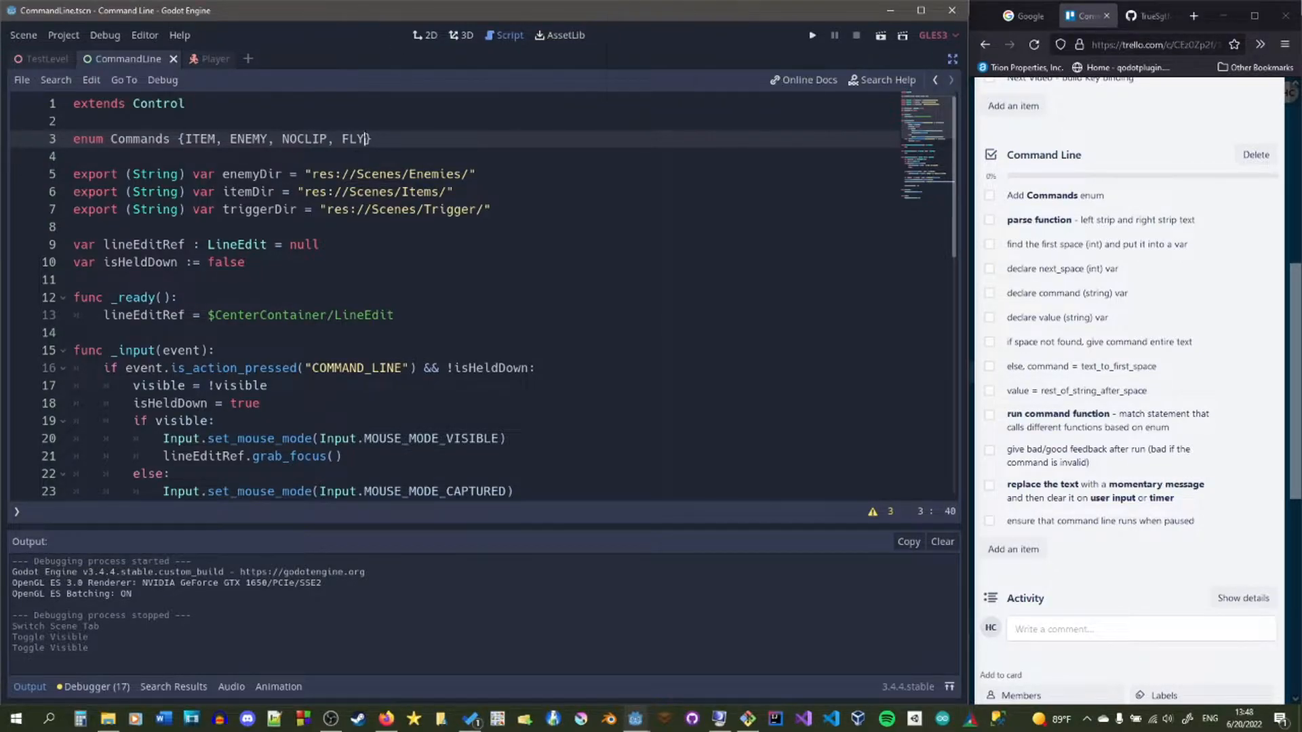
{"action": "double_click", "coordinate": [353, 138]}
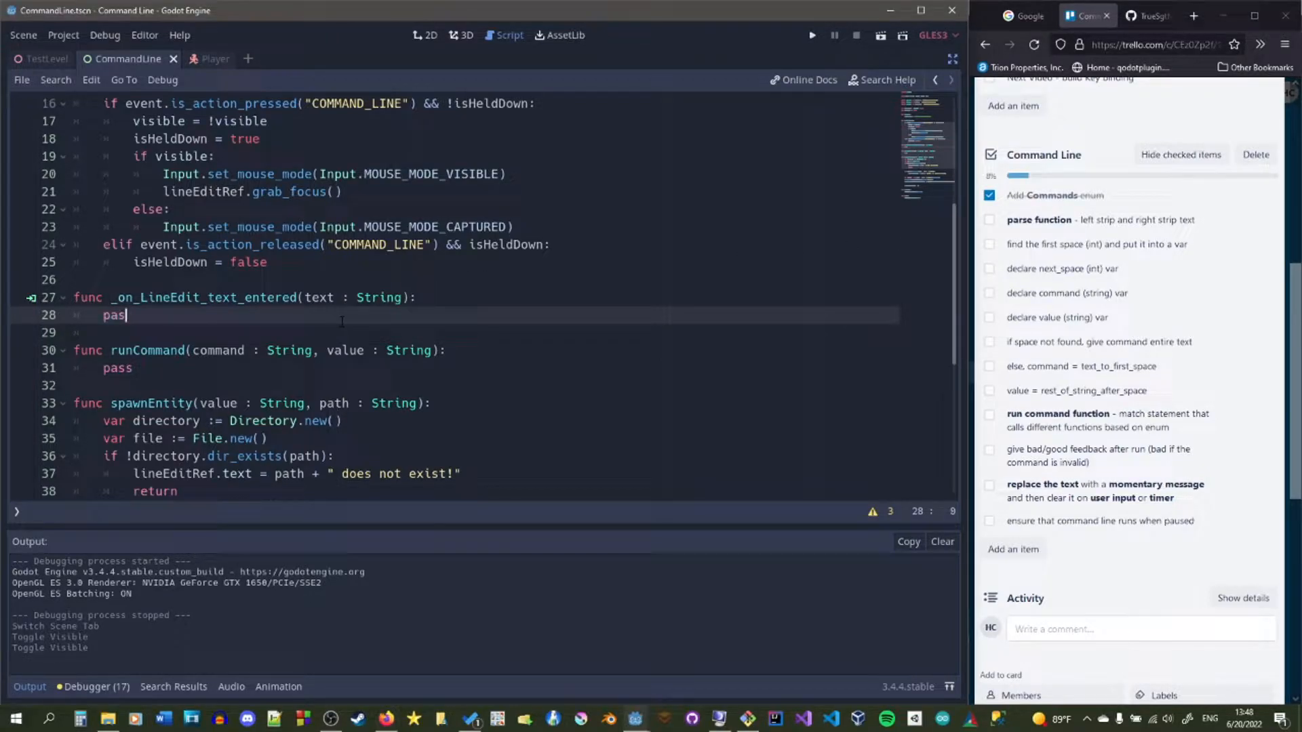
- Replace pass in _on_LineEdit_text_entered with text = text.lstrip(" ").rstrip(" ")
{"action": "type", "text": "text"}
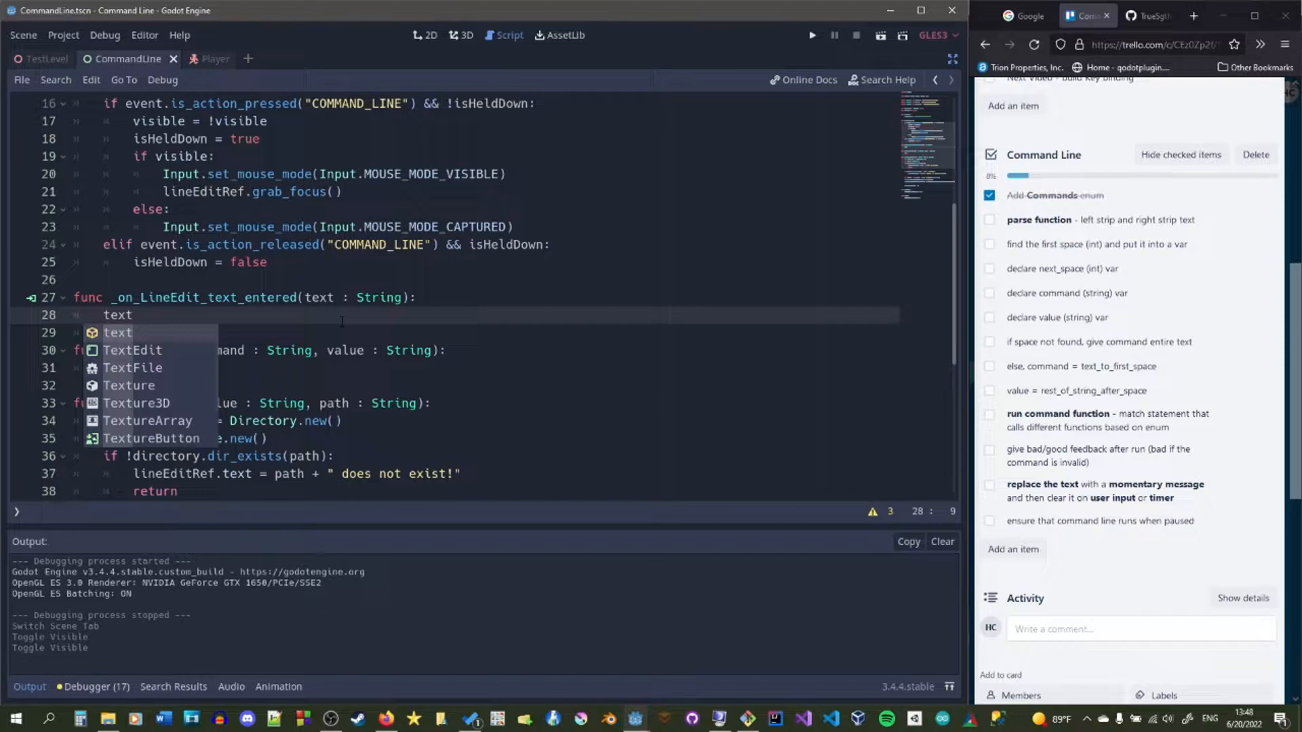
{"action": "type", "text": "= t"}
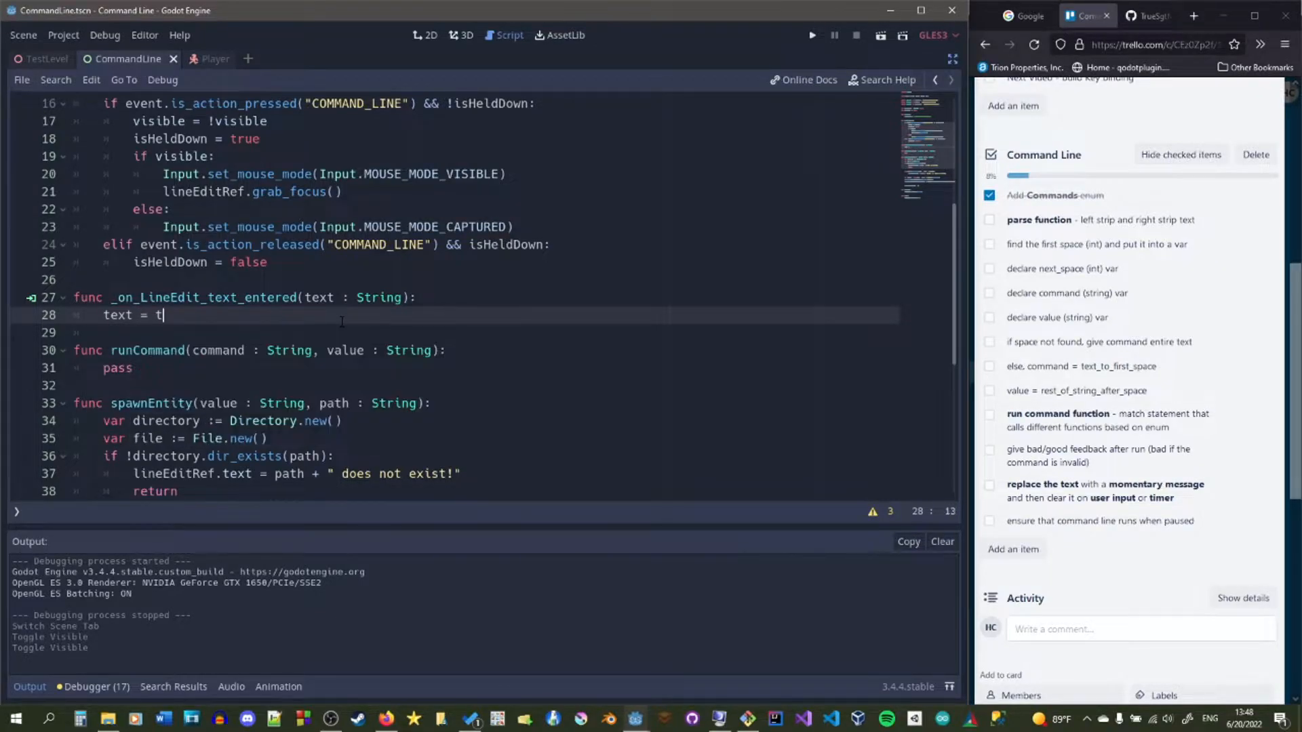
{"action": "type", "text": "ext.lk"}
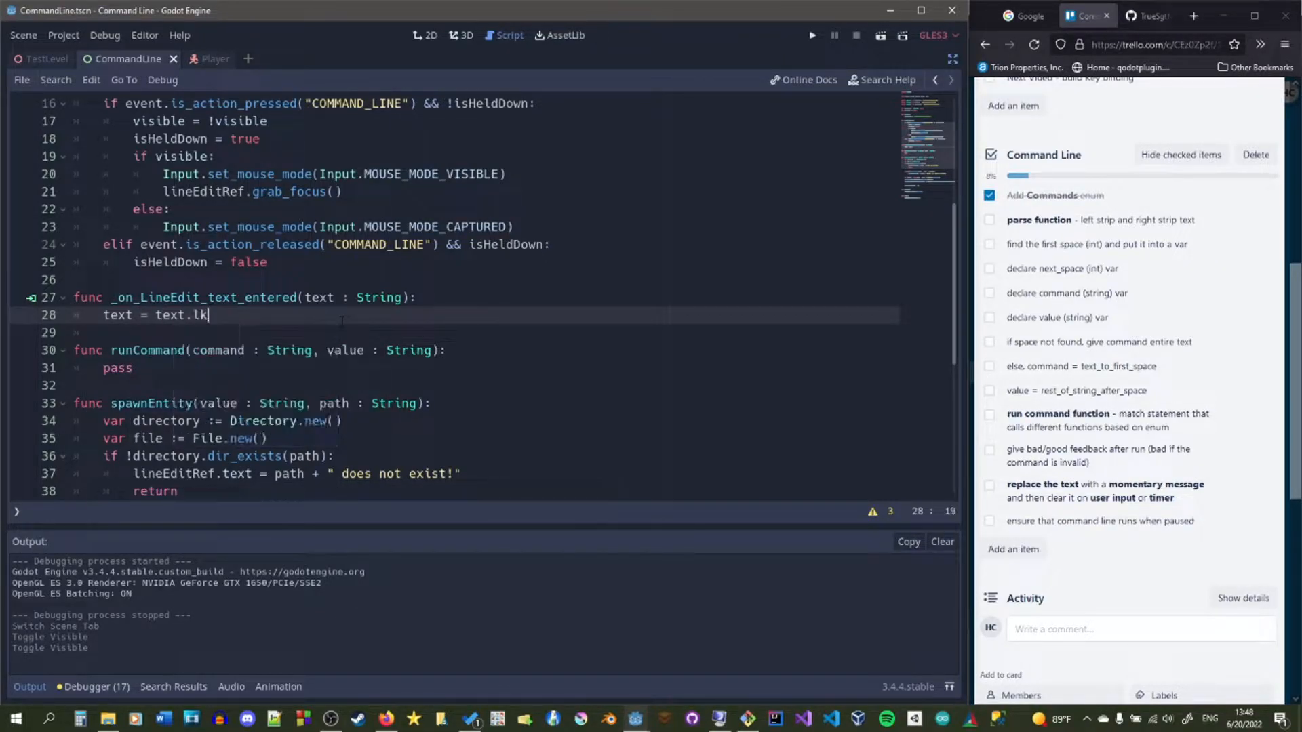
{"action": "type", "text": "stri"}
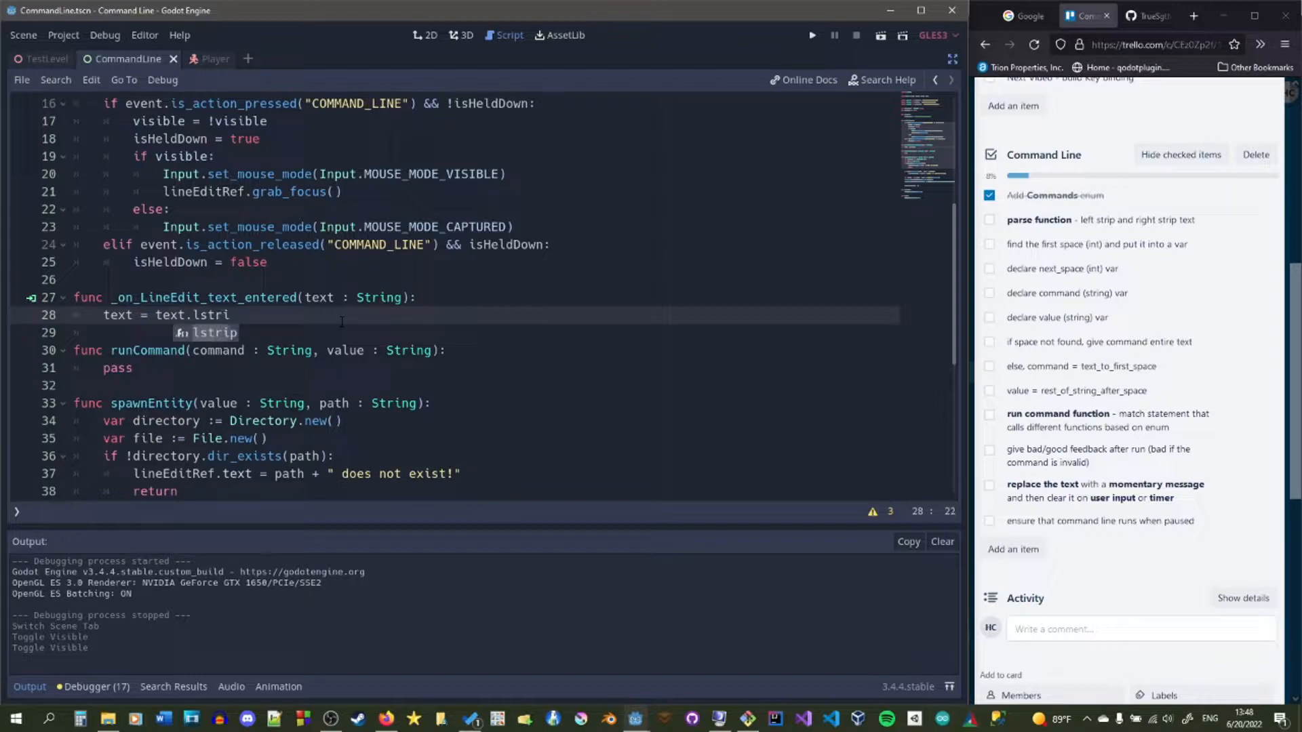
{"action": "type", "text": "p(\"\").rstrip("}
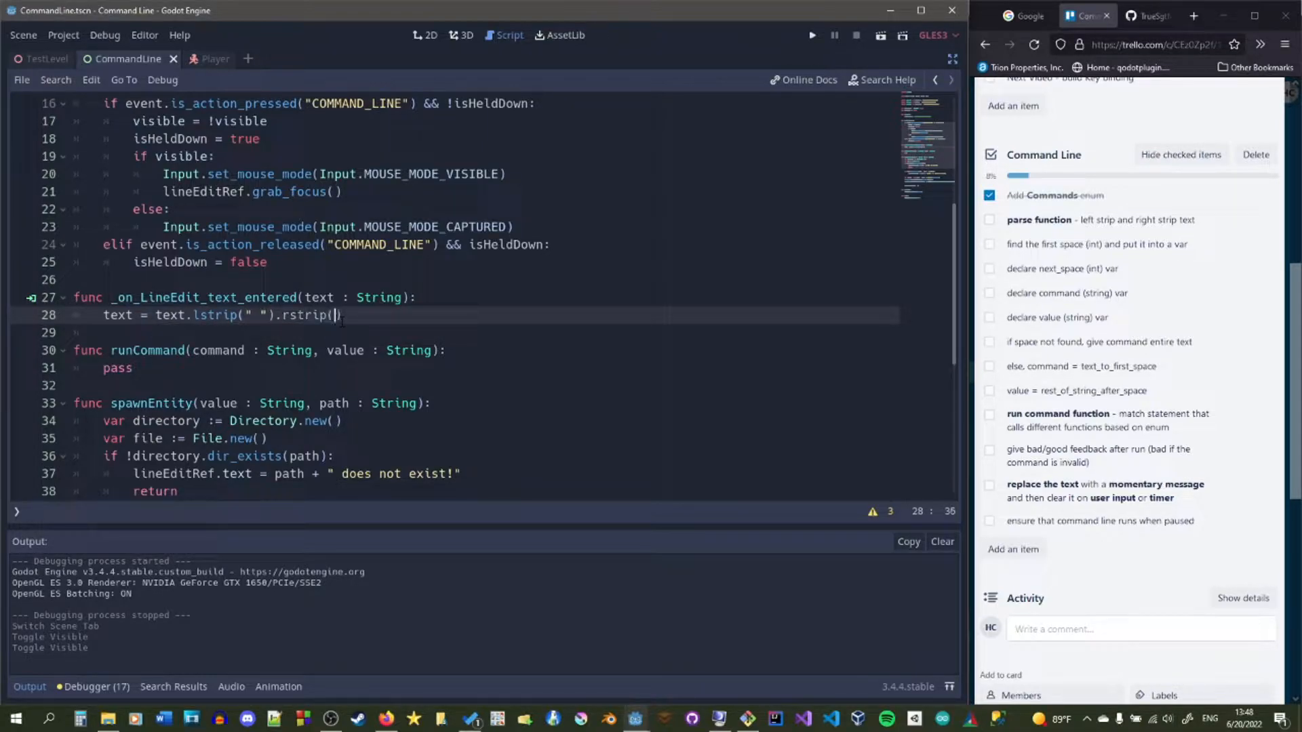
{"action": "type", "text": "\" \""}
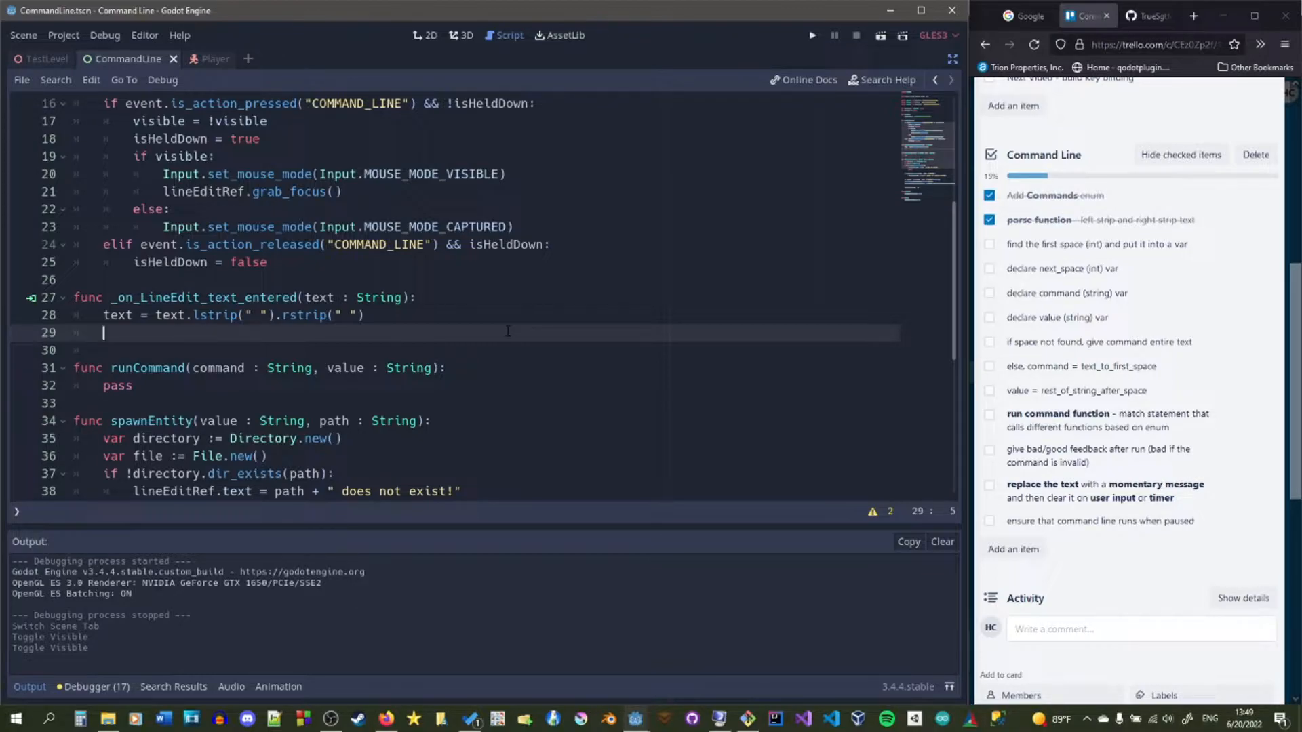
- Declare var firstSpace : int = text.find(" ") in the handler
{"action": "type", "text": "v"}
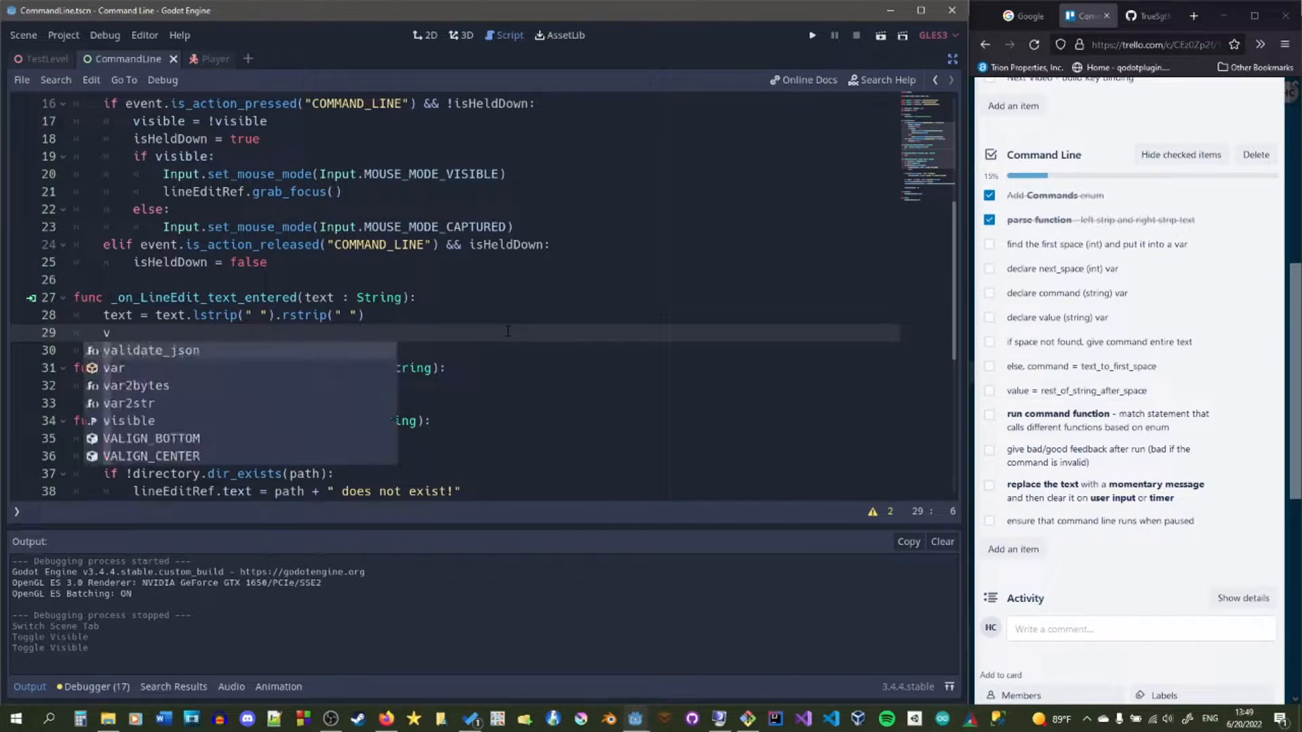
{"action": "type", "text": "ar firstSpace"}
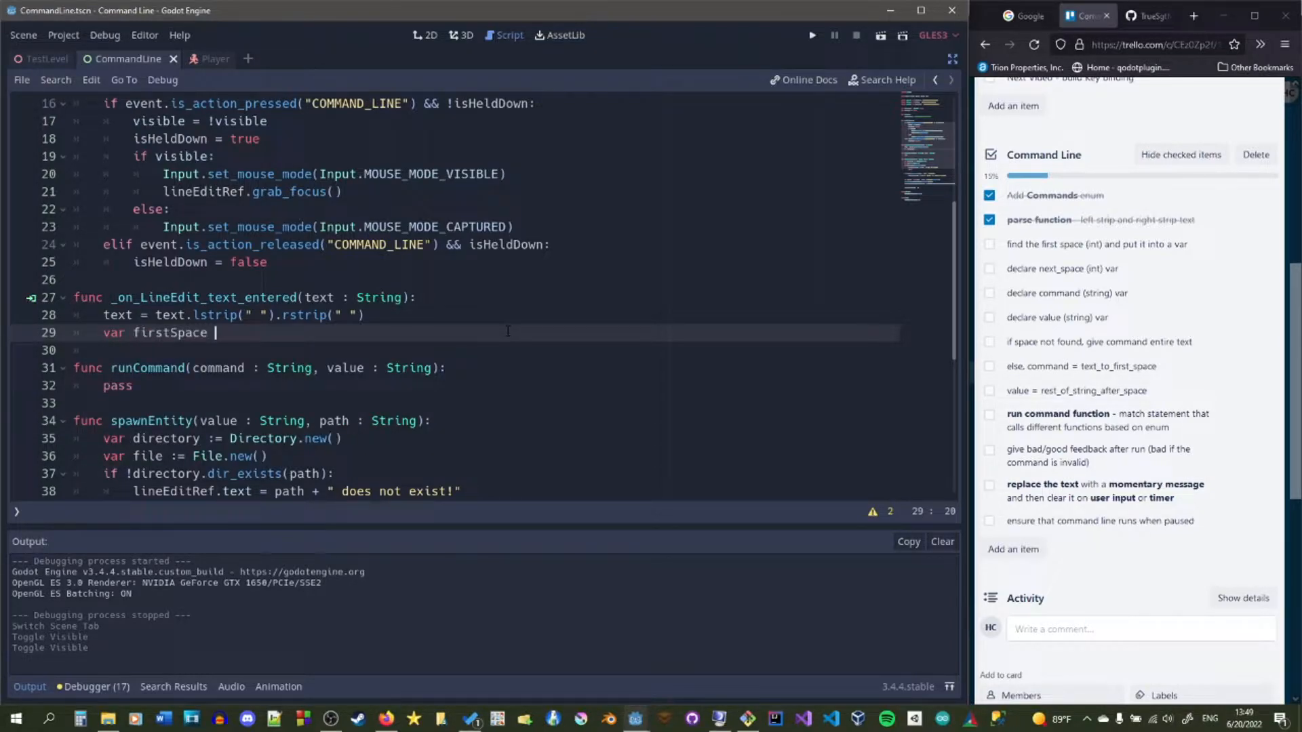
{"action": "type", "text": ": int"}
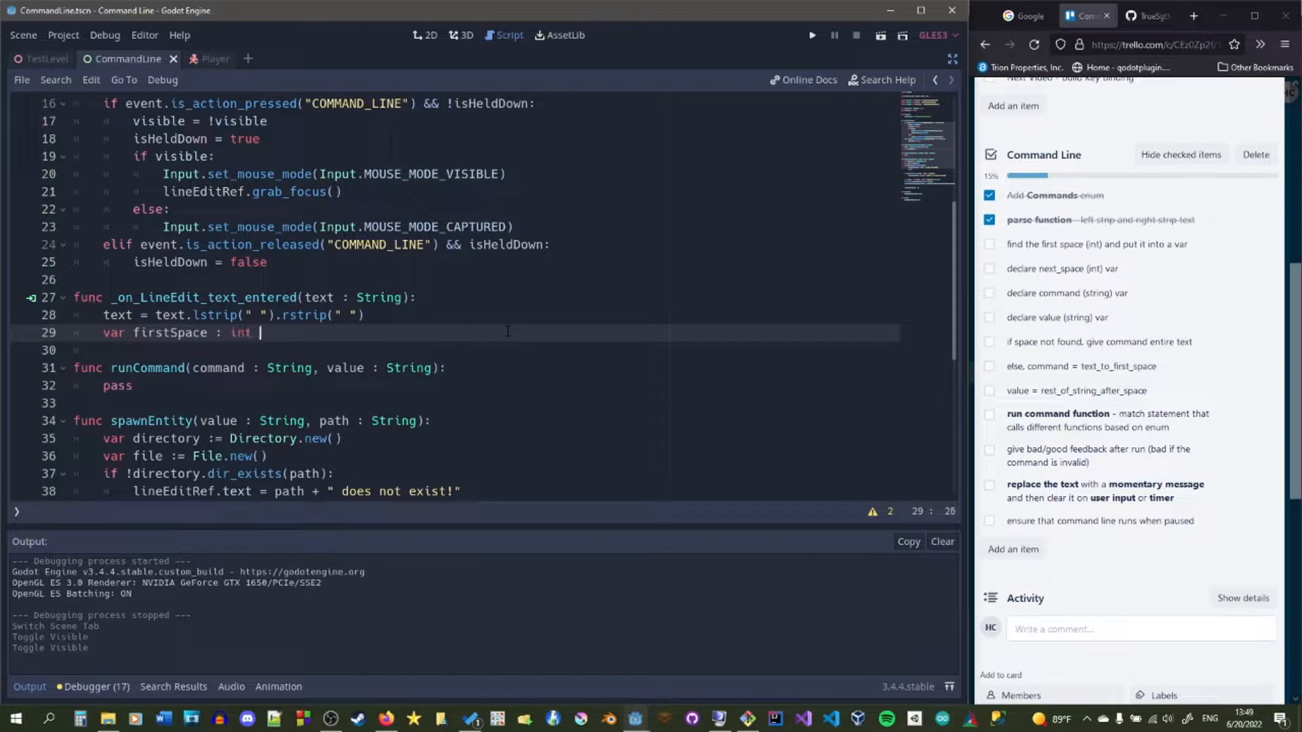
{"action": "type", "text": "="}
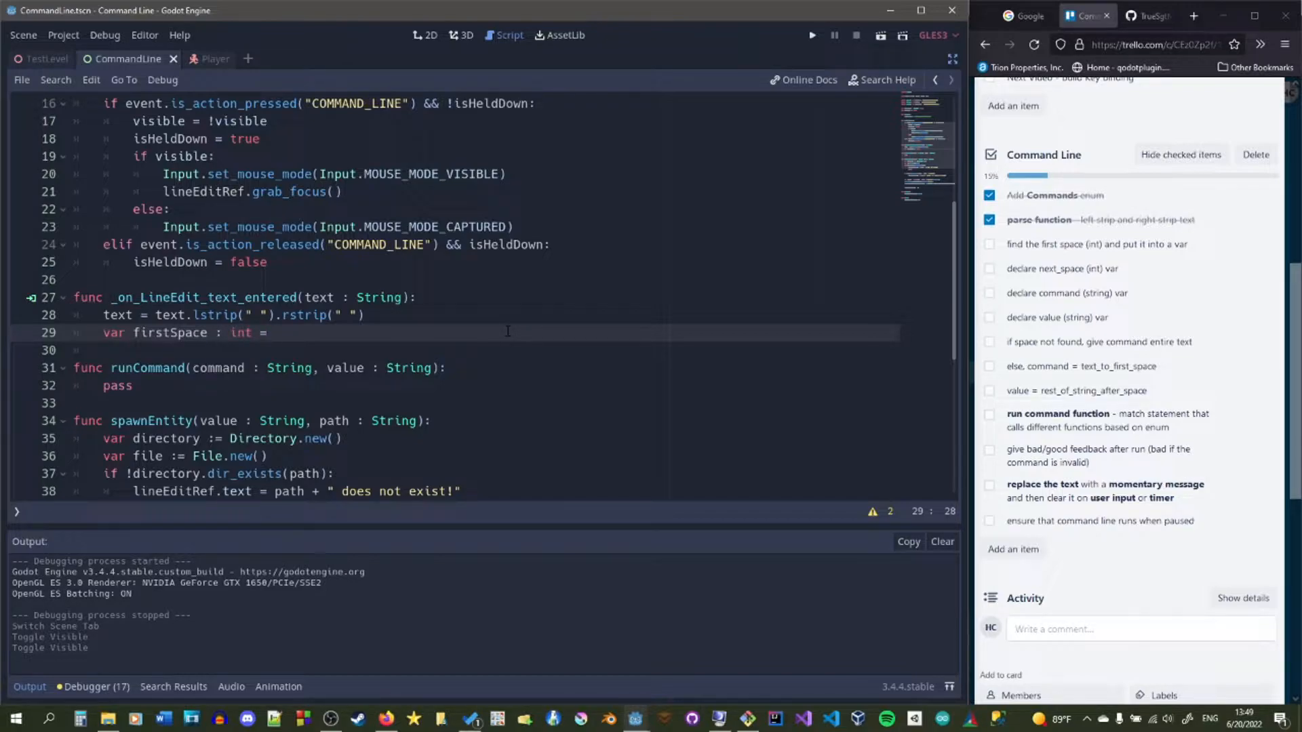
{"action": "type", "text": "text.fin"}
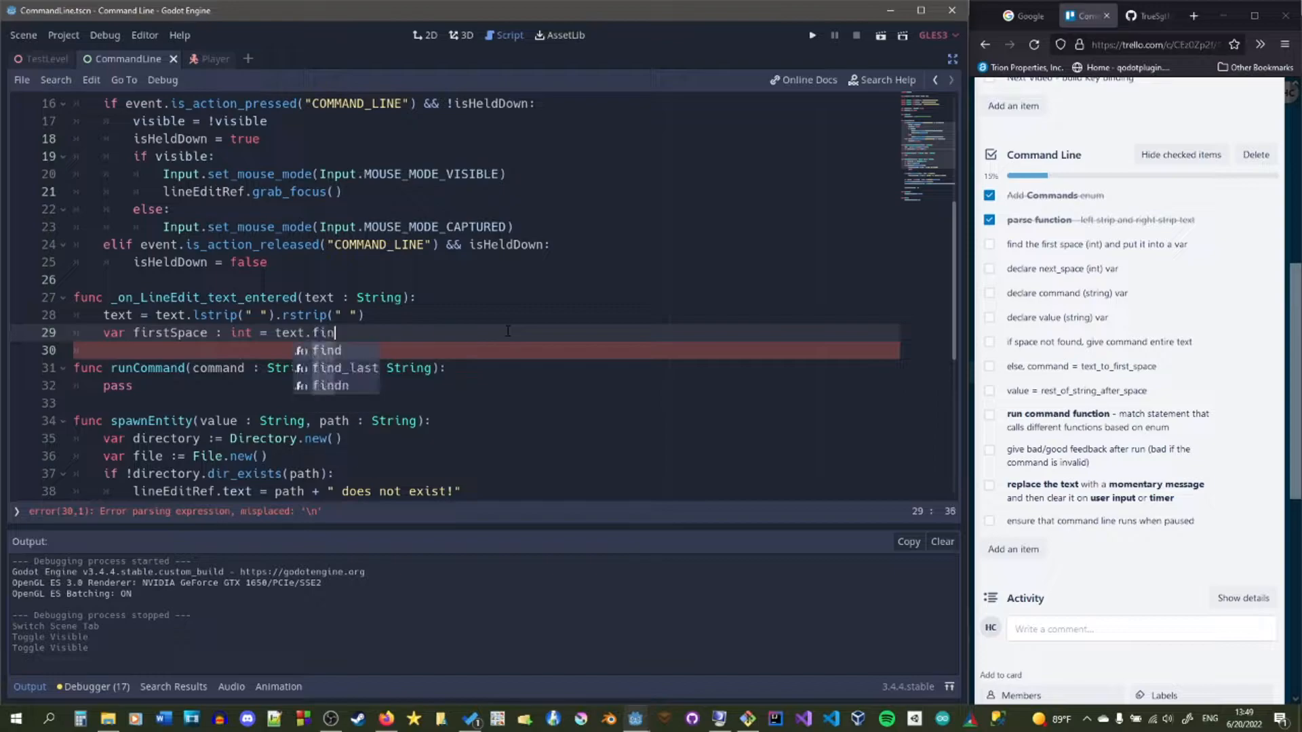
{"action": "type", "text": "d(\" \""}
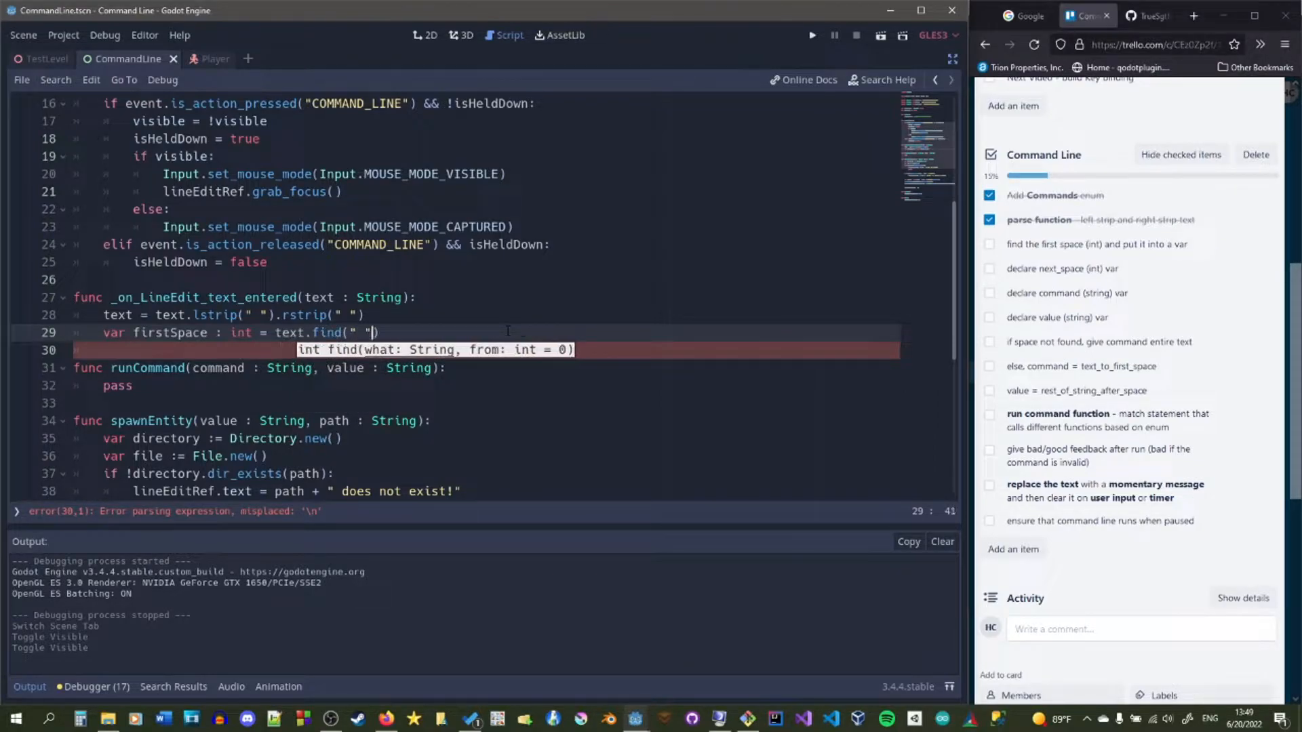
{"action": "key", "text": "Enter"}
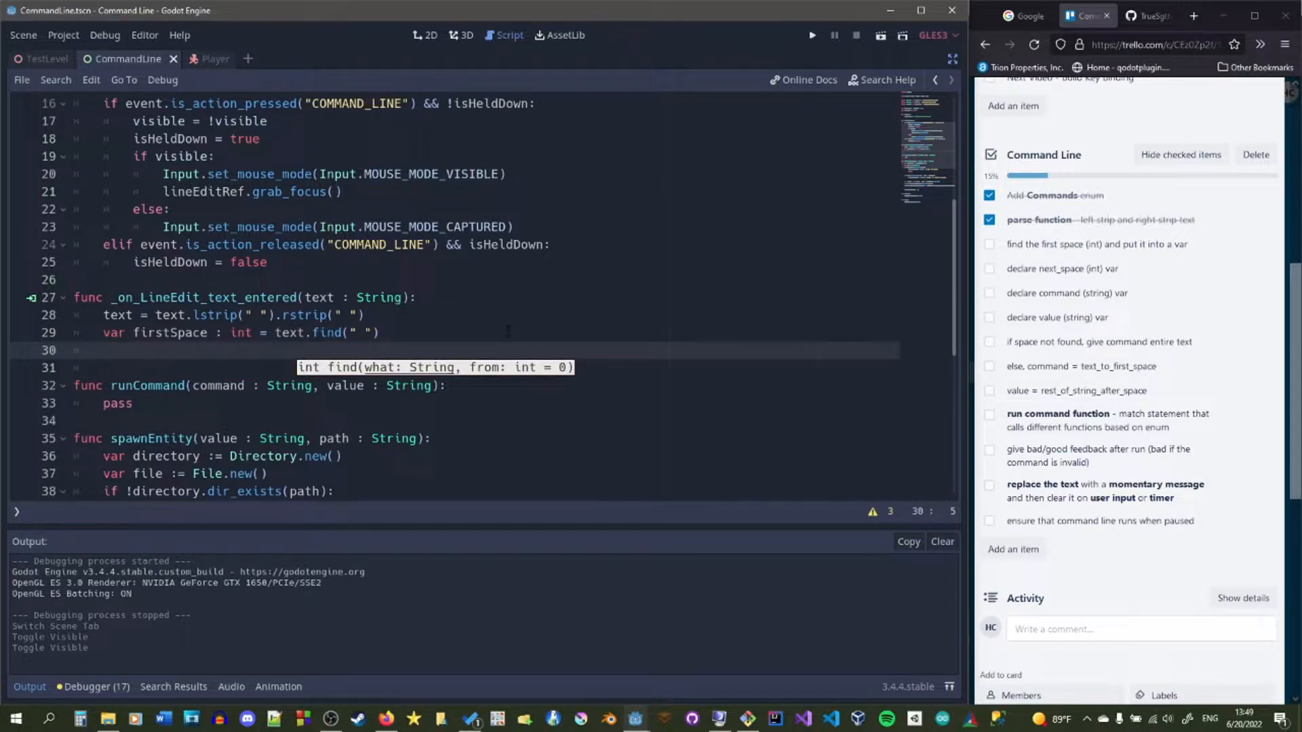
- Declare nextSpace : int = 0 plus command : String and value : String
{"action": "type", "text": "var next"}
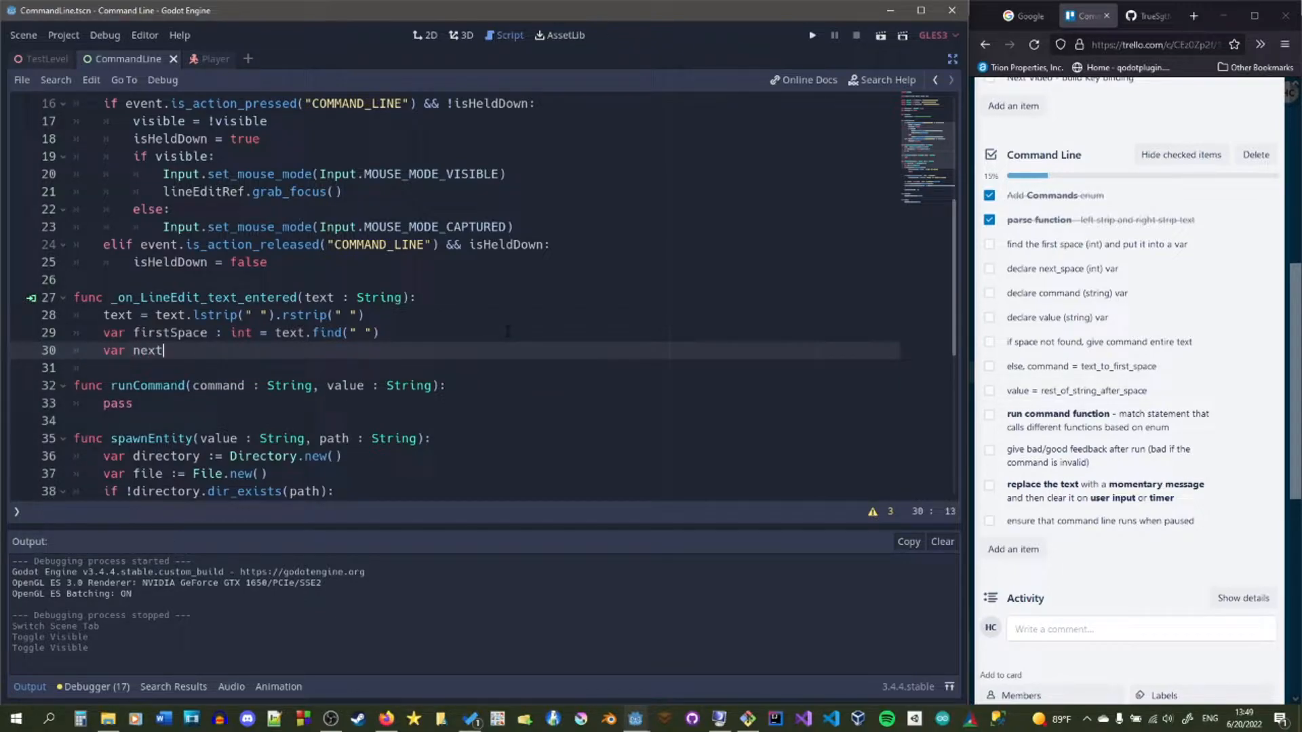
{"action": "type", "text": "Space : i"}
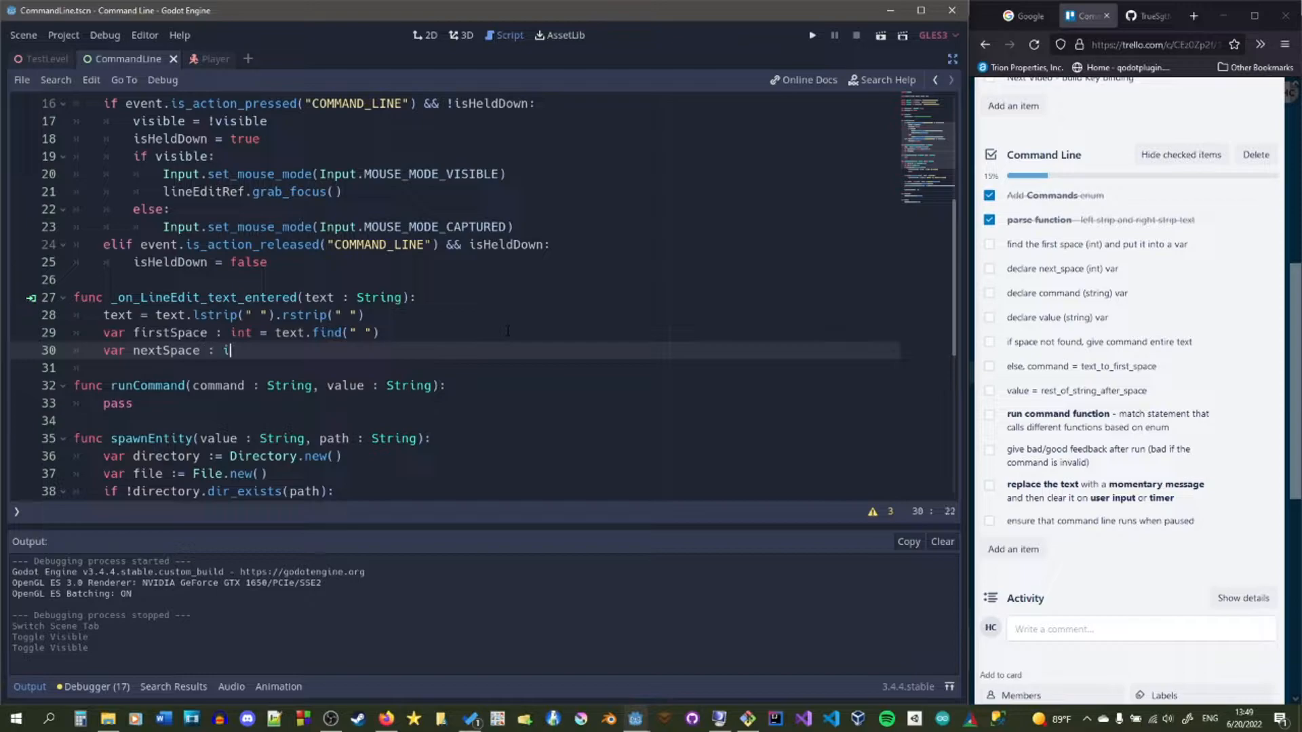
{"action": "type", "text": "nt = 0"}
{"action": "left_click", "coordinate": [480, 368]}
{"action": "type", "text": "var command : S"}
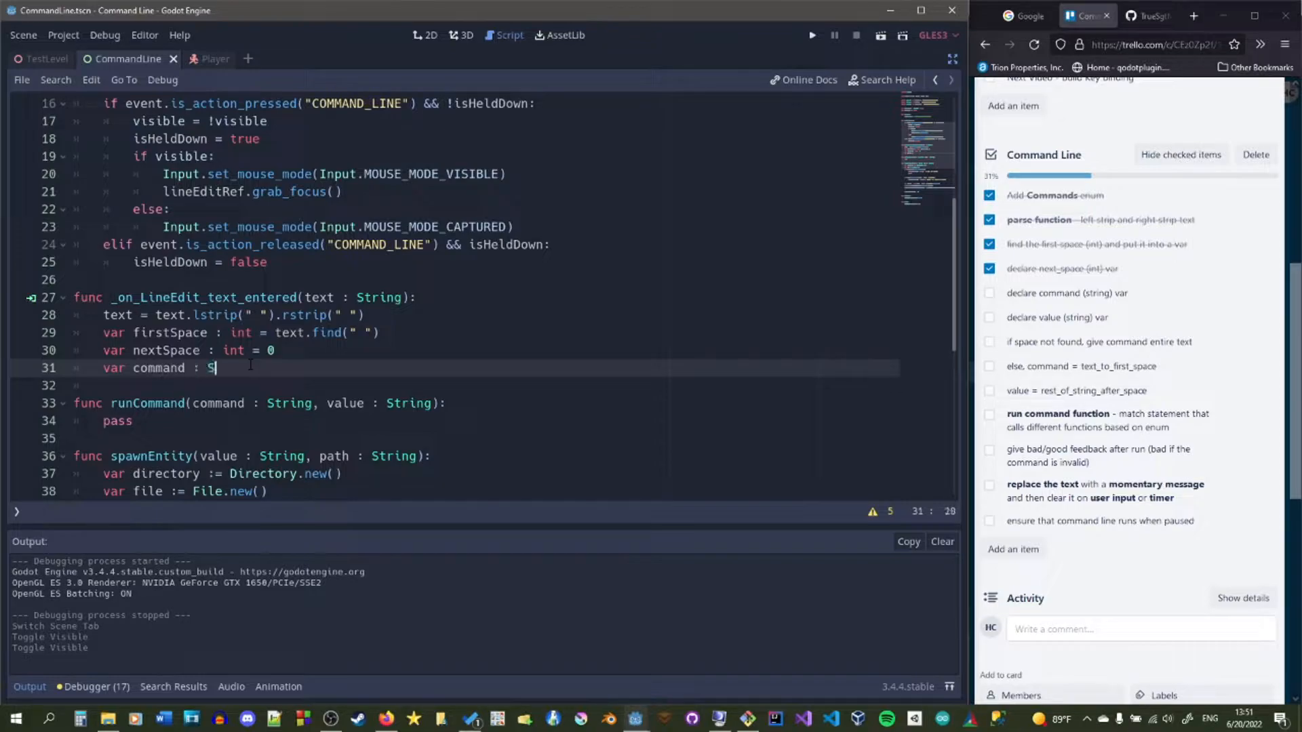
{"action": "type", "text": "tring"}
{"action": "type", "text": "var value : St"}
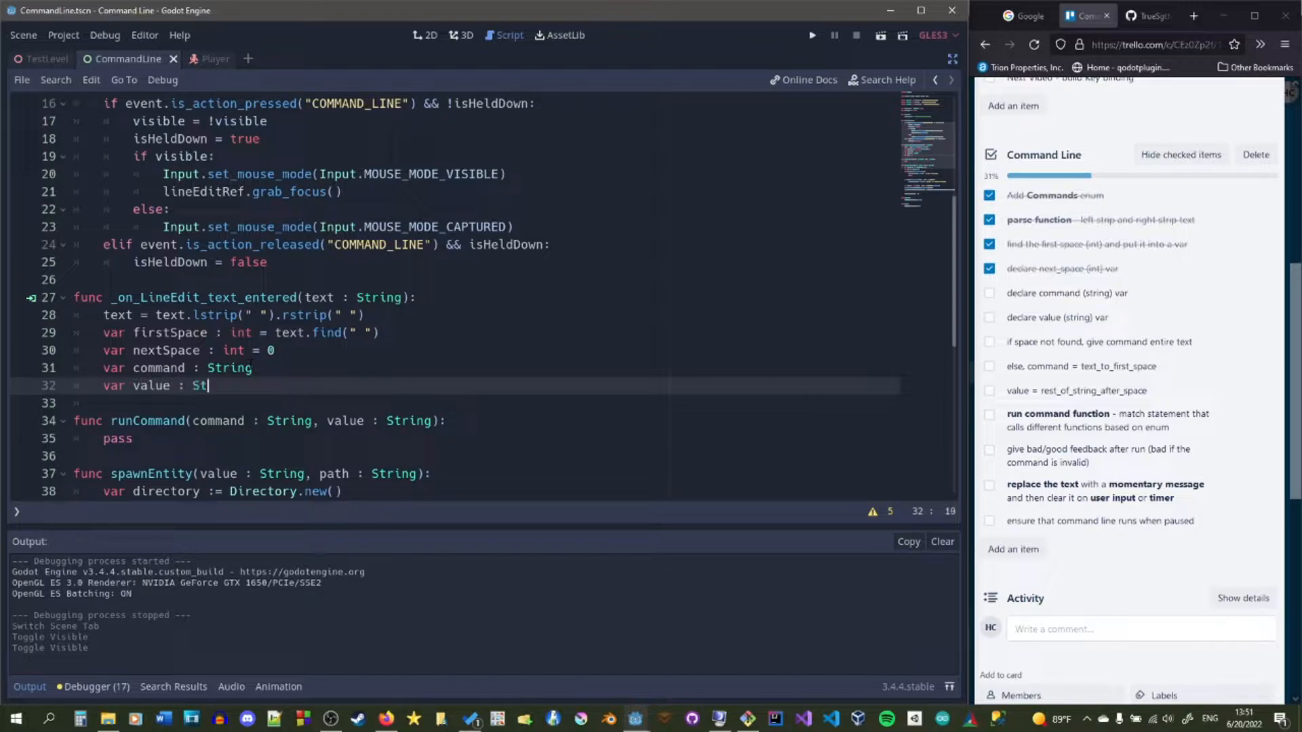
{"action": "type", "text": "ring"}
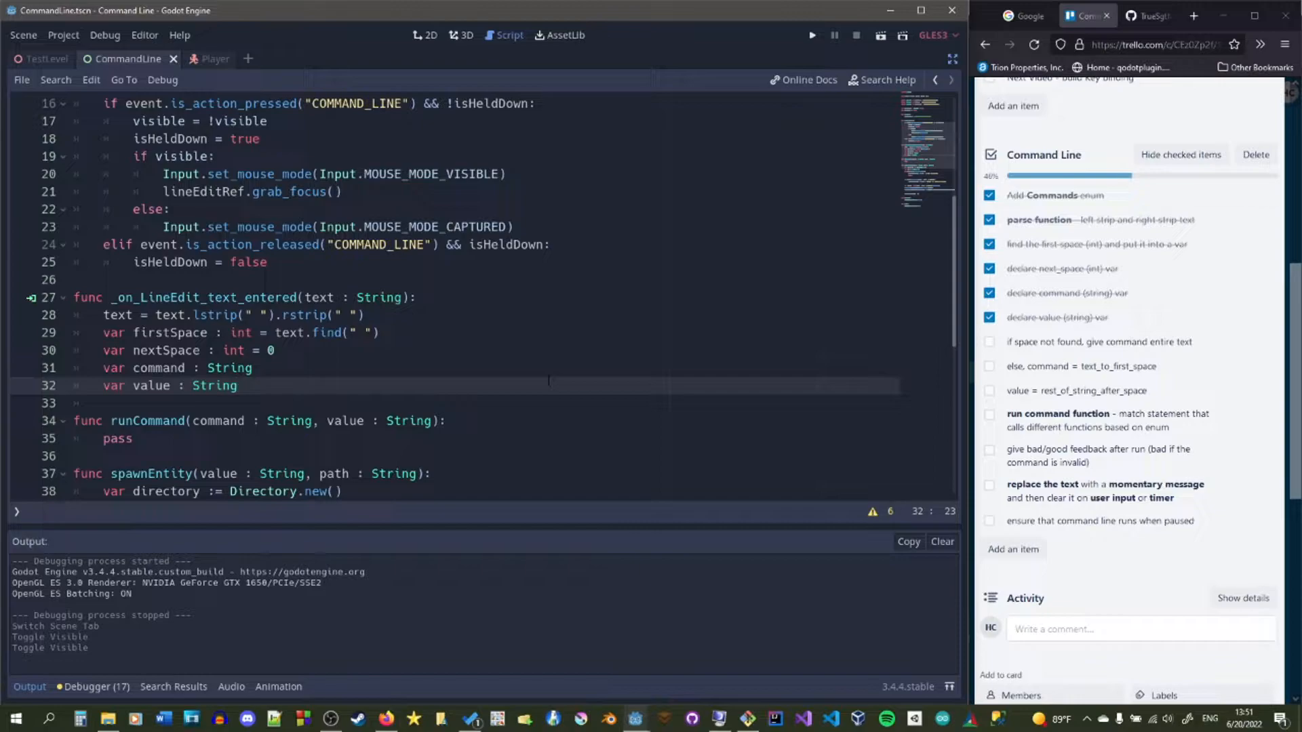
- Add if firstSpace == -1: command = text, followed by an else: branch
{"action": "type", "text": "if first"}
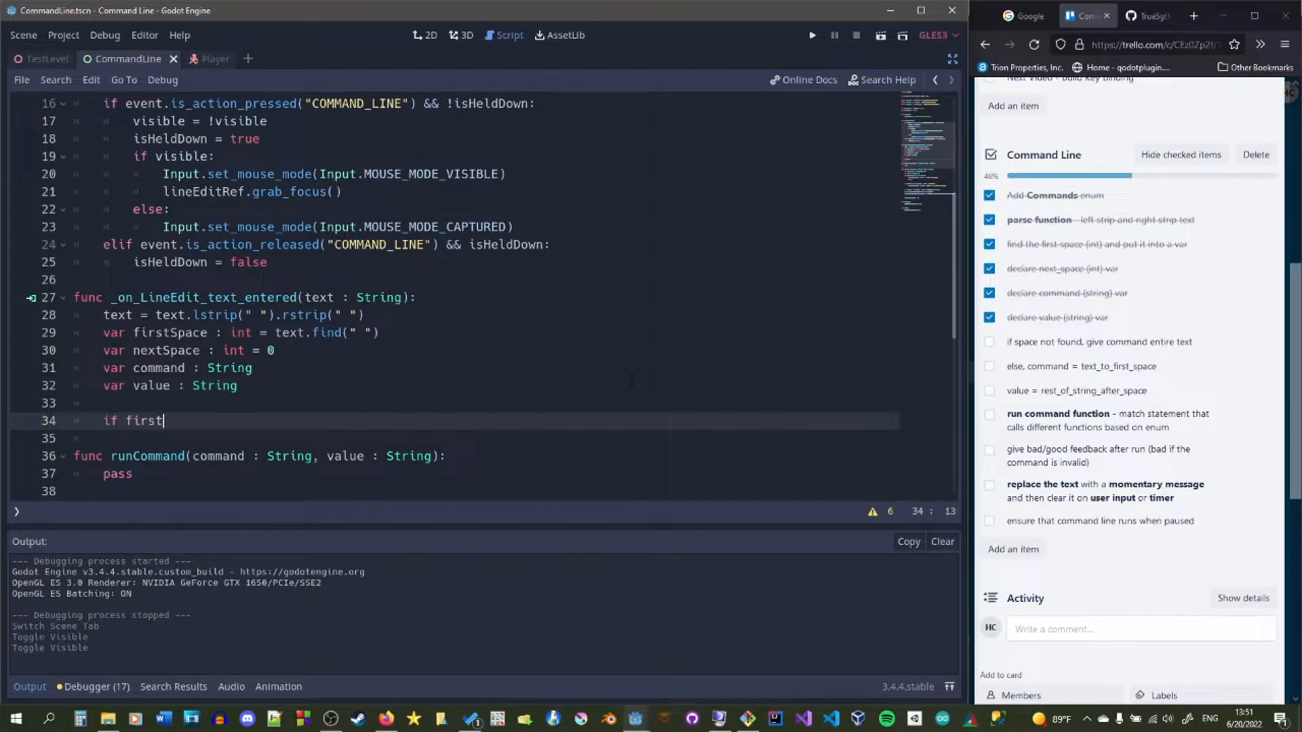
{"action": "type", "text": "Space == -1"}
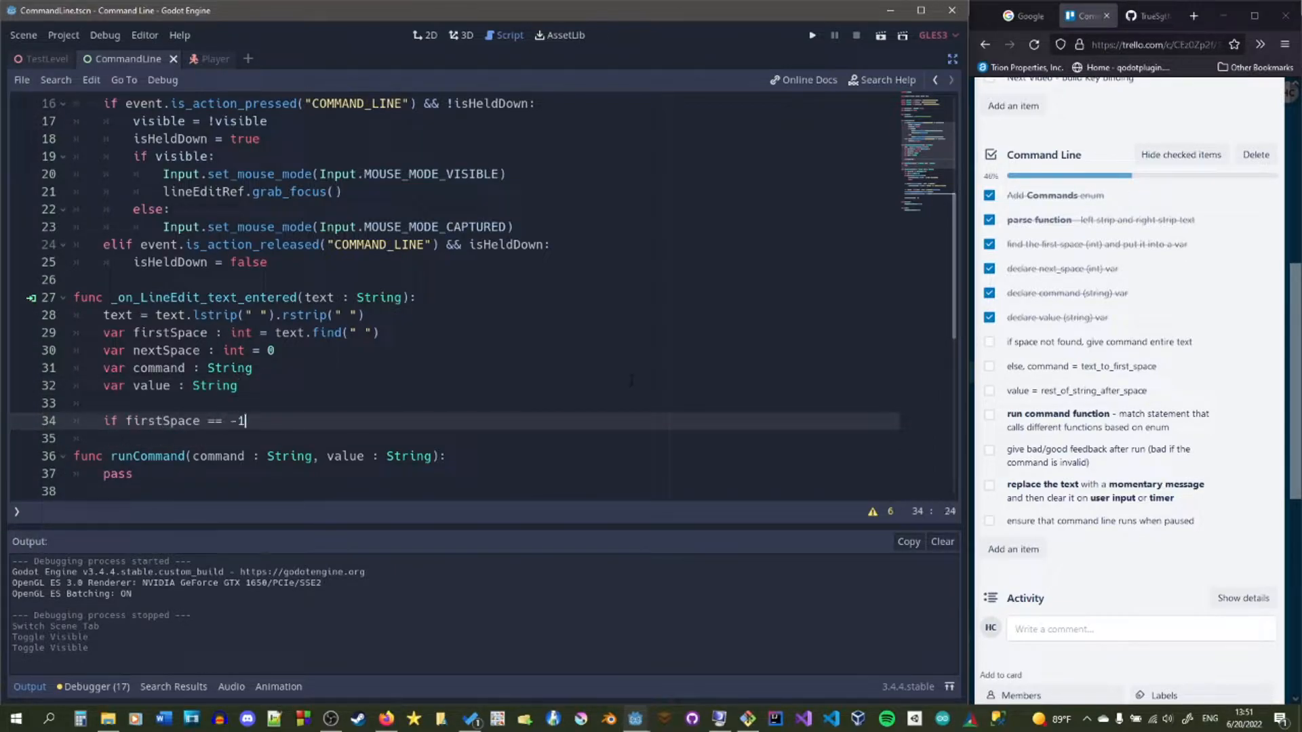
{"action": "type", "text": ":"}
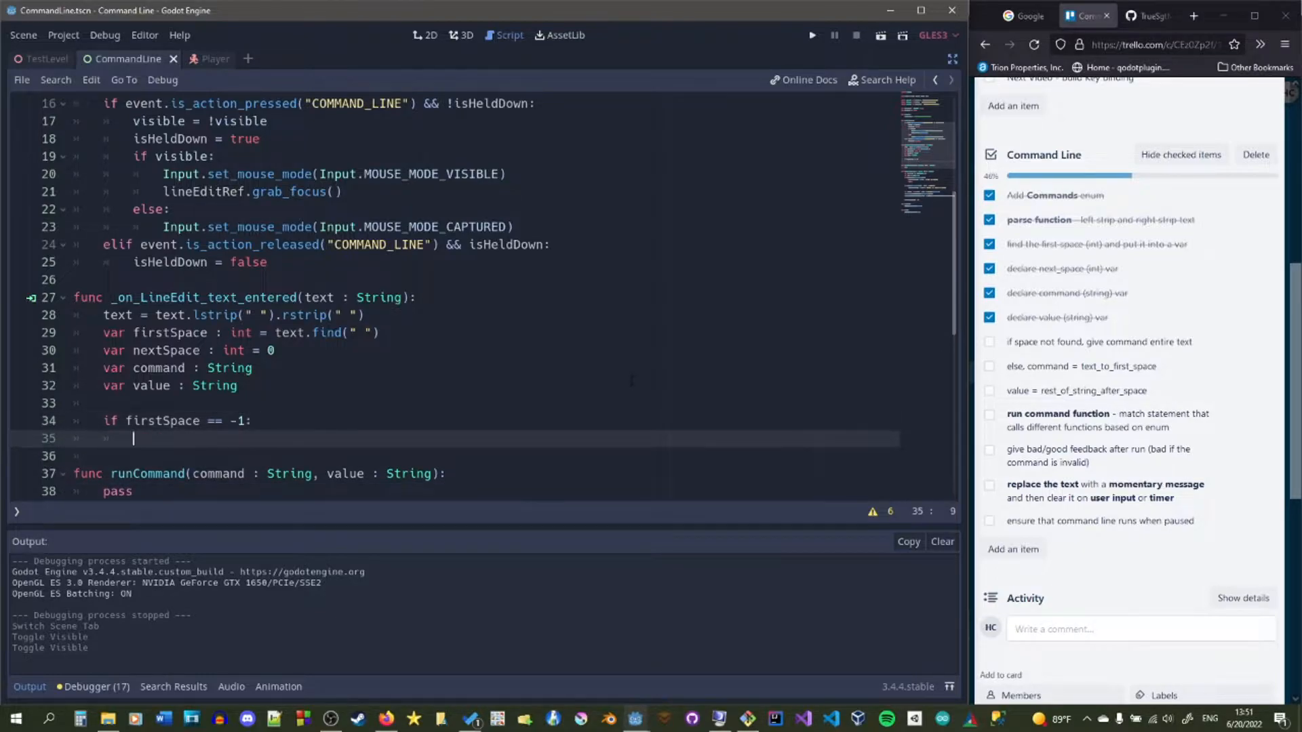
{"action": "type", "text": "pass"}
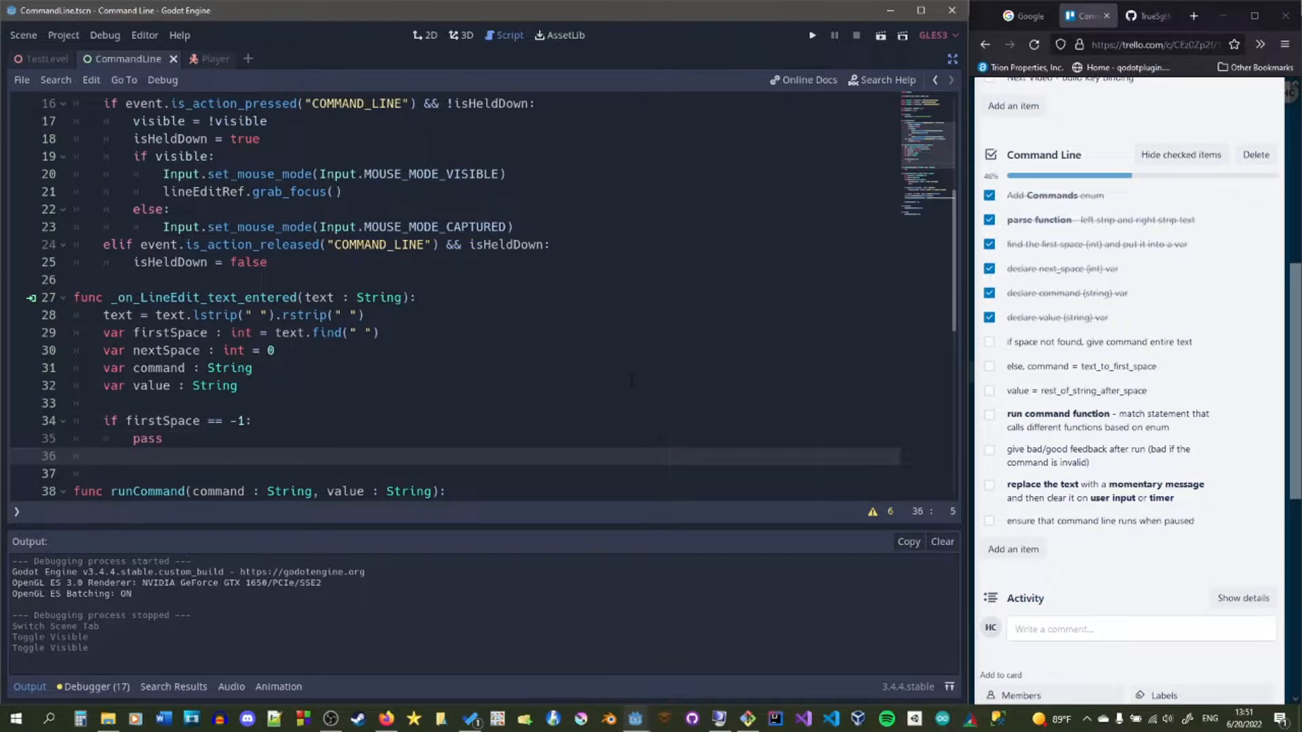
{"action": "type", "text": "else:"}
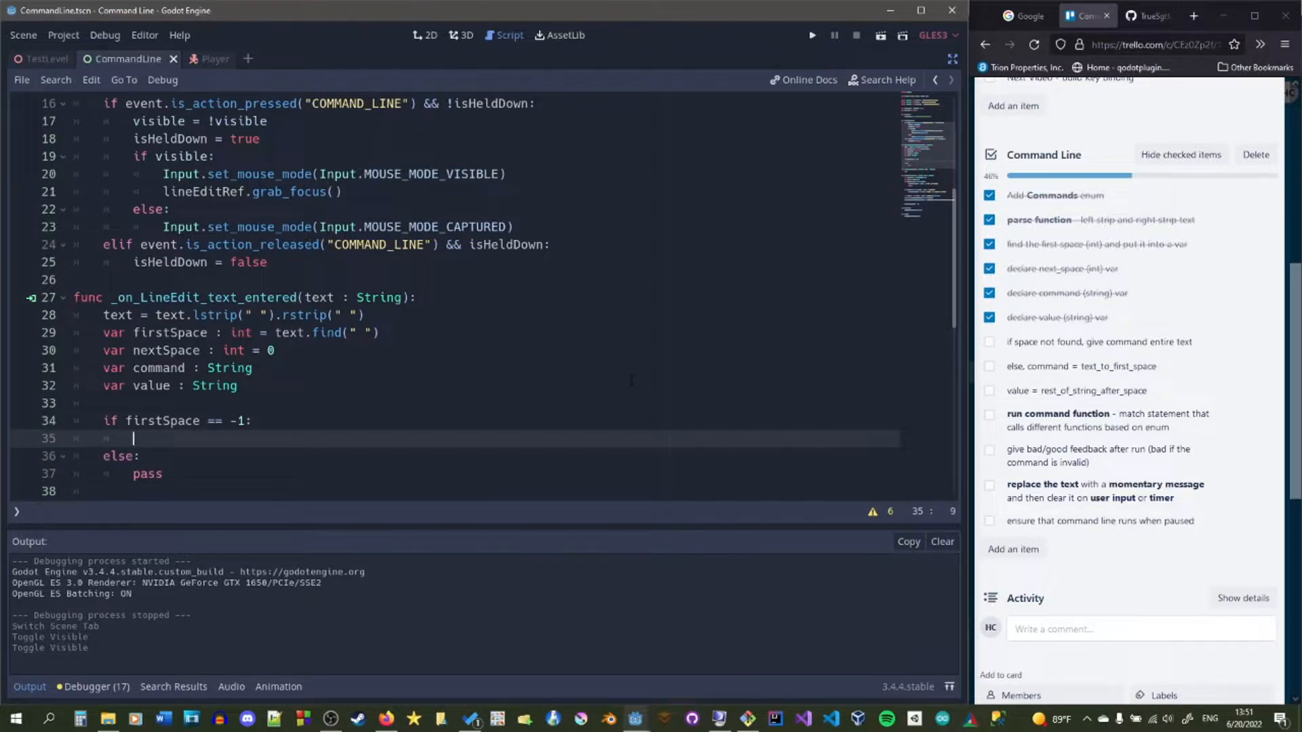
{"action": "type", "text": "command =te"}
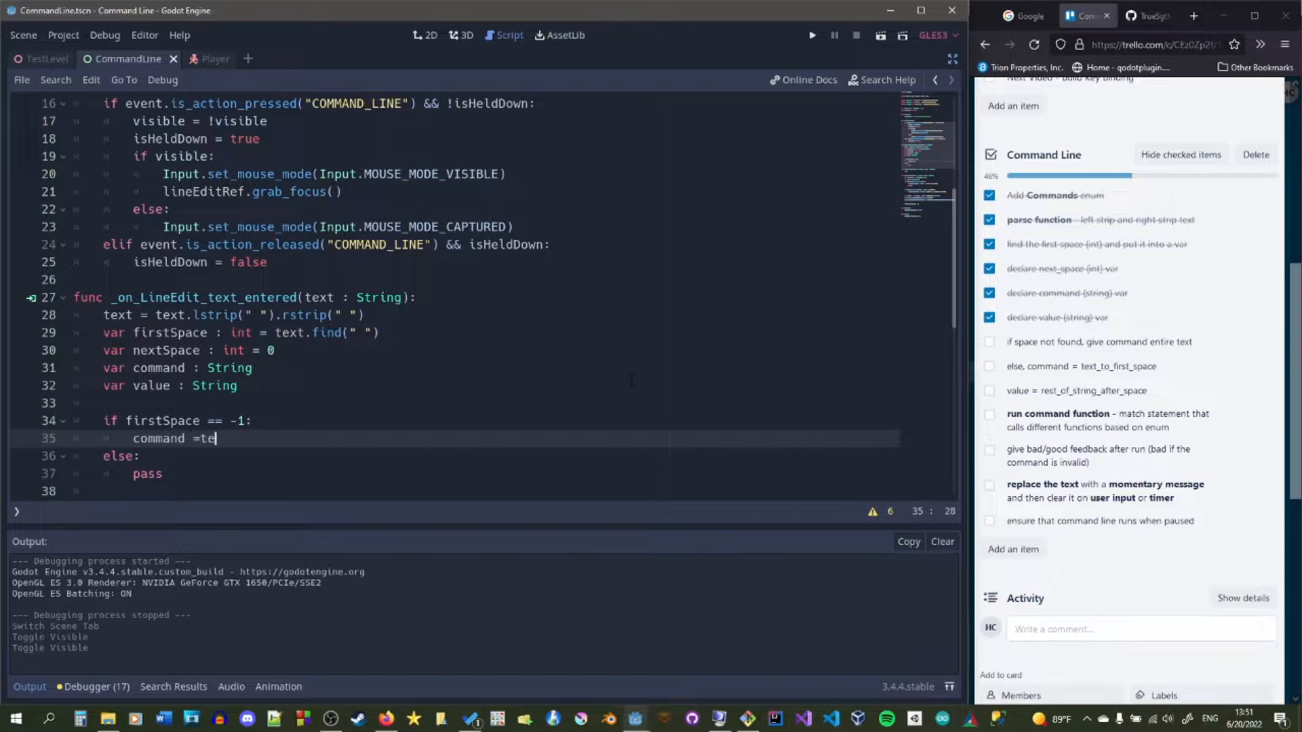
{"action": "type", "text": "xt"}
{"action": "left_click", "coordinate": [485, 475]}
{"action": "type", "text": "command"}
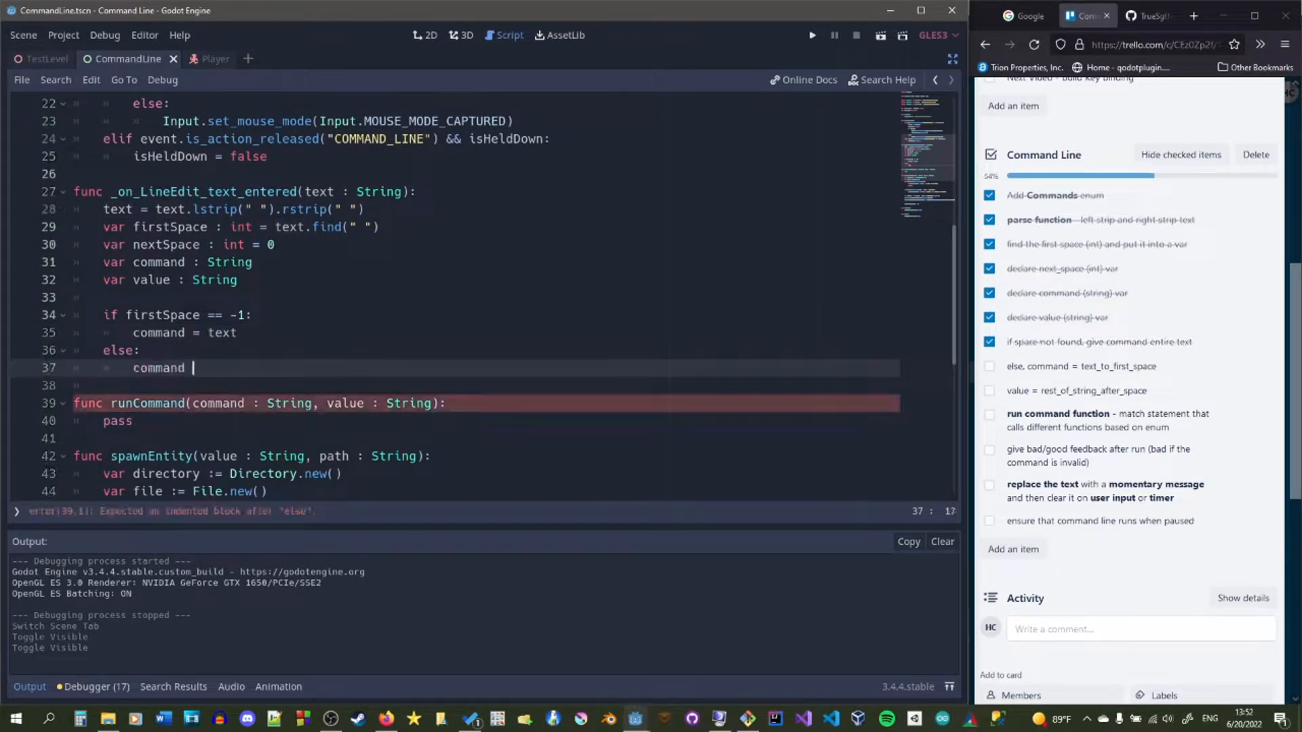
- In else, set command = text.substr(0, firstSpace), value = text.substr(firstSpace+1).lstrip(" "), then call runCommand(command, value)
{"action": "type", "text": "= text.substr(0, firstSpace"}
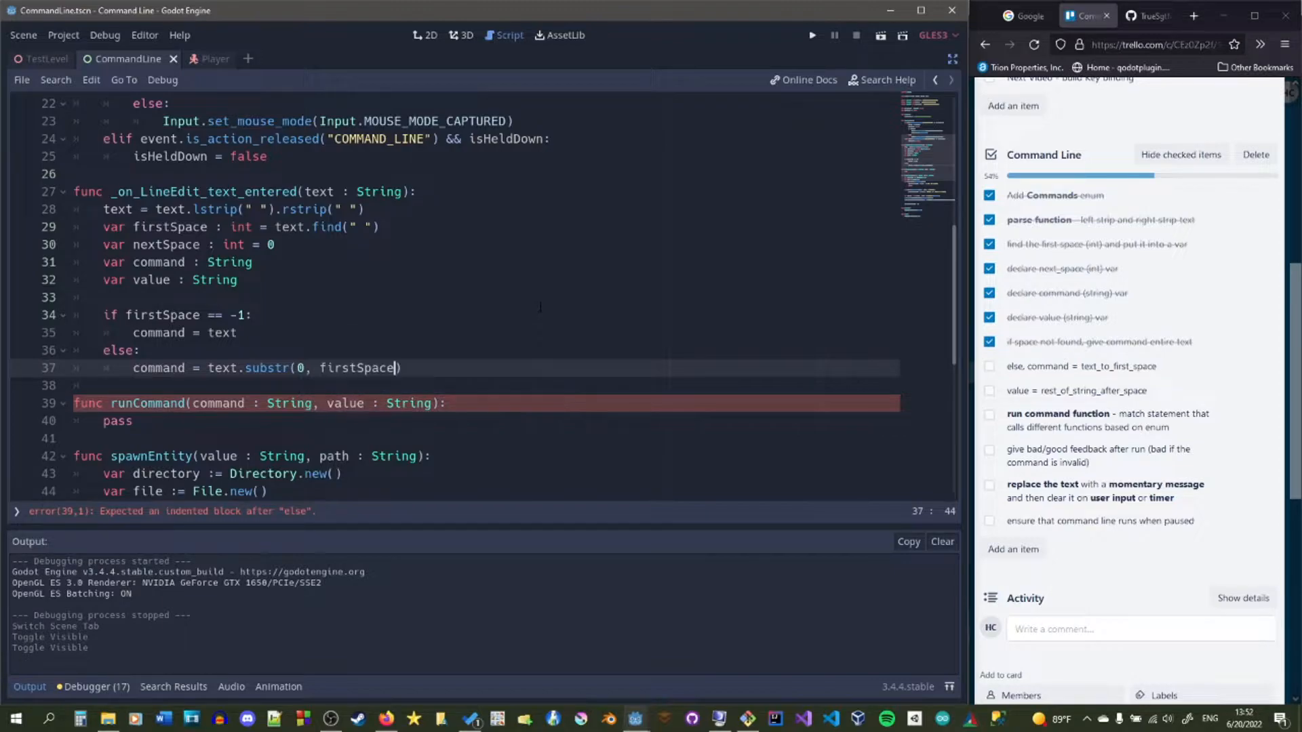
{"action": "type", "text": "value = text.substr("}
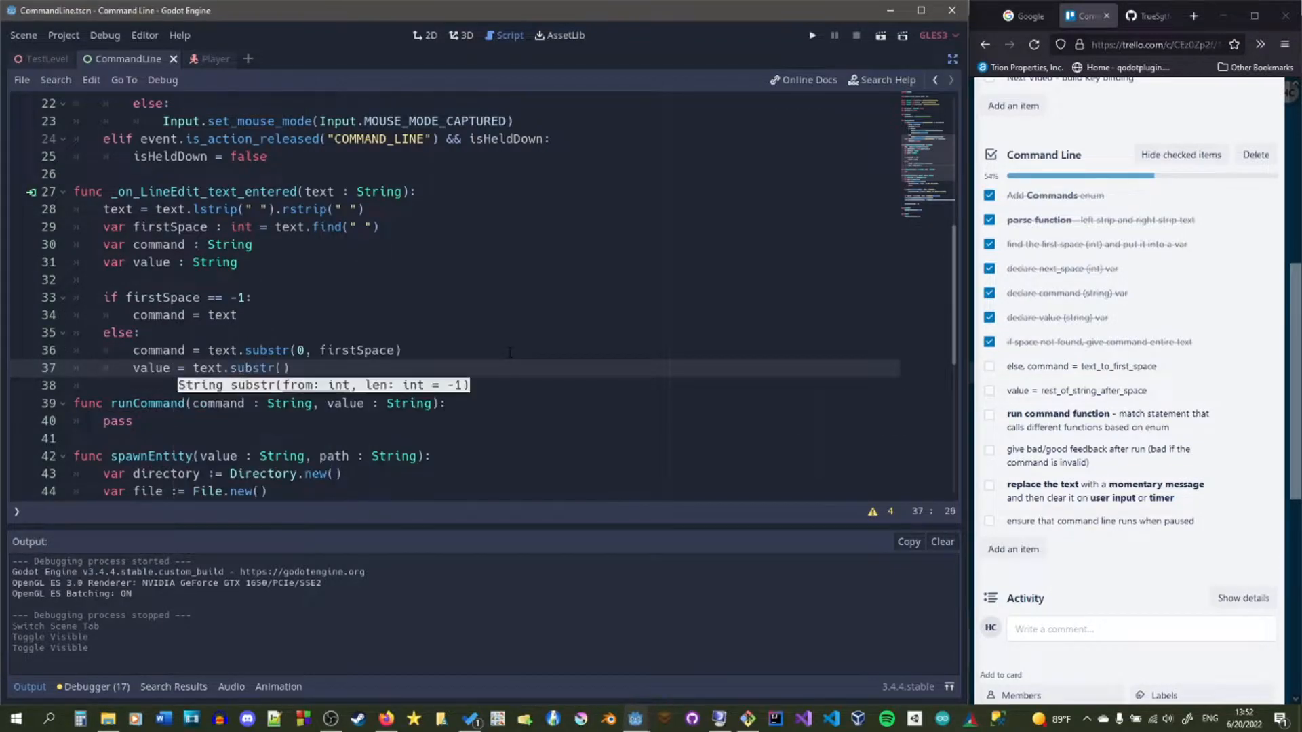
{"action": "type", "text": "firstSpace + 1"}
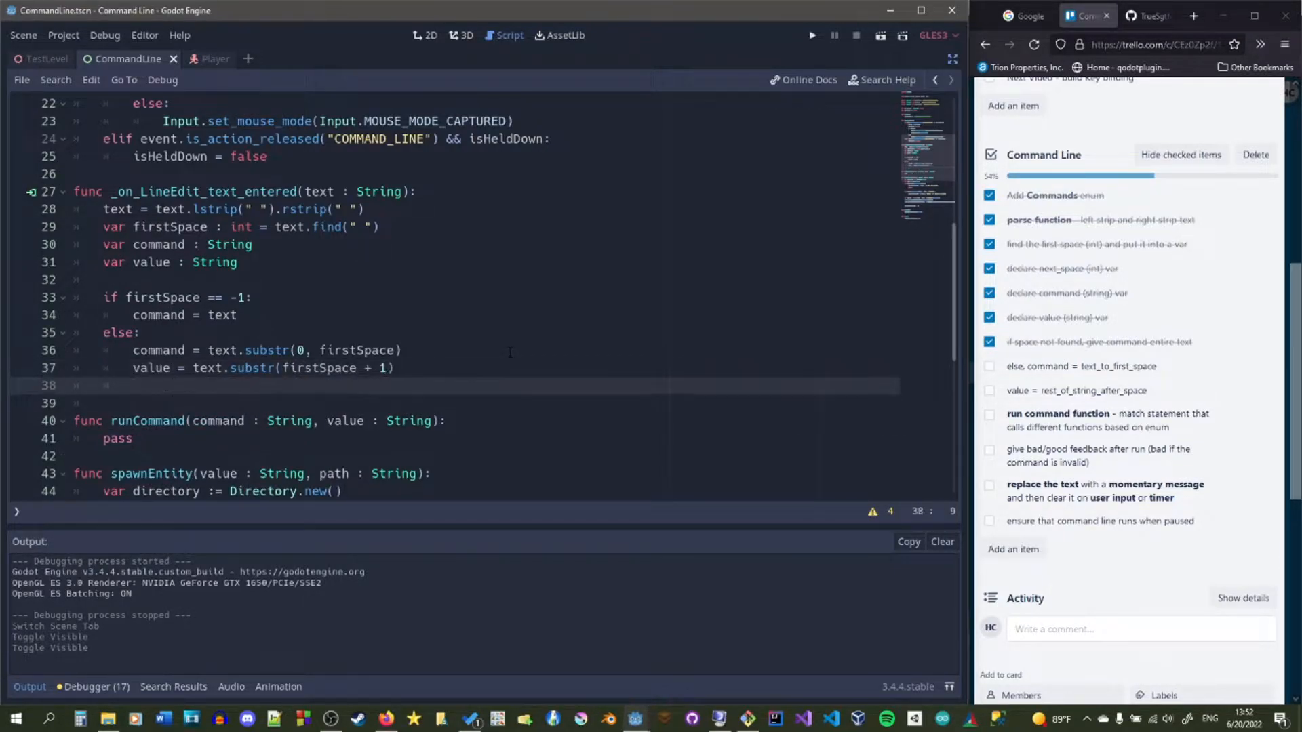
{"action": "type", "text": "value = value.lstrip("}
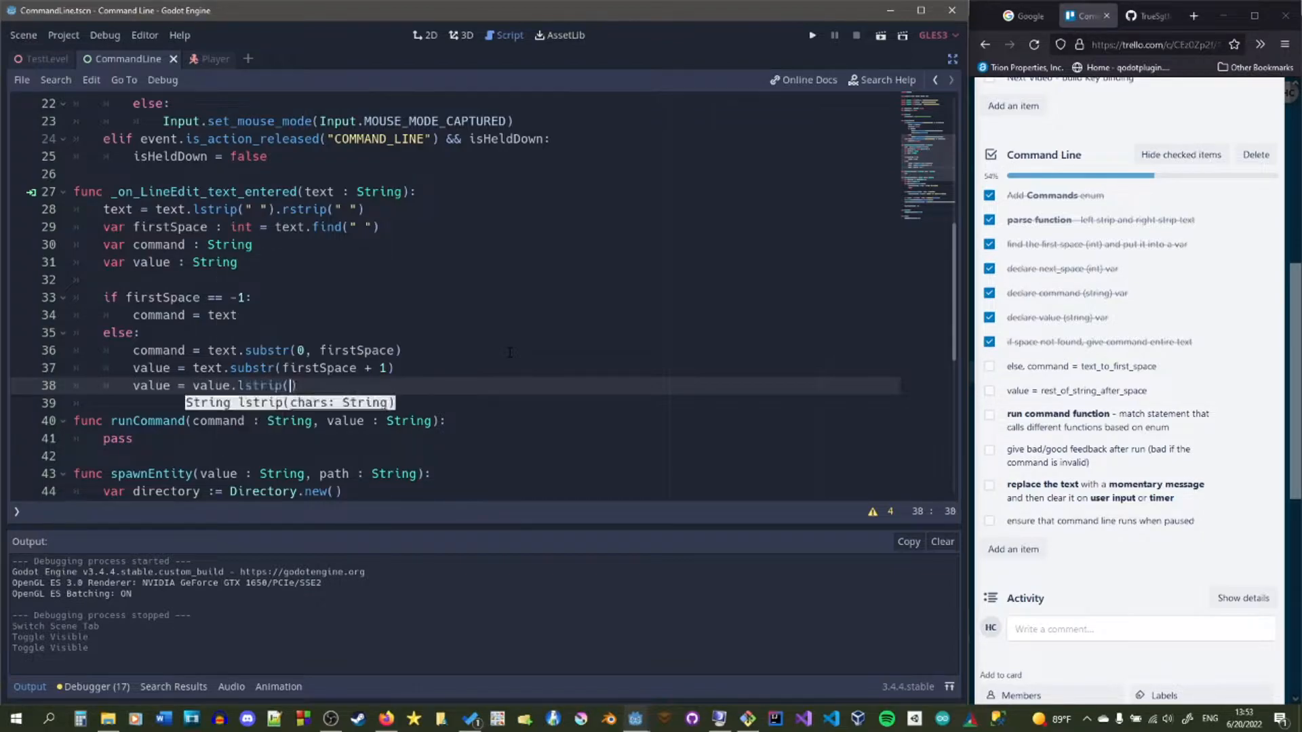
{"action": "type", "text": "\" \""}
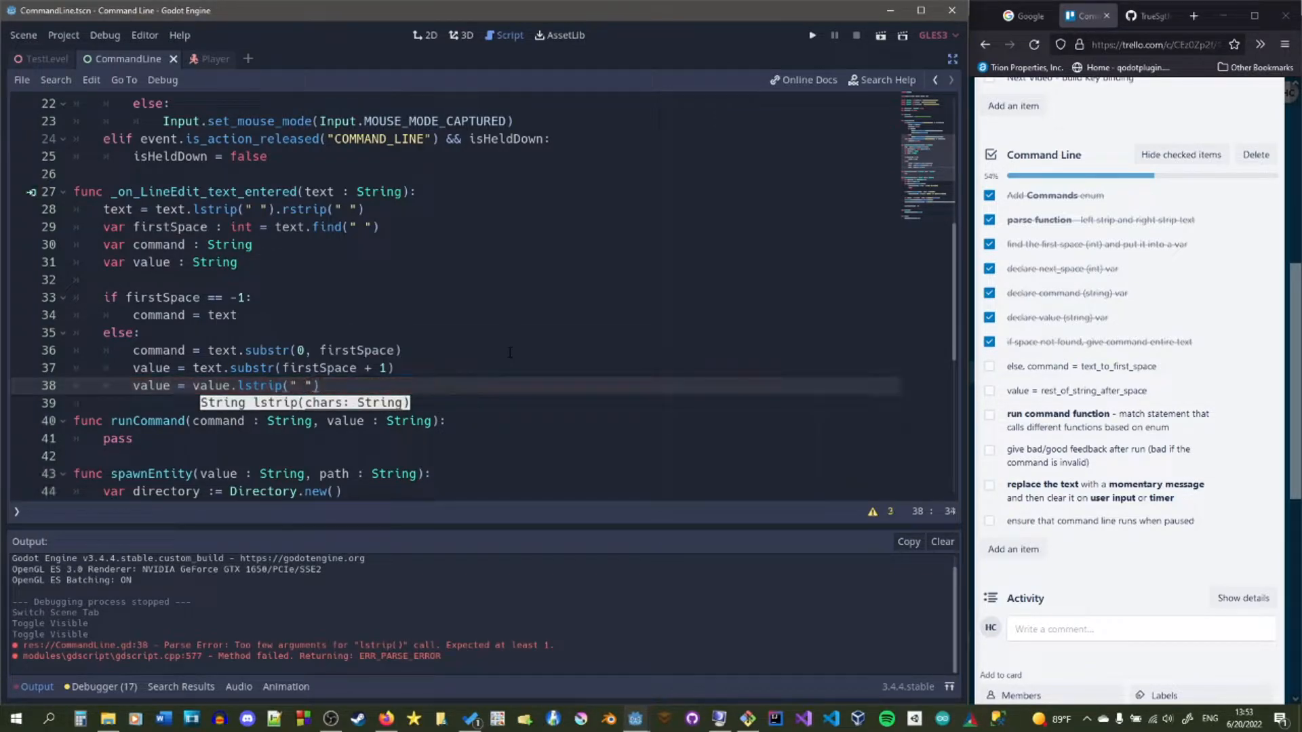
{"action": "type", "text": "\"it\""}
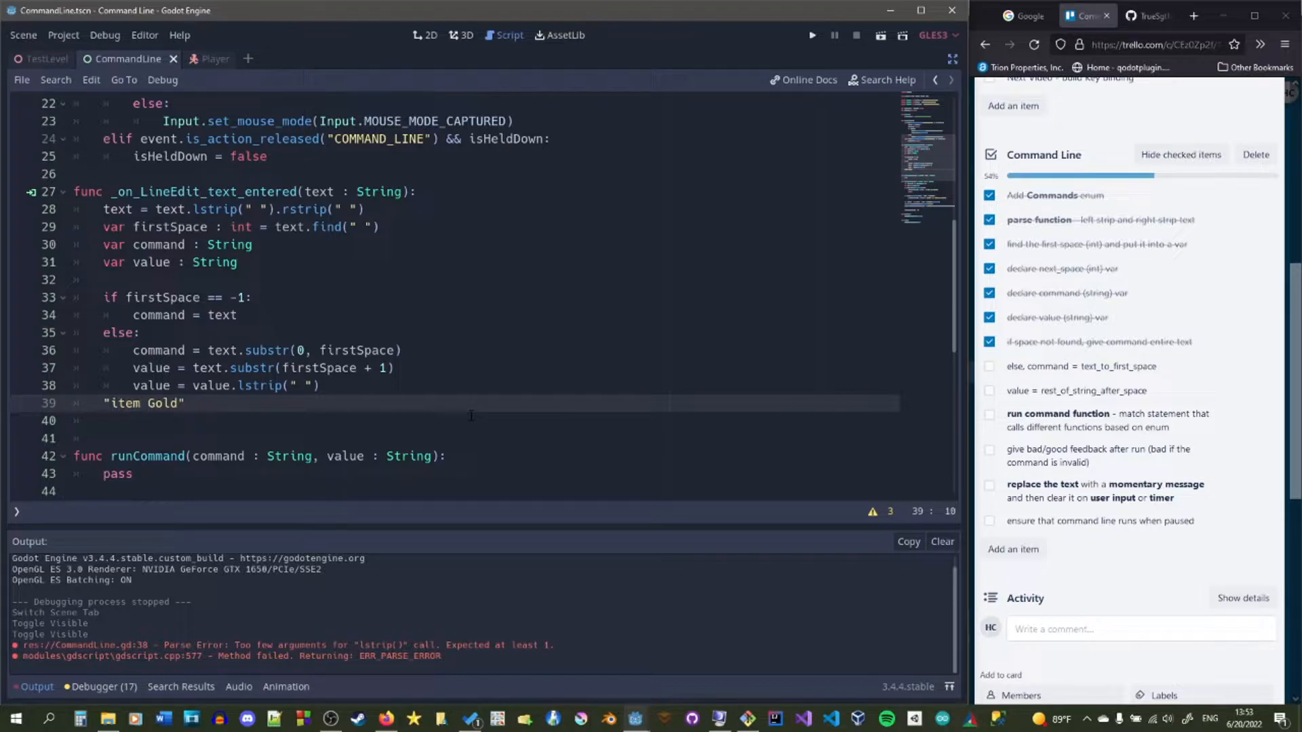
{"action": "left_click", "coordinate": [110, 404]}
{"action": "type", "text": "runCommand(command, value"}
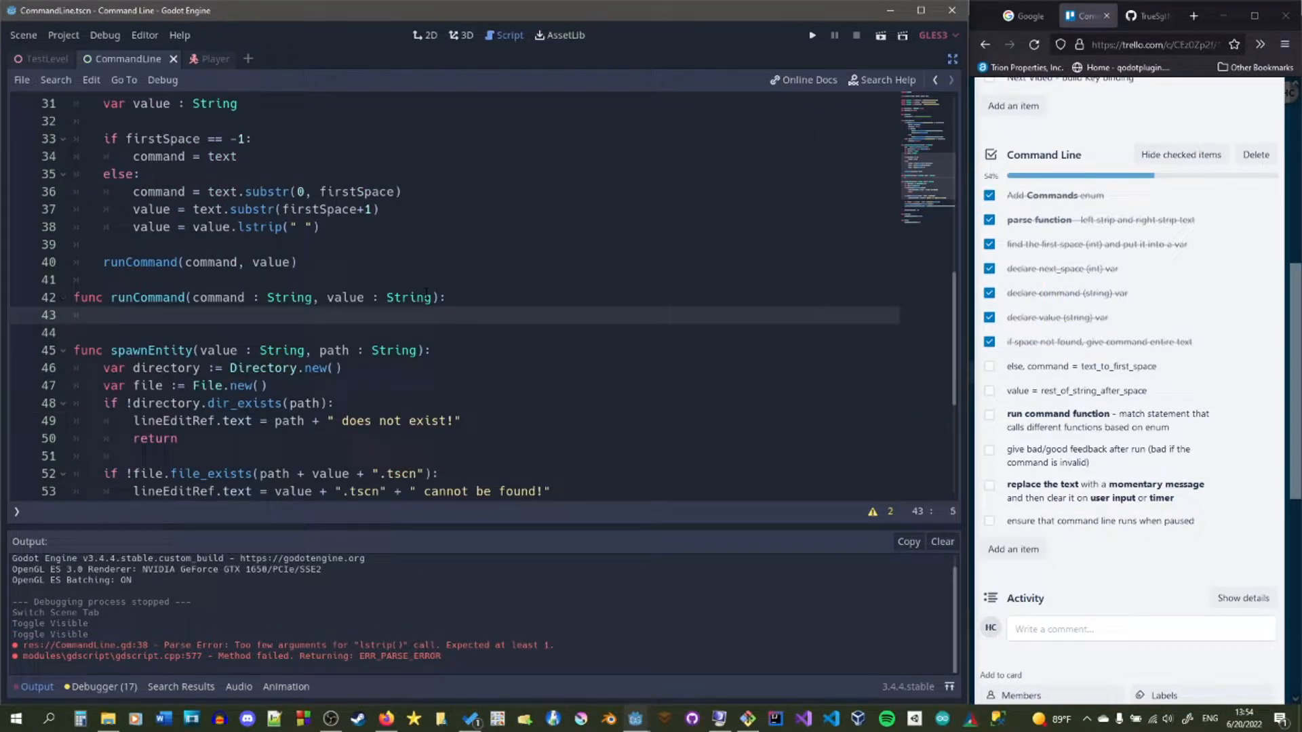
- Add match command: with a default case setting lineEditRef.text = "Cannot parse " + command + "!"
{"action": "type", "text": "match"}
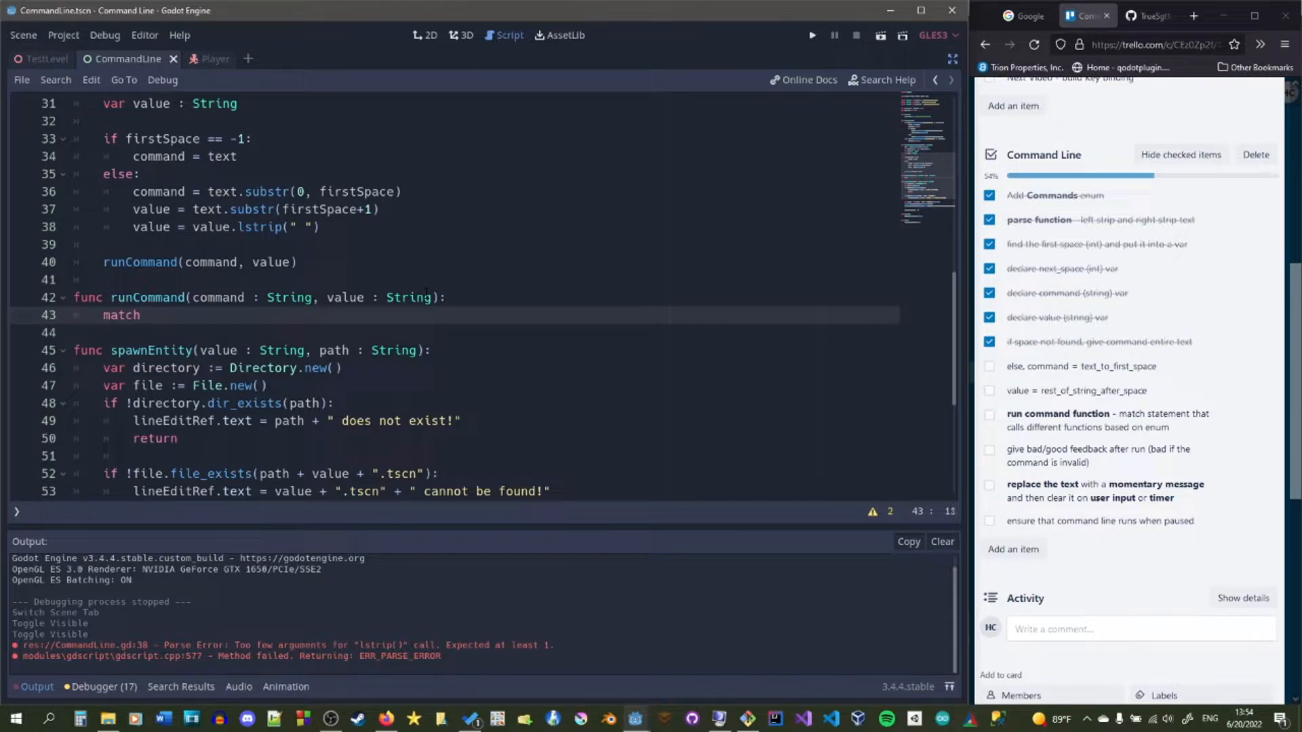
{"action": "type", "text": "command:"}
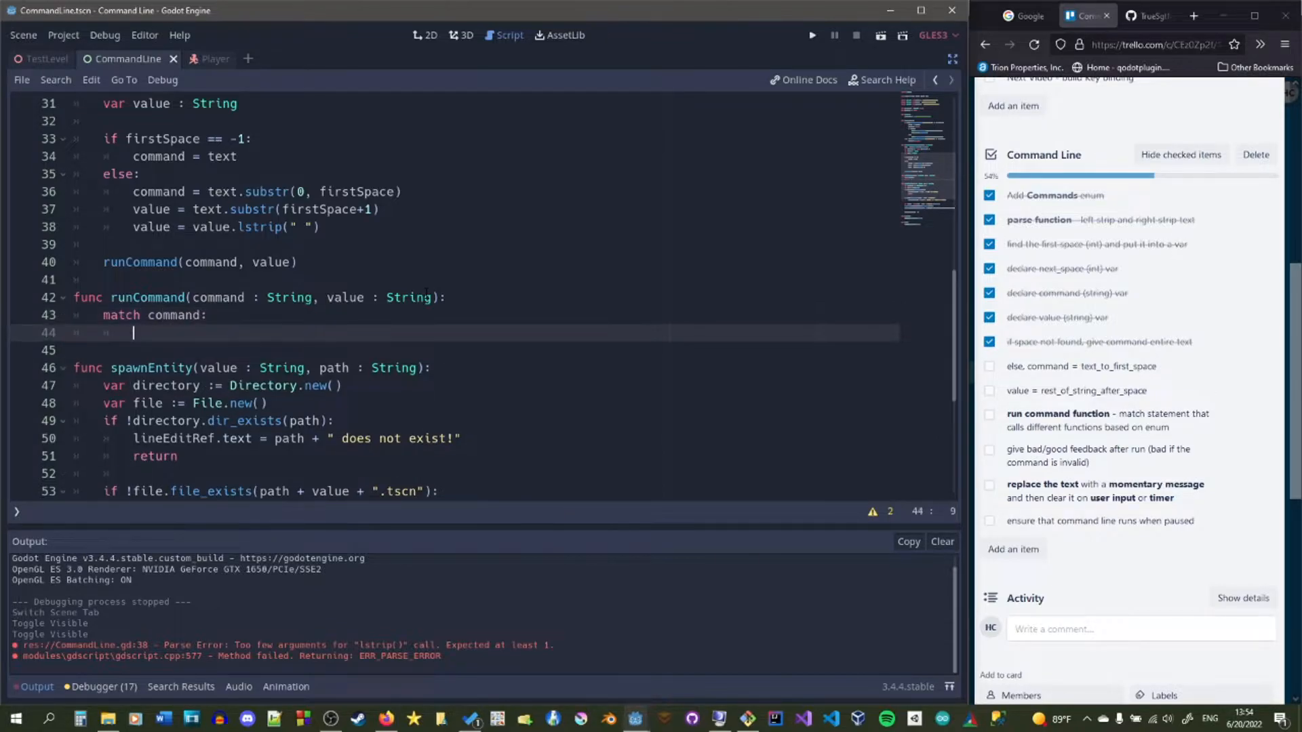
{"action": "scroll", "scroll_direction": "up", "scroll_amount": 3}
{"action": "type", "text": "lineEditRef"}
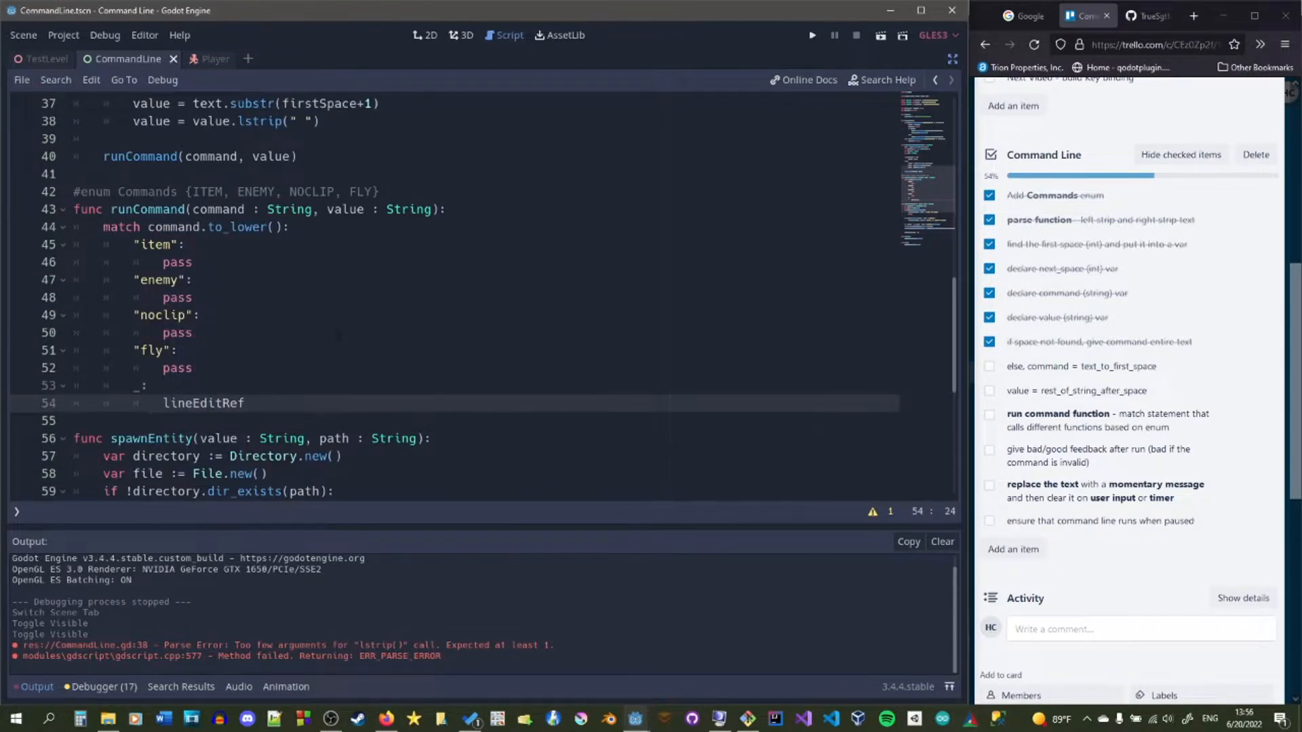
{"action": "type", "text": ".text = \""}
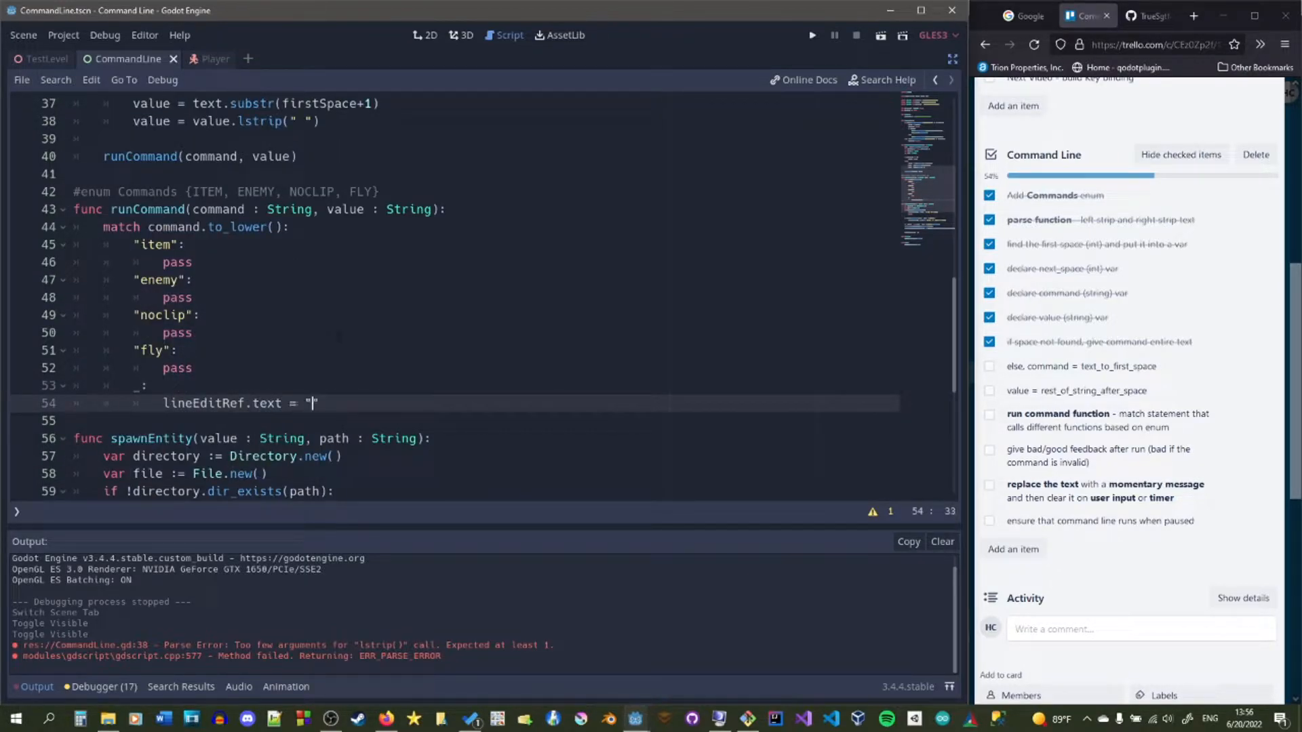
{"action": "type", "text": "Cannot parse"}
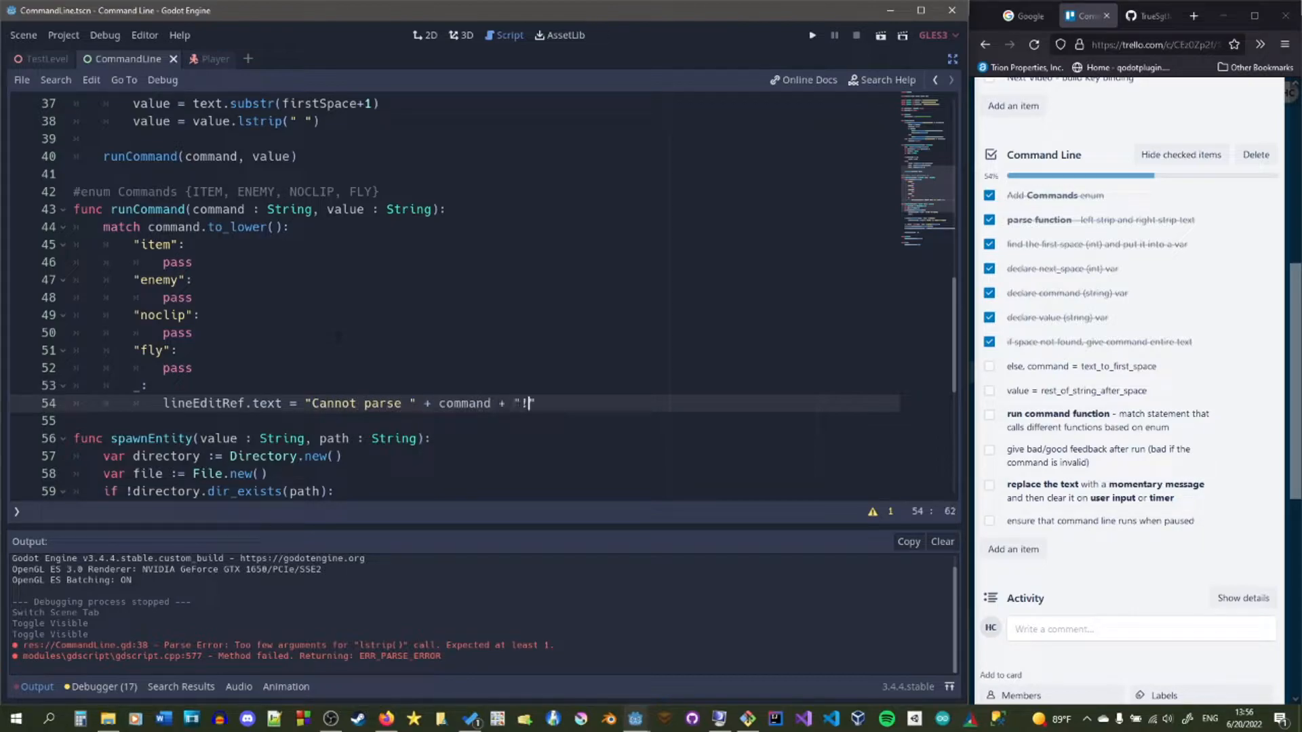
{"action": "left_click", "coordinate": [193, 262]}
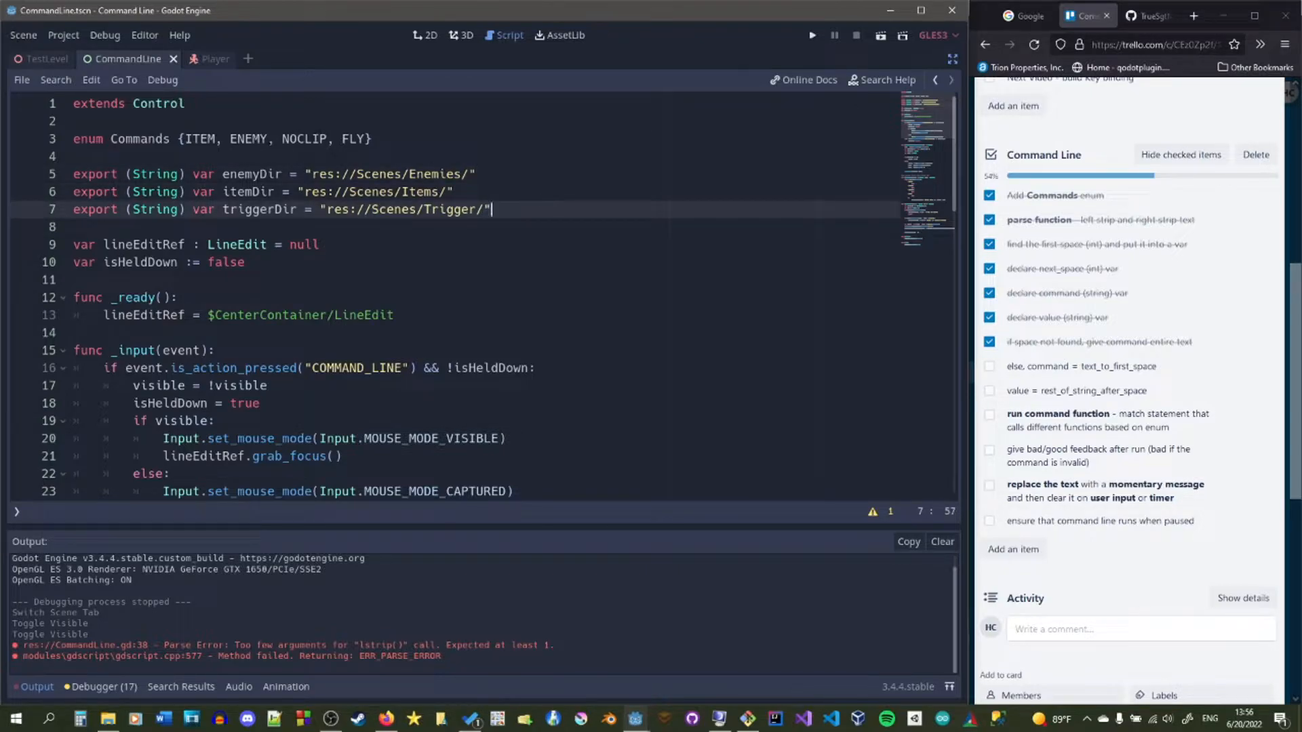
- Add TRIGGER to the Commands enum and a "trigger": pass match branch
{"action": "type", "text": "TRIGGER,"}
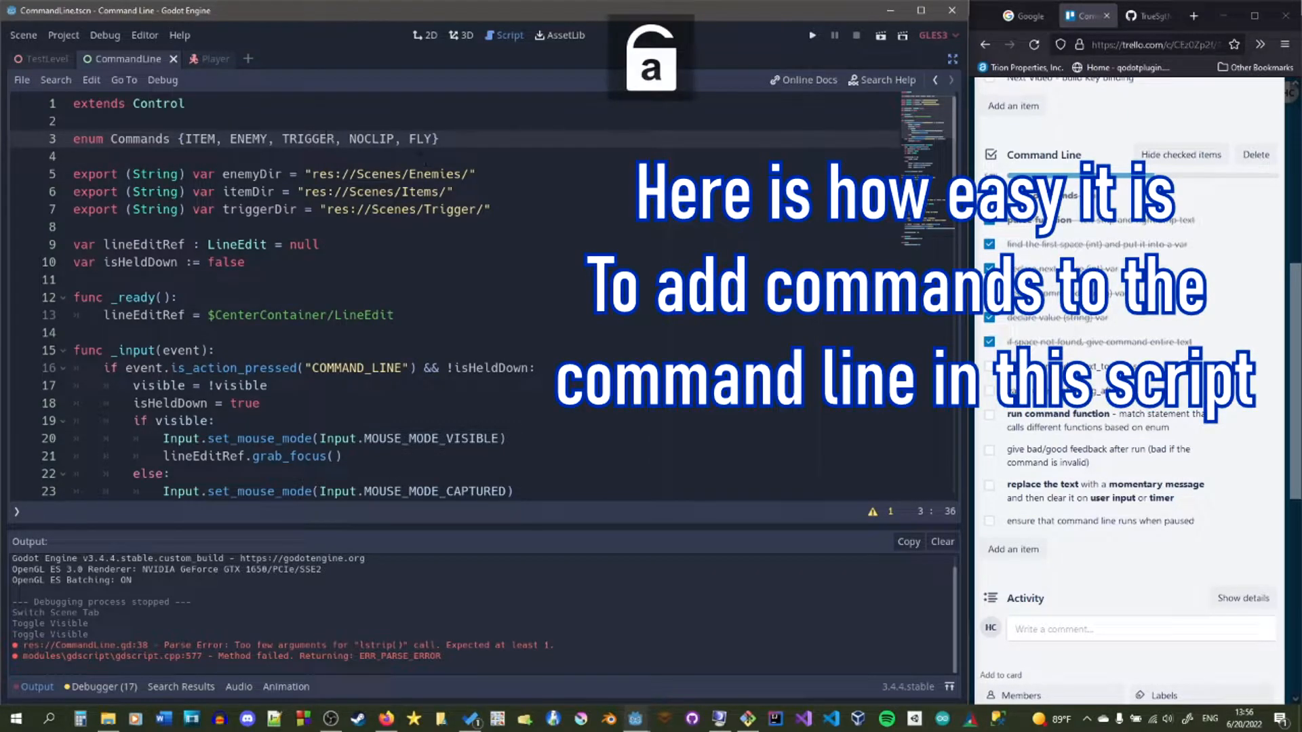
{"action": "scroll", "scroll_direction": "down", "scroll_amount": 3}
{"action": "type", "text": "pass"}
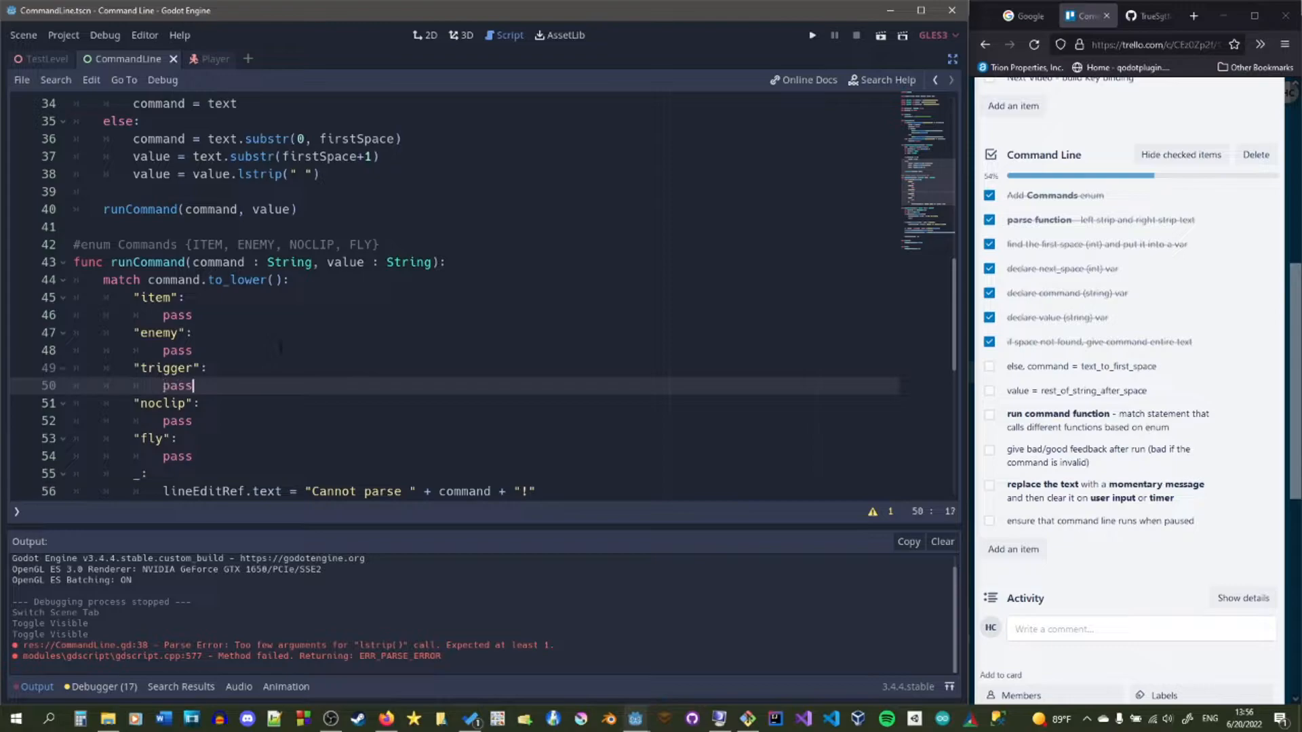
- Call spawnEntity(value, itemDir/enemyDir/triggerDir) in the spawn cases, and noclip() and fly() in theirs
{"action": "scroll", "scroll_direction": "down", "scroll_amount": 3}
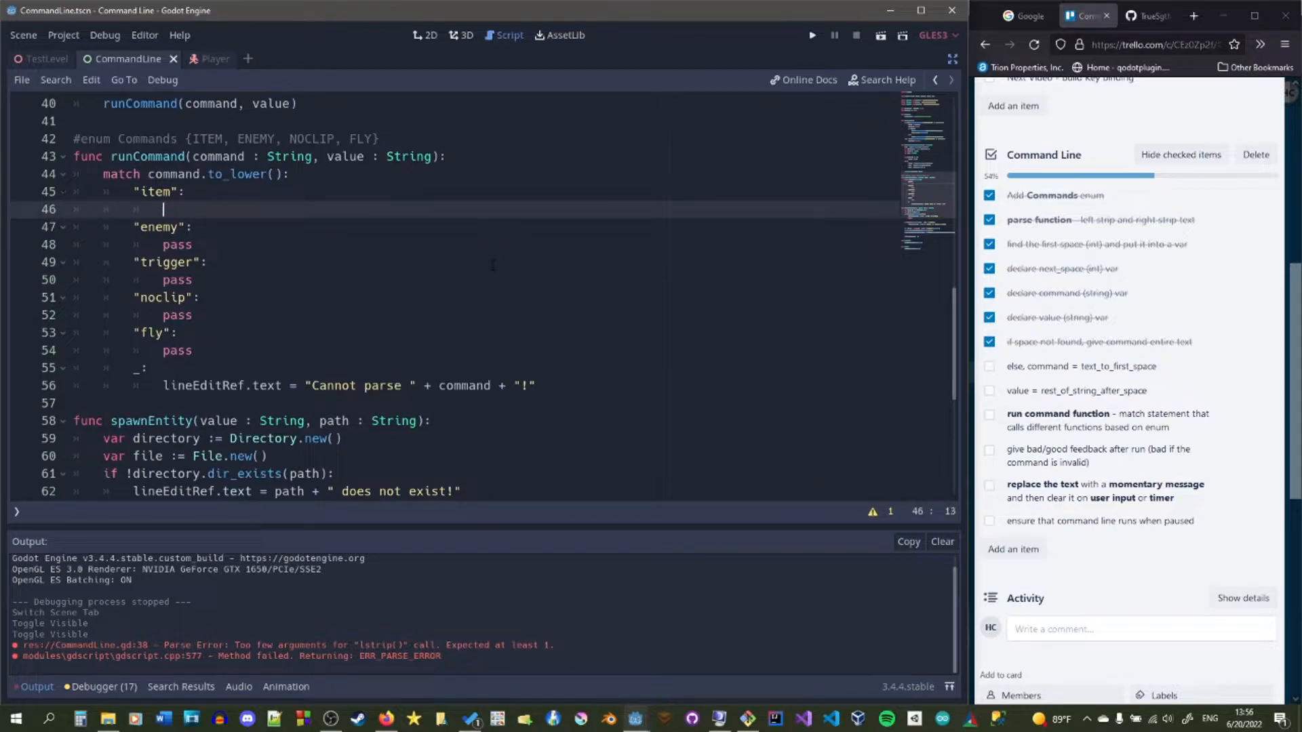
{"action": "type", "text": "spawnEntity()"}
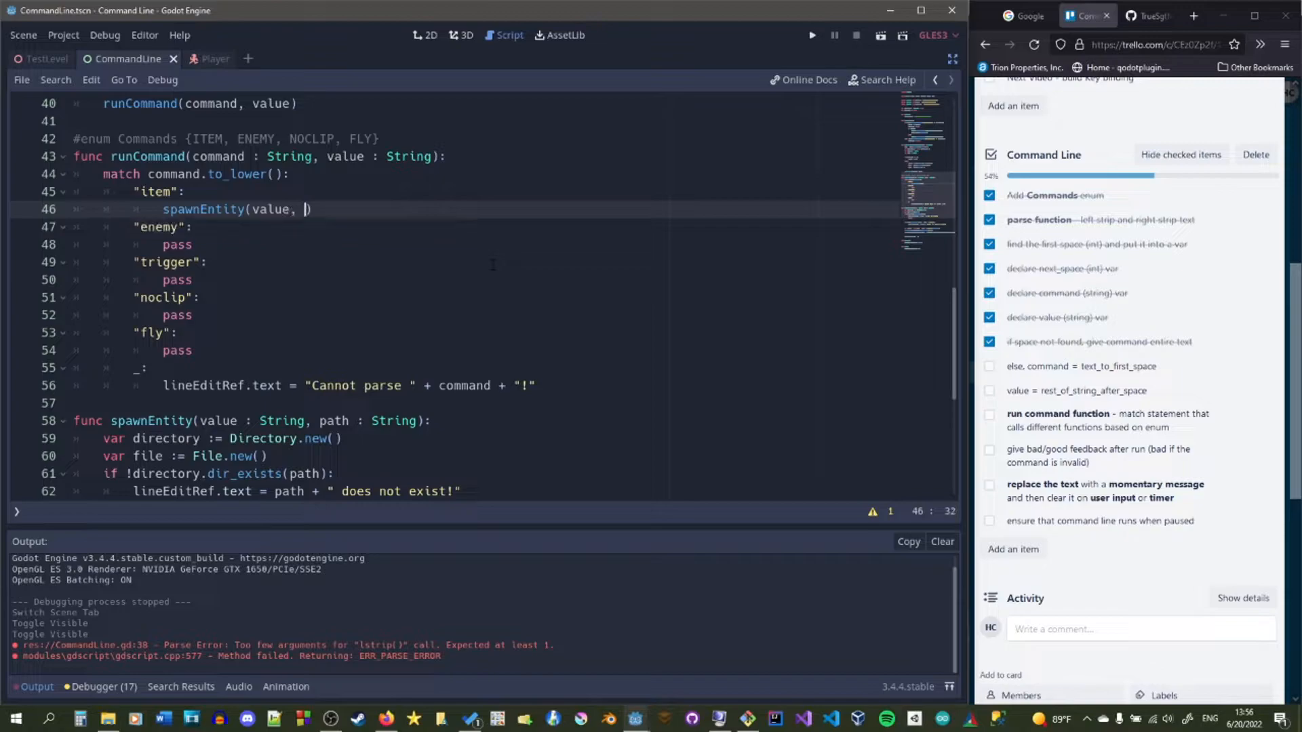
{"action": "type", "text": "itemDir"}
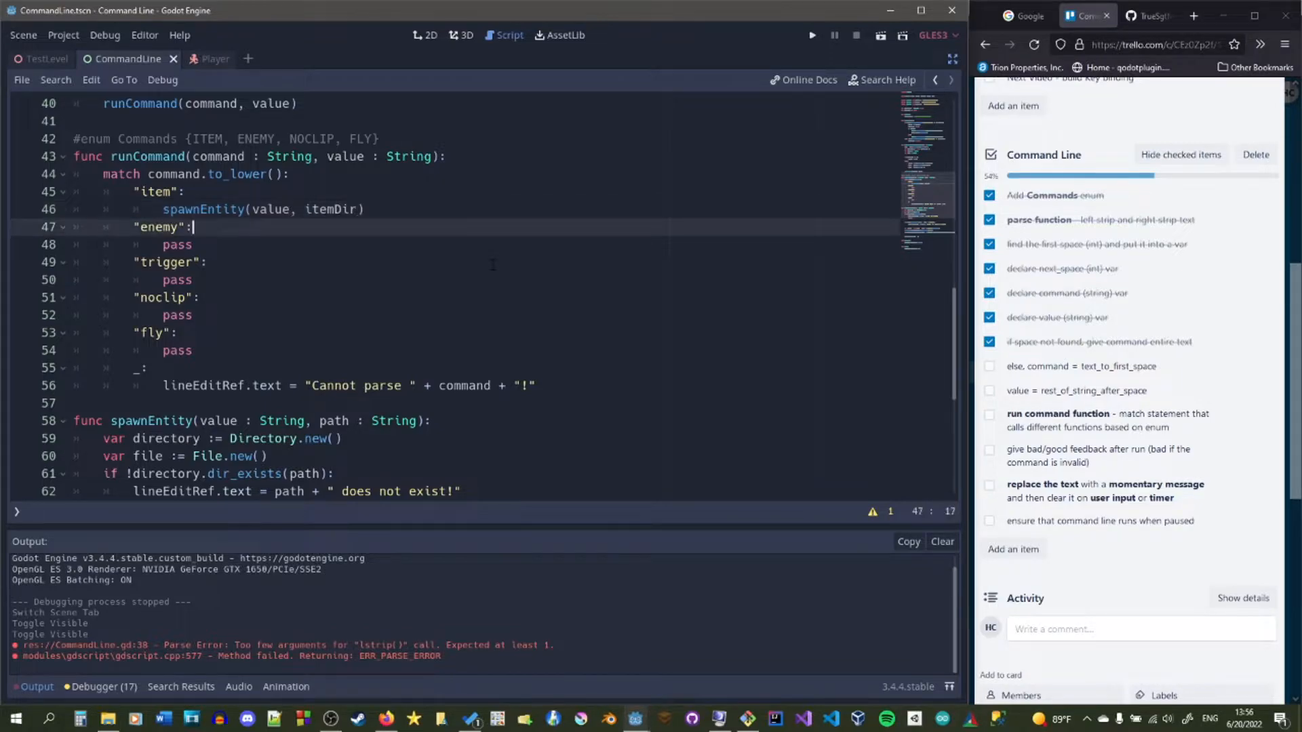
{"action": "type", "text": "spawn"}
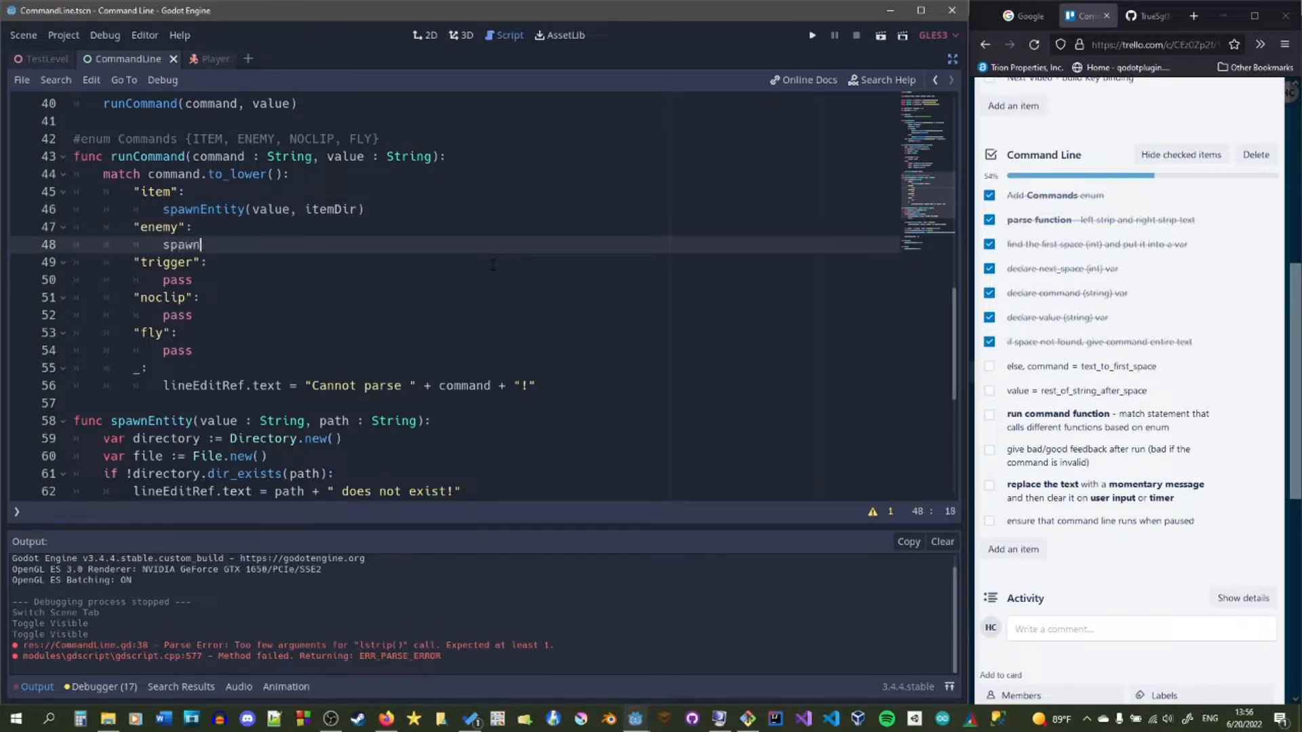
{"action": "type", "text": "Entity(value)"}
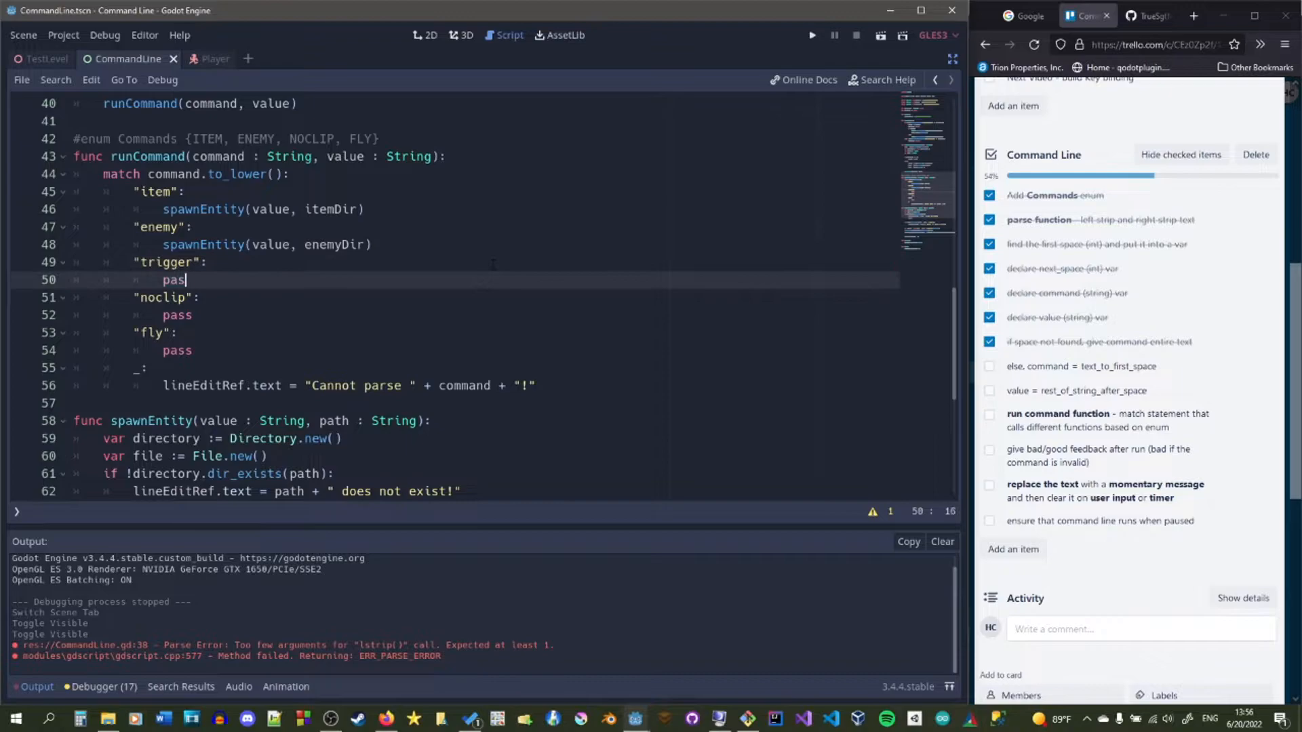
{"action": "type", "text": "spawnEntity(value,"}
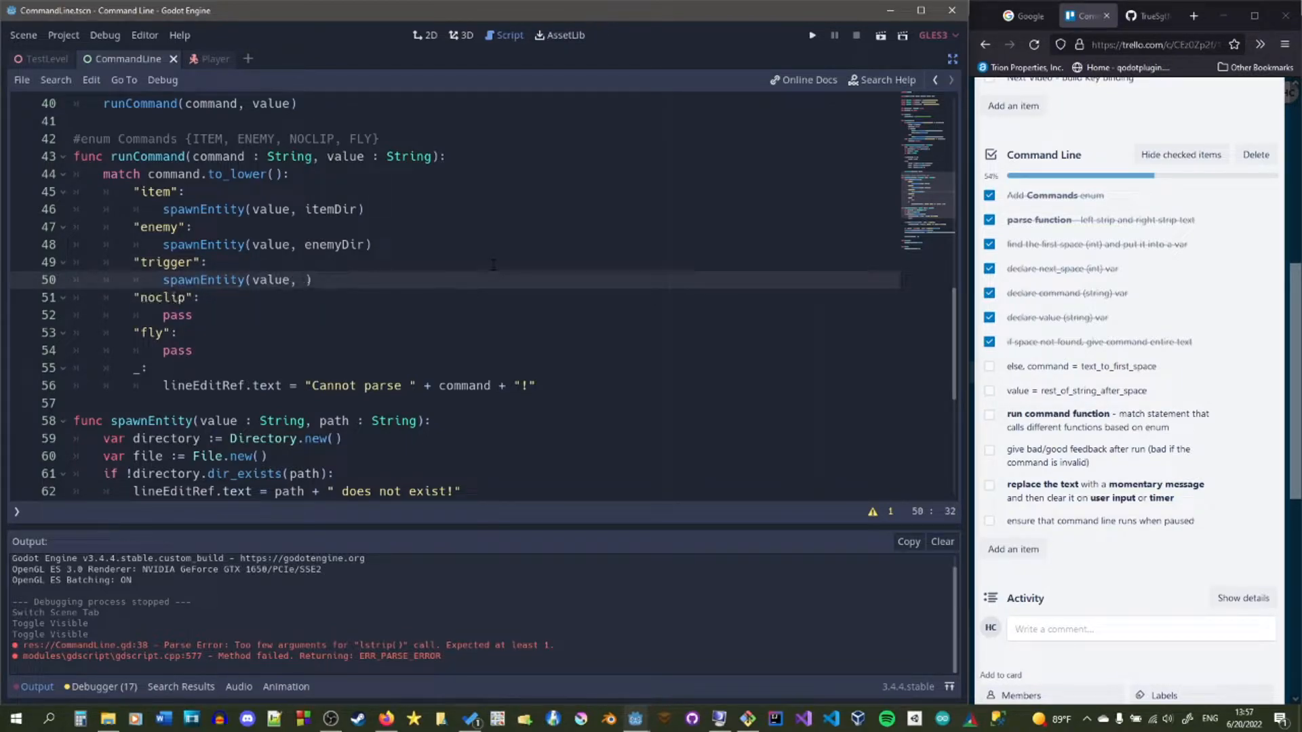
{"action": "type", "text": "triggerDir"}
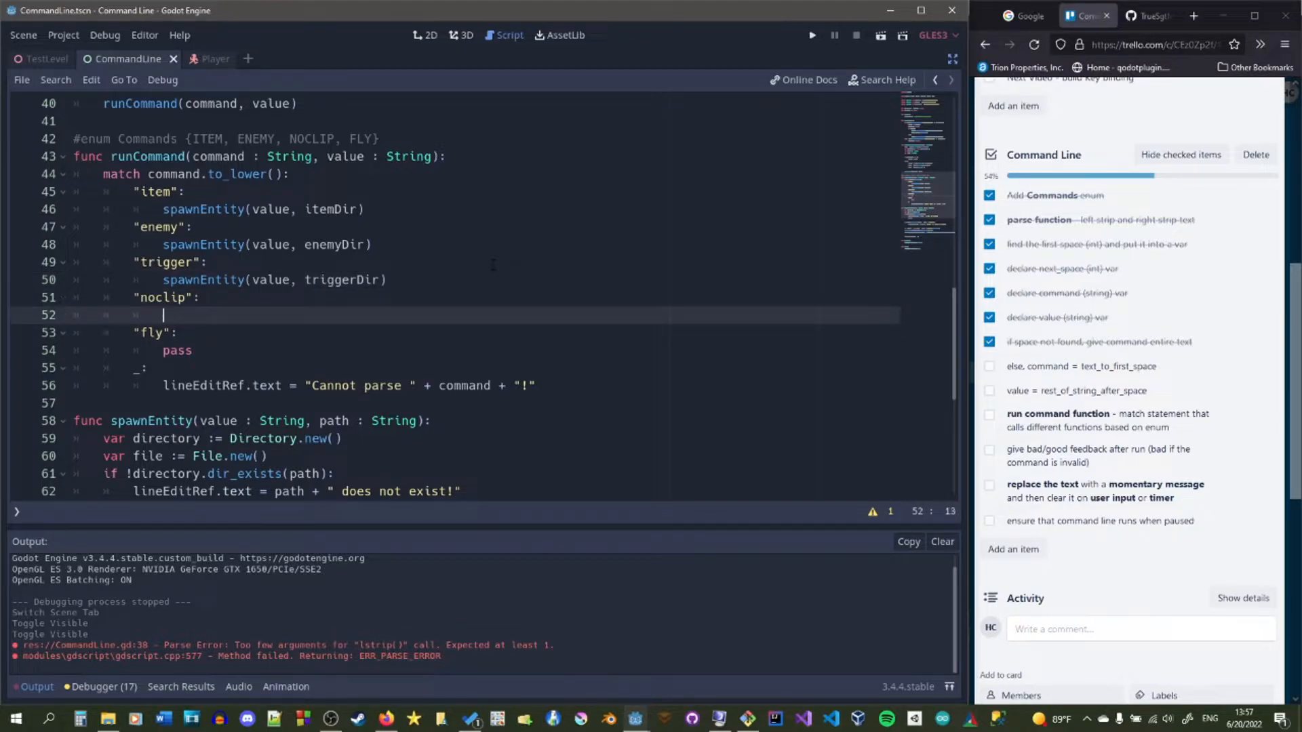
{"action": "type", "text": "noclip()"}
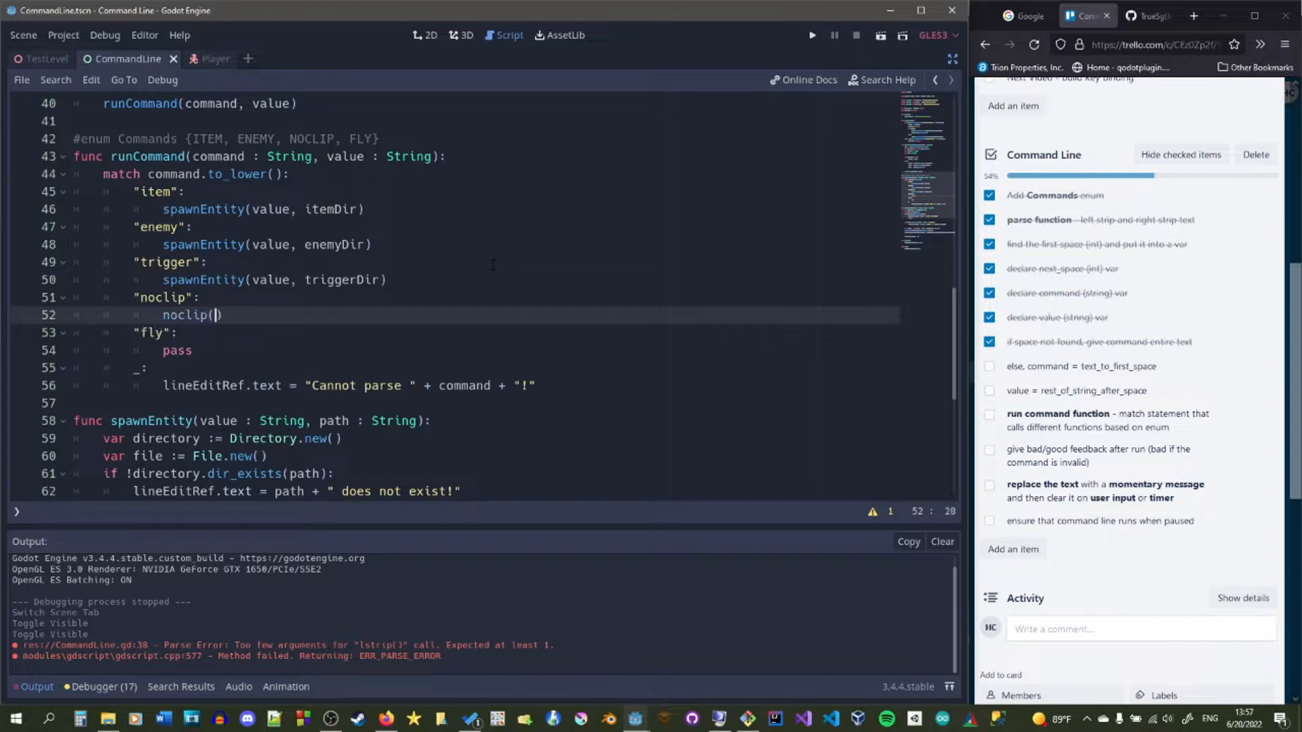
{"action": "type", "text": "fly("}
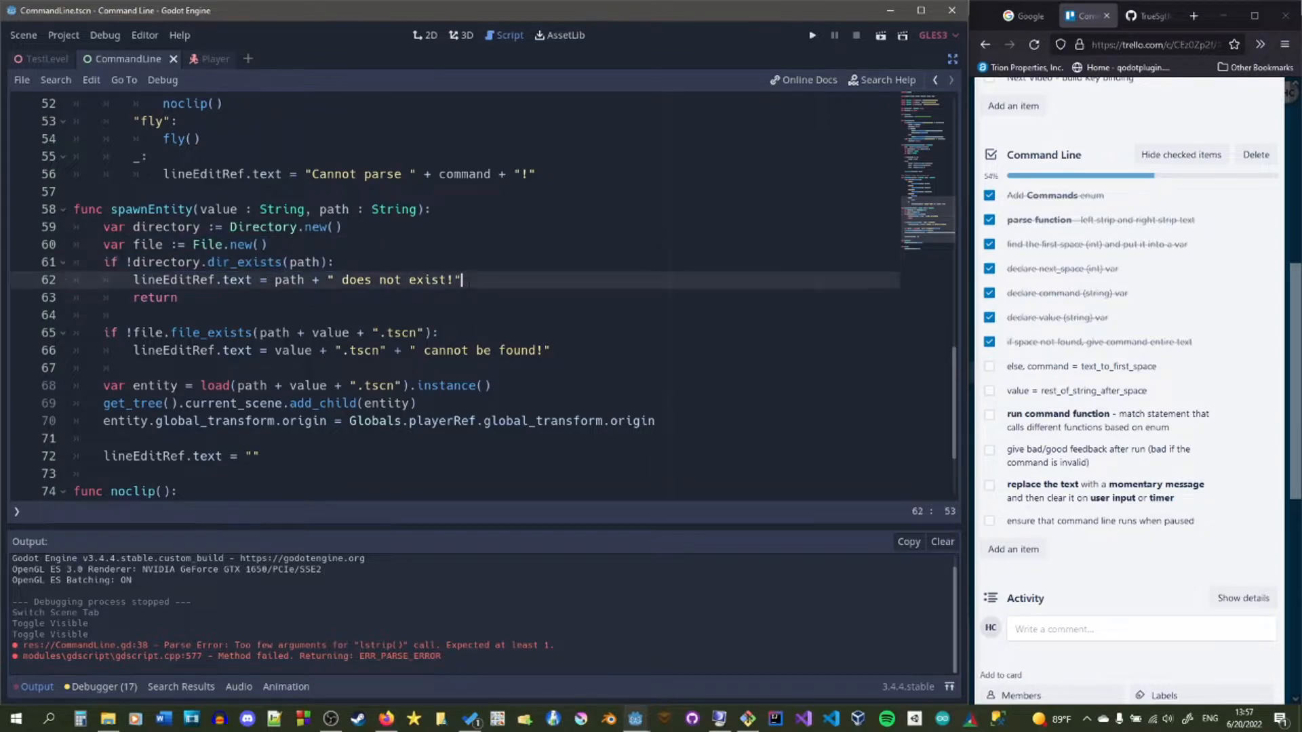
- Add a return after the "cannot be found!" message in spawnEntity's file_exists check
{"action": "left_click", "coordinate": [179, 297]}
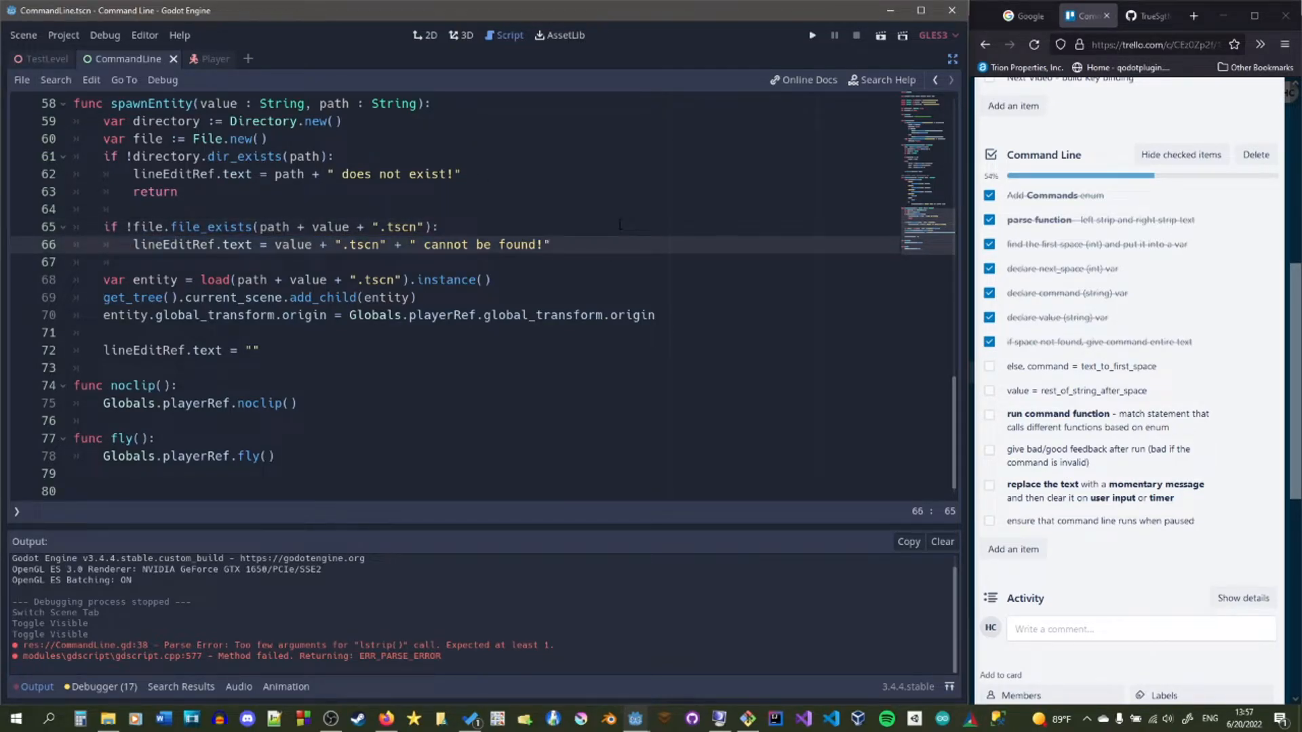
{"action": "type", "text": "return"}
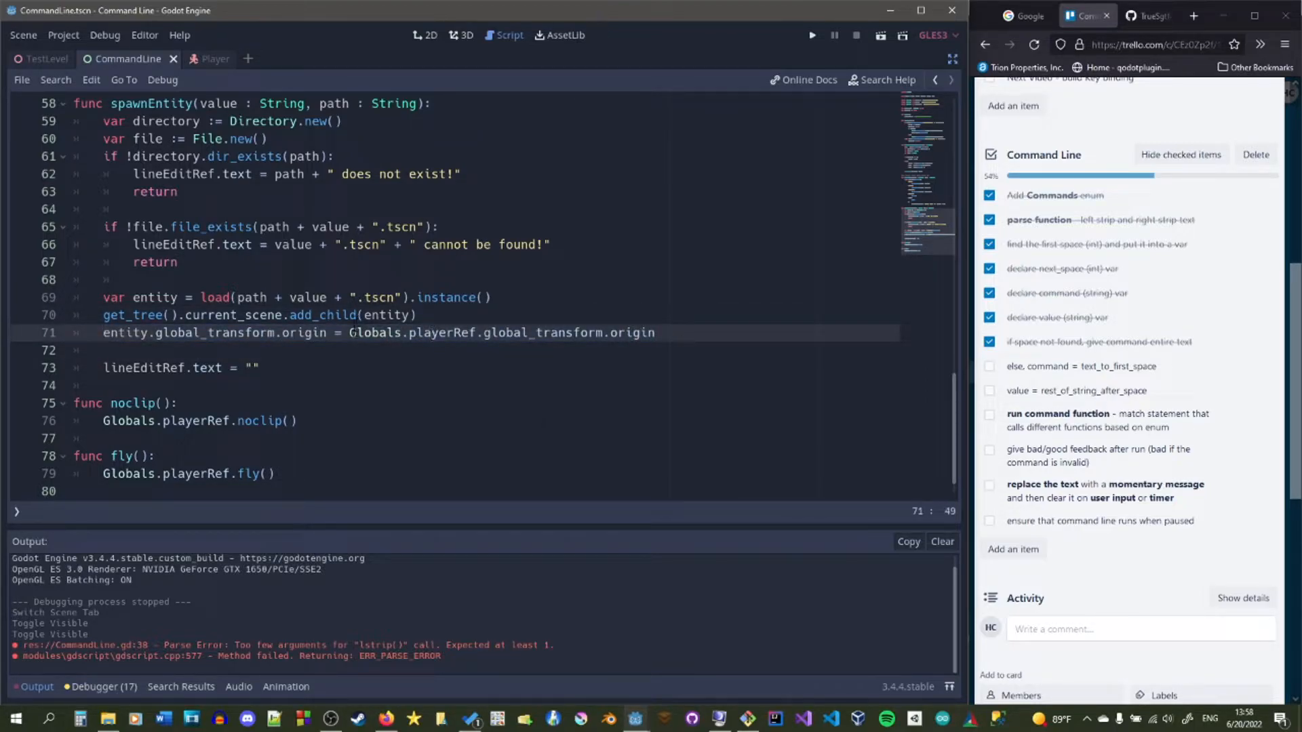
{"action": "double_click", "coordinate": [444, 334]}
{"action": "type", "text": "lineEditRef.text = \"Cannot parse \" + command + \"!\""}
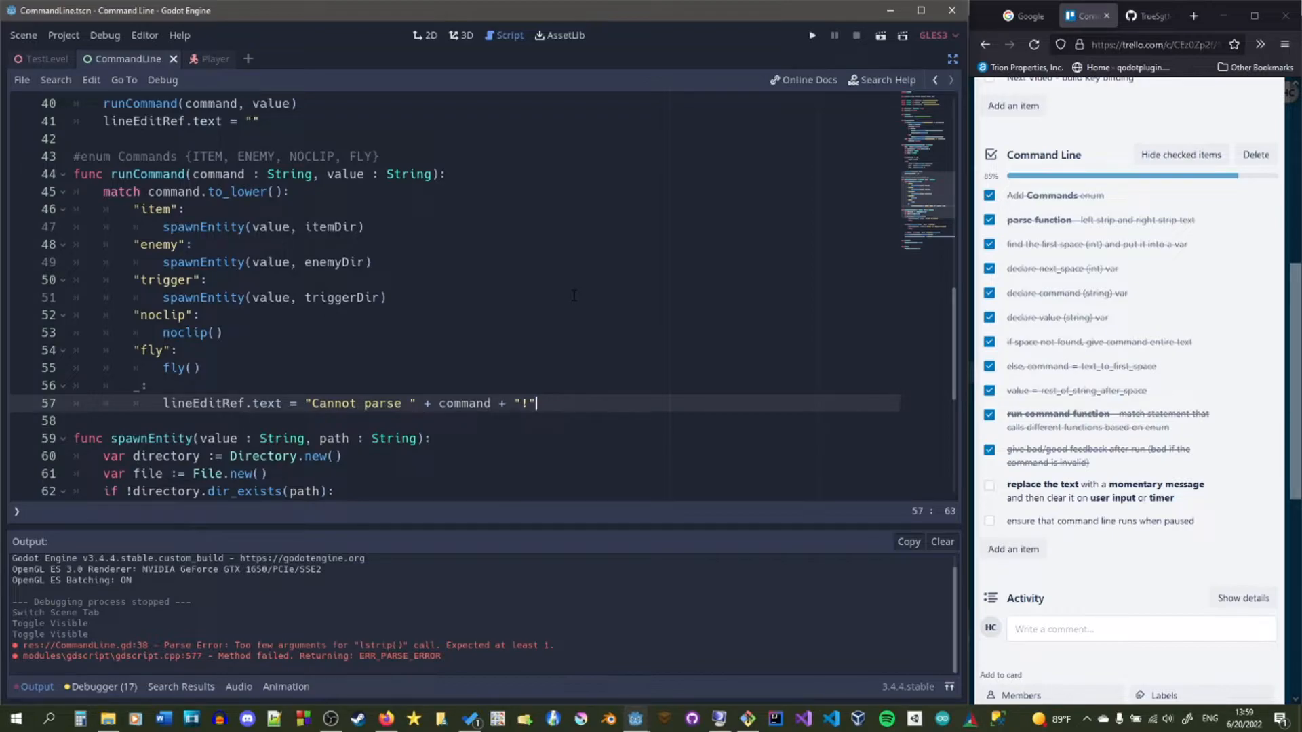
- In the default _ case, set command = "" and return command after the Cannot parse message
{"action": "key", "text": "Enter"}
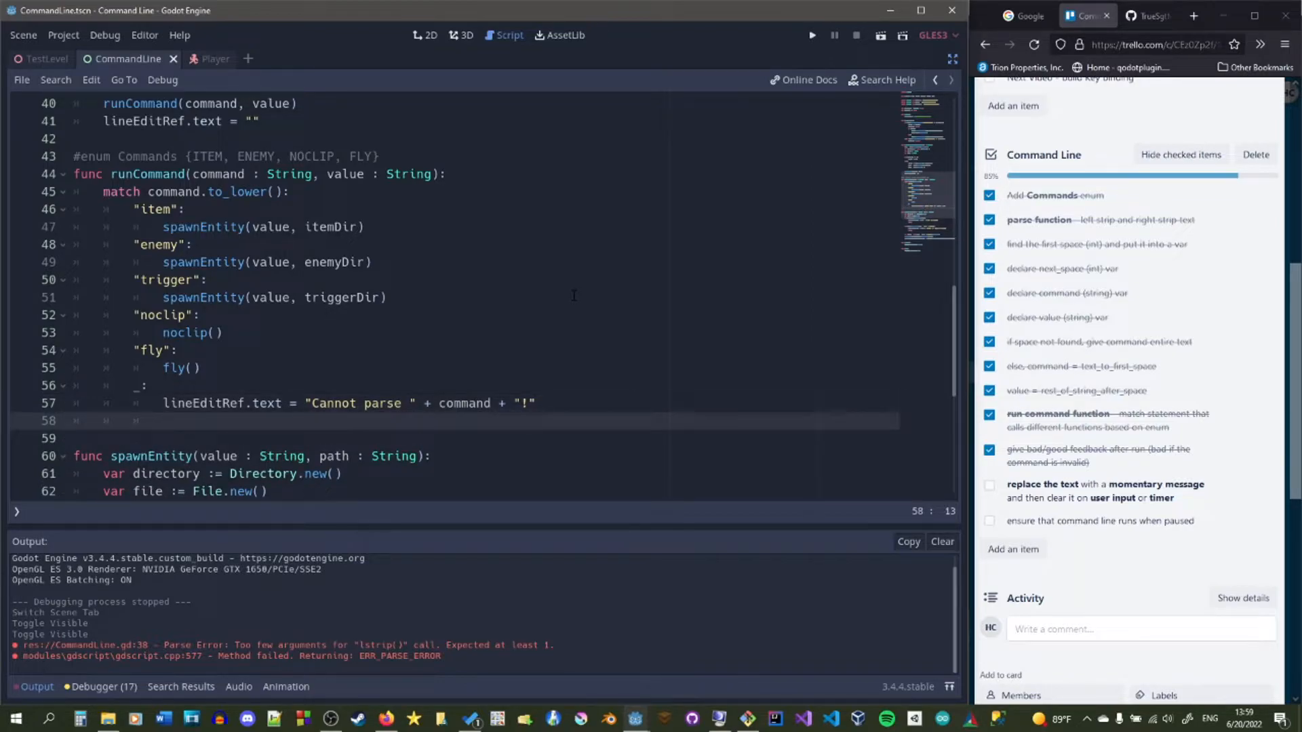
{"action": "type", "text": "command = \"\""}
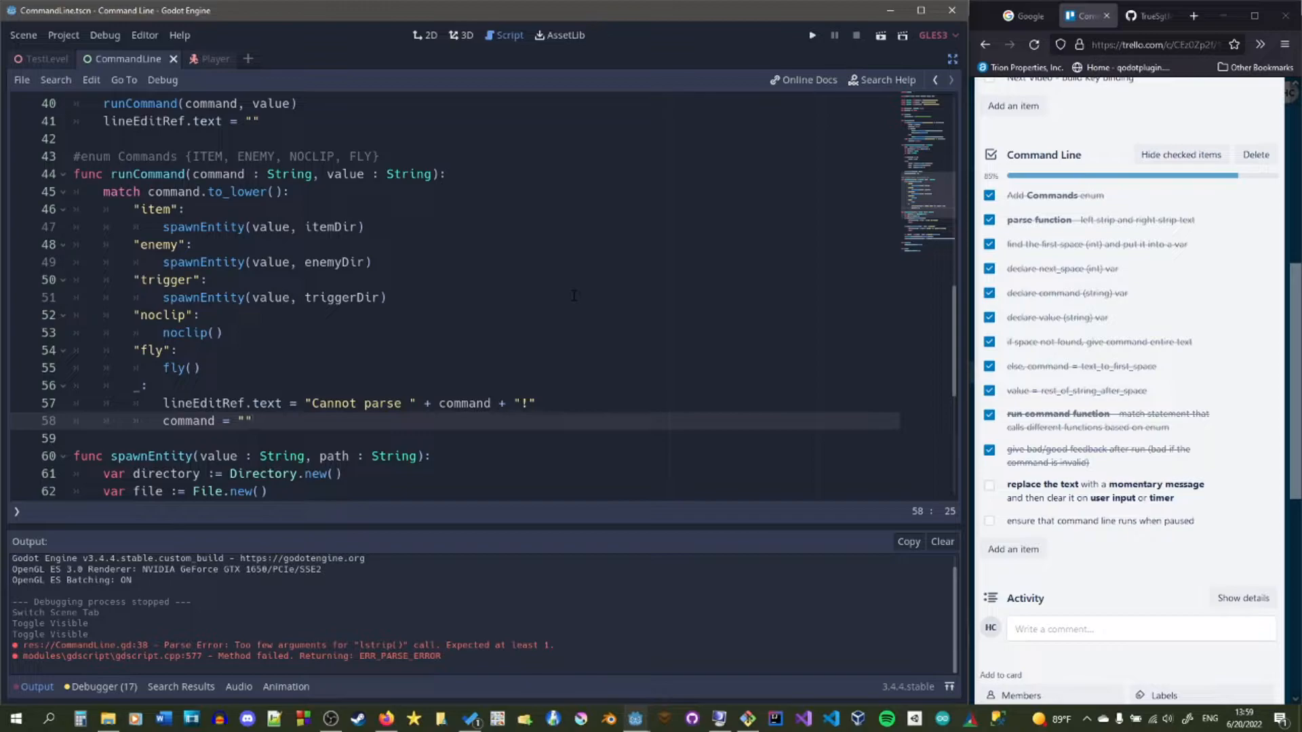
{"action": "type", "text": "r"}
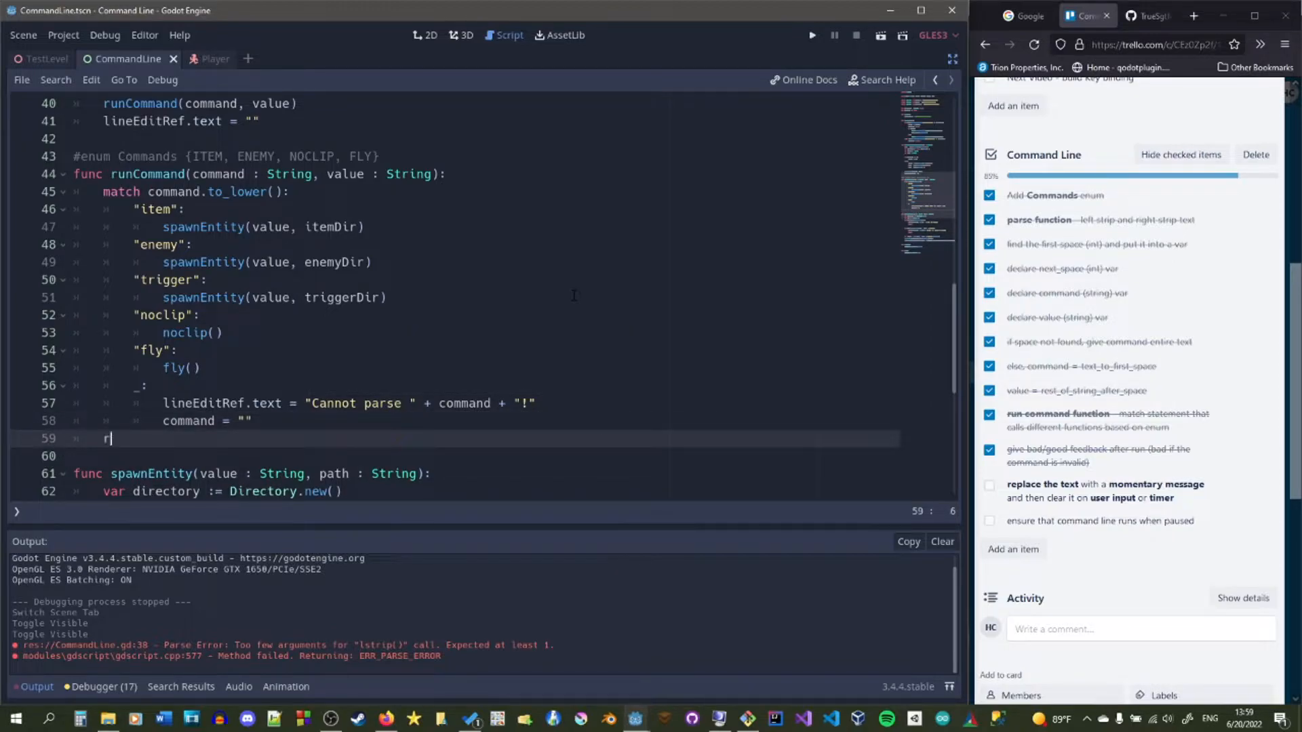
{"action": "type", "text": "eturn command"}
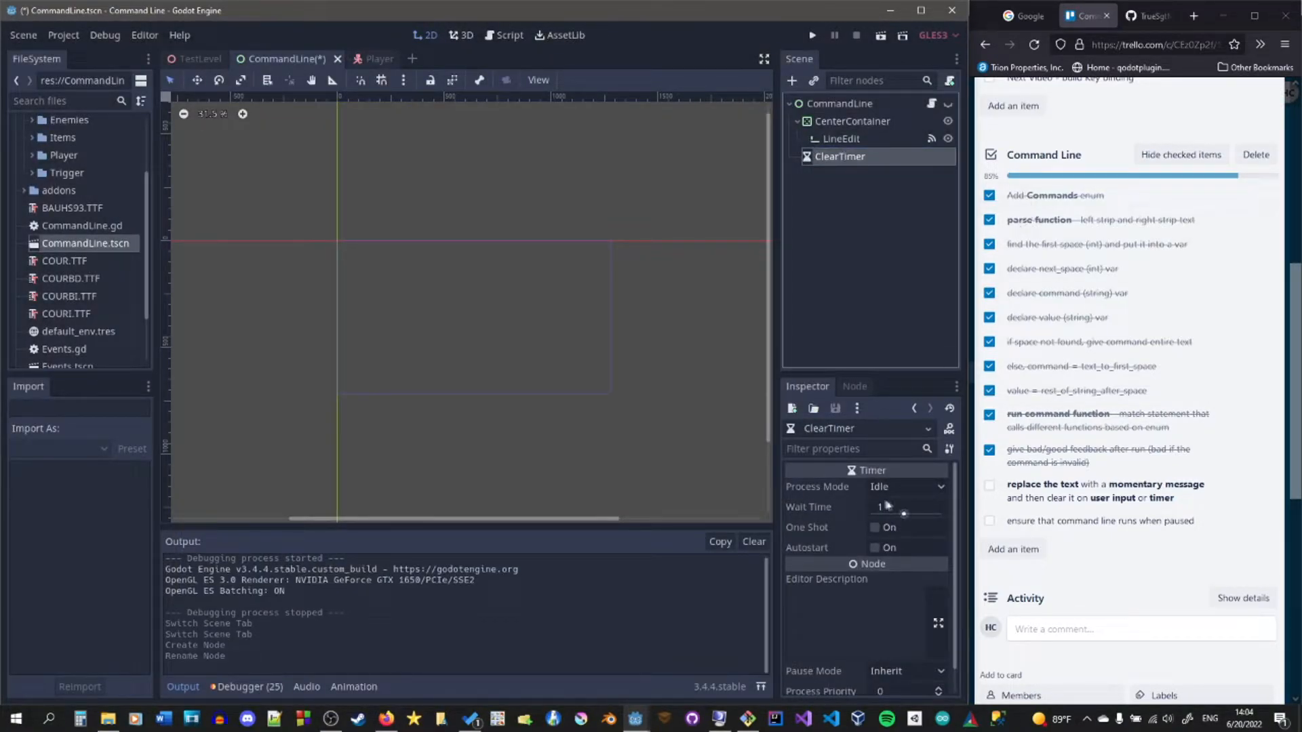
- Make the ClearTimer node one-shot and return to the CommandLine script
{"action": "left_click", "coordinate": [876, 527]}
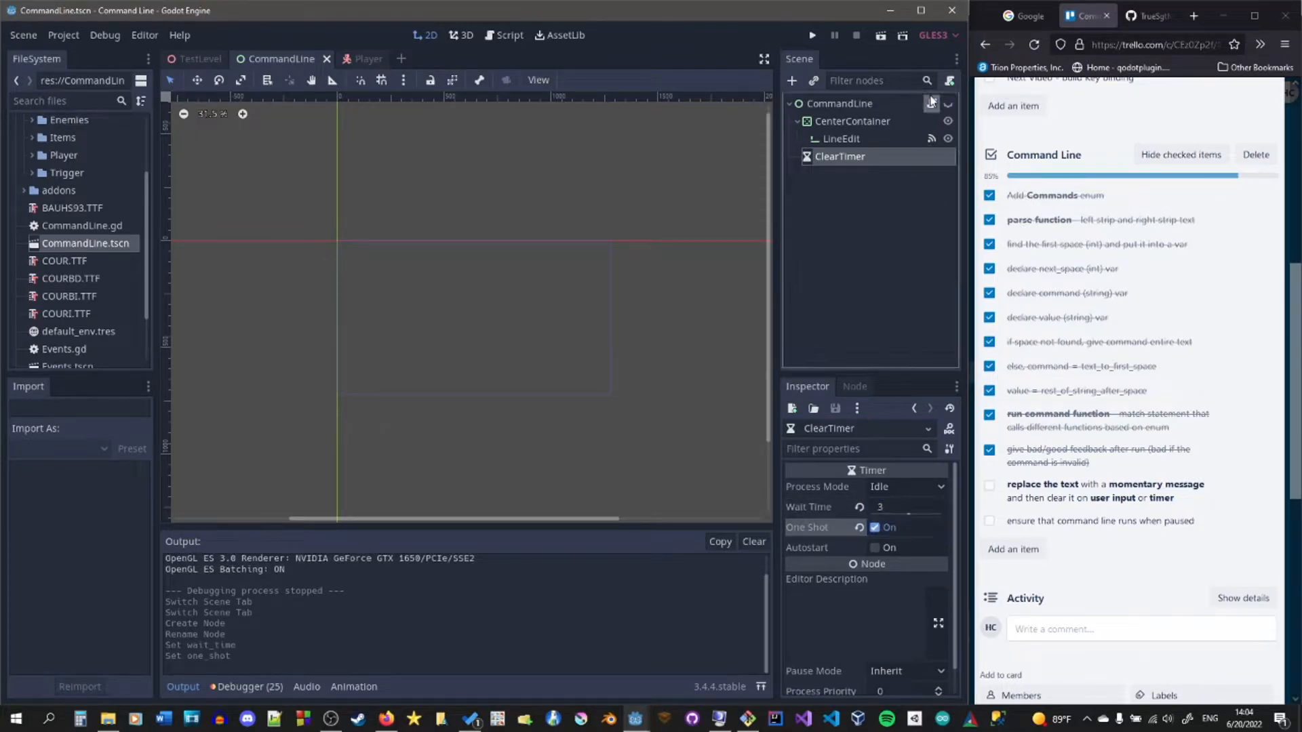
{"action": "left_click", "coordinate": [507, 35]}
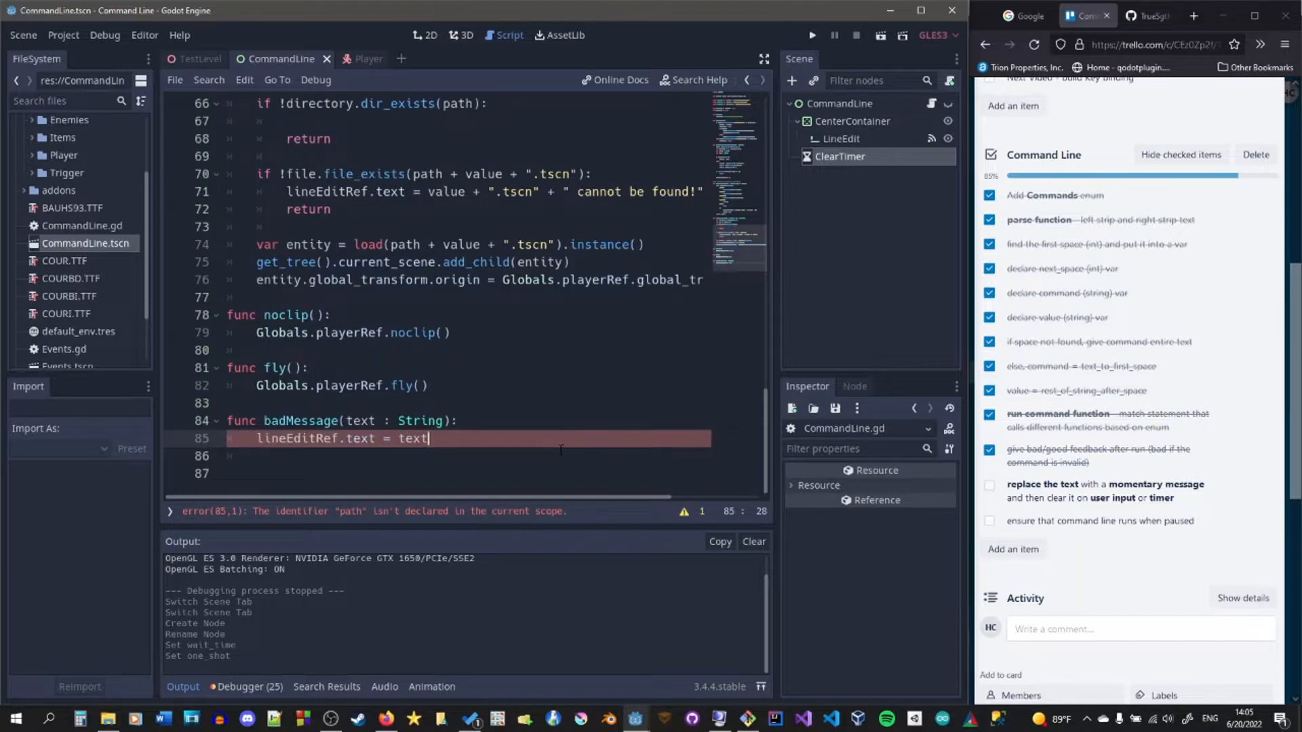
- Write badMessage(text, time: float) that sets the line edit text and starts $ClearTimer
{"action": "type", "text": "ba"}
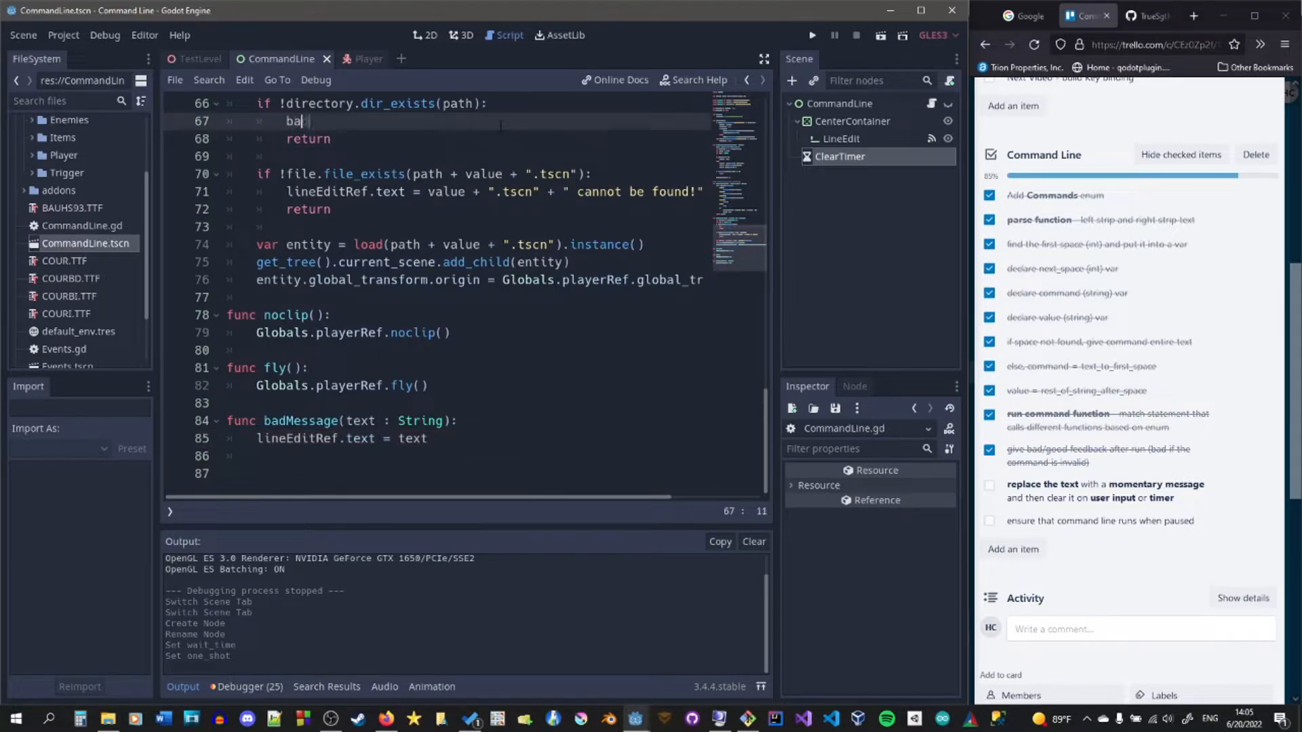
{"action": "type", "text": "$ClearTimer.start("}
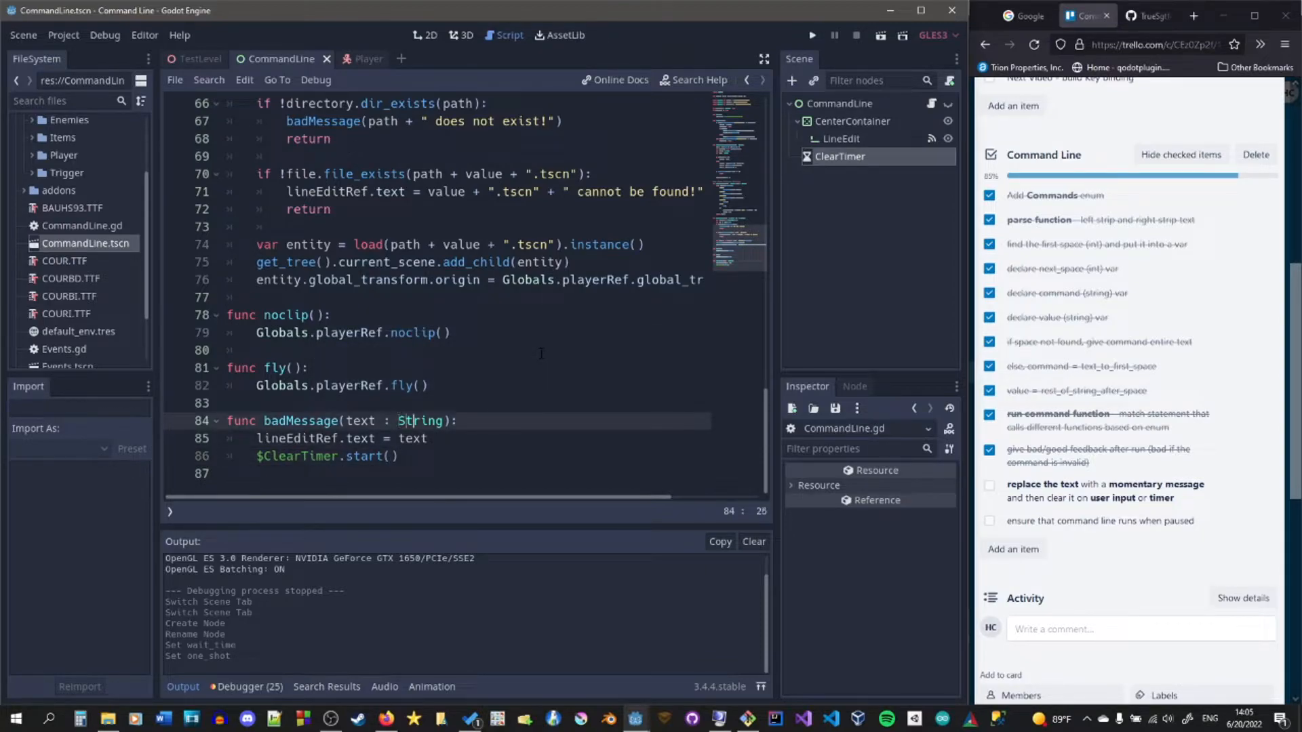
{"action": "type", "text": ", time : float"}
{"action": "type", "text": "export ("}
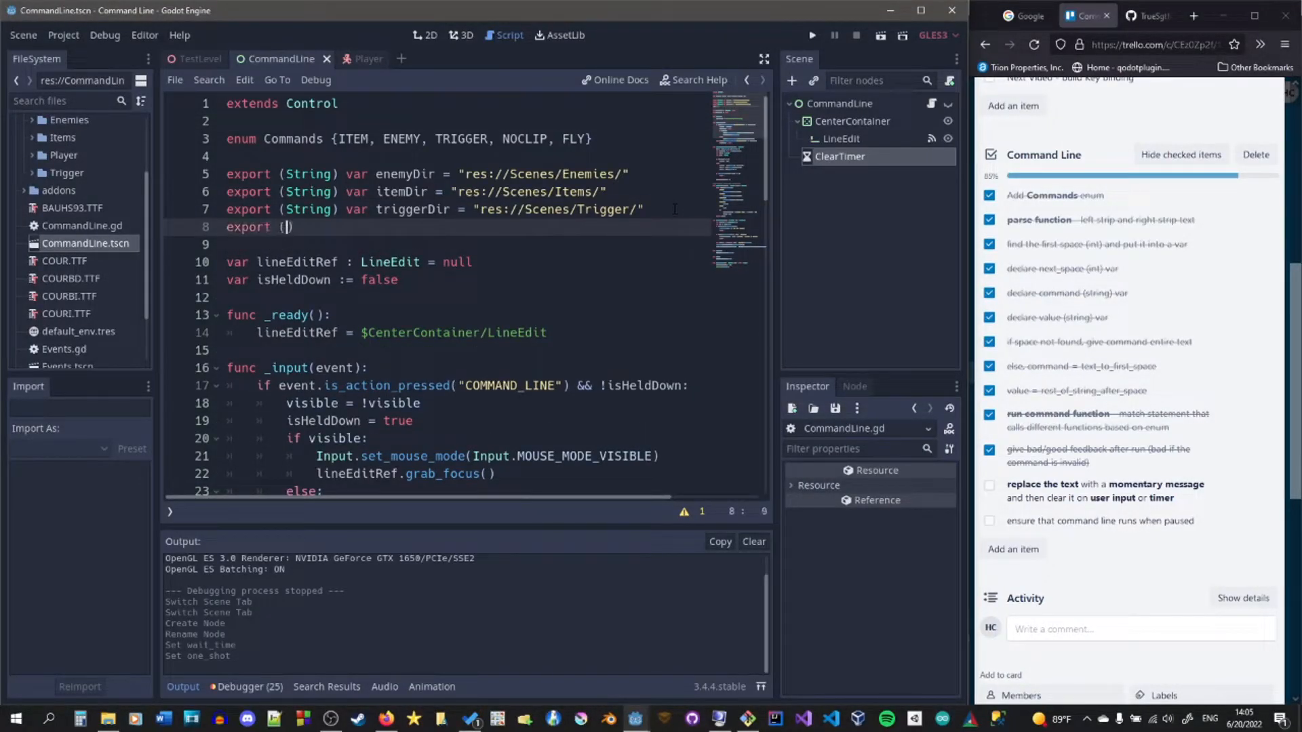
- Export float clearTime and set $ClearTimer.wait_time from it in _ready
{"action": "type", "text": "float) var clearTime = 3.0"}
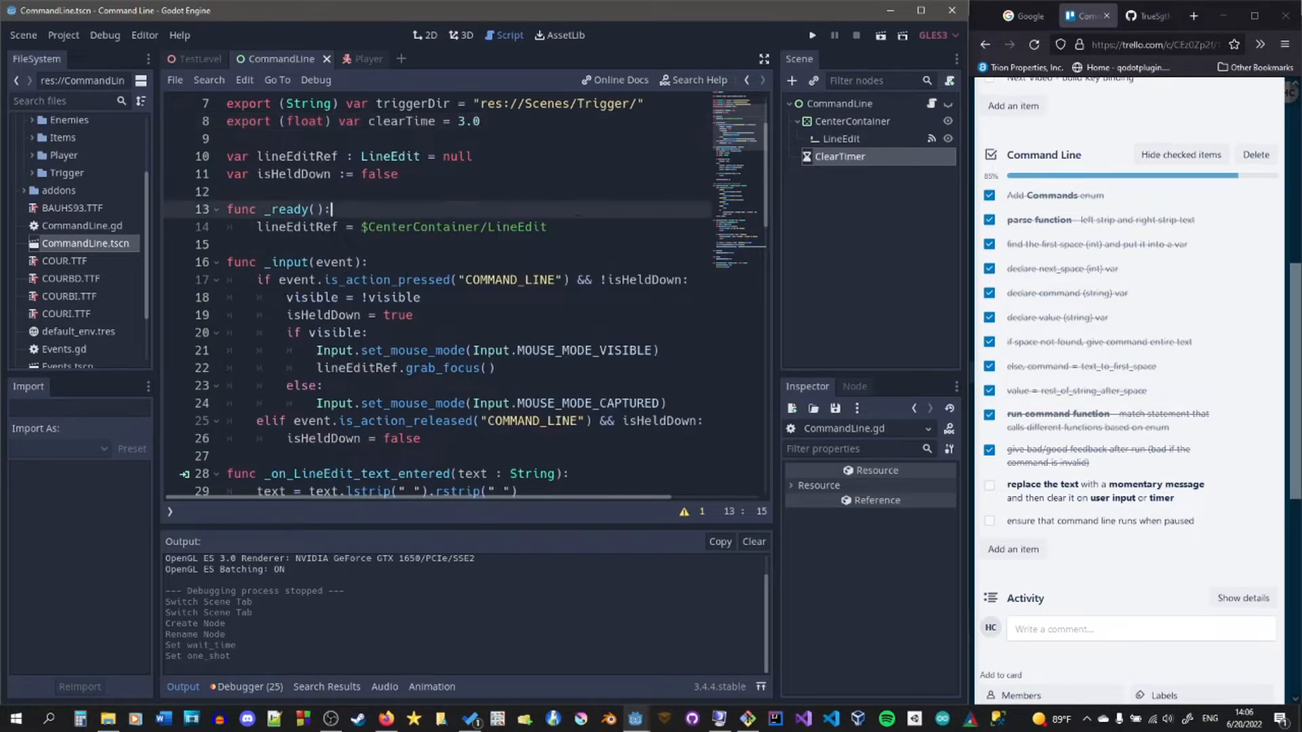
{"action": "type", "text": "$ClearTimer.wait_time = clearTime"}
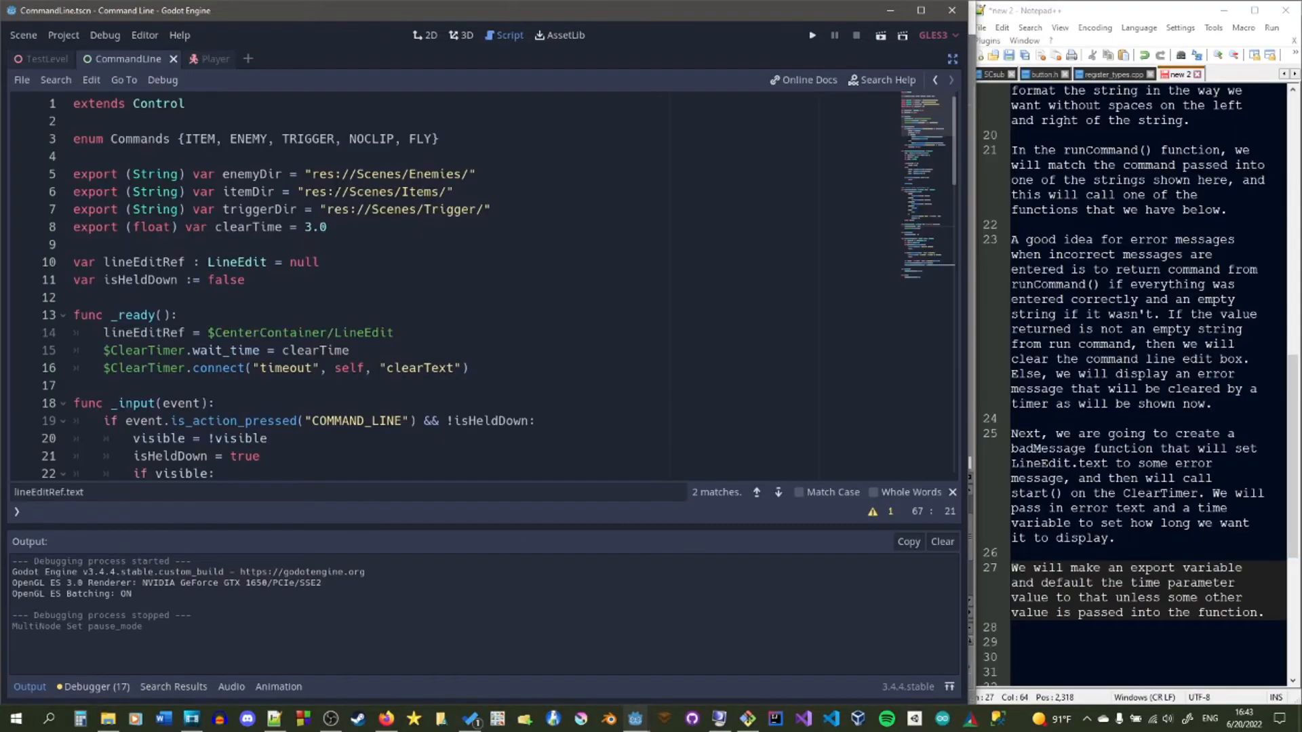
{"action": "left_click", "coordinate": [296, 369]}
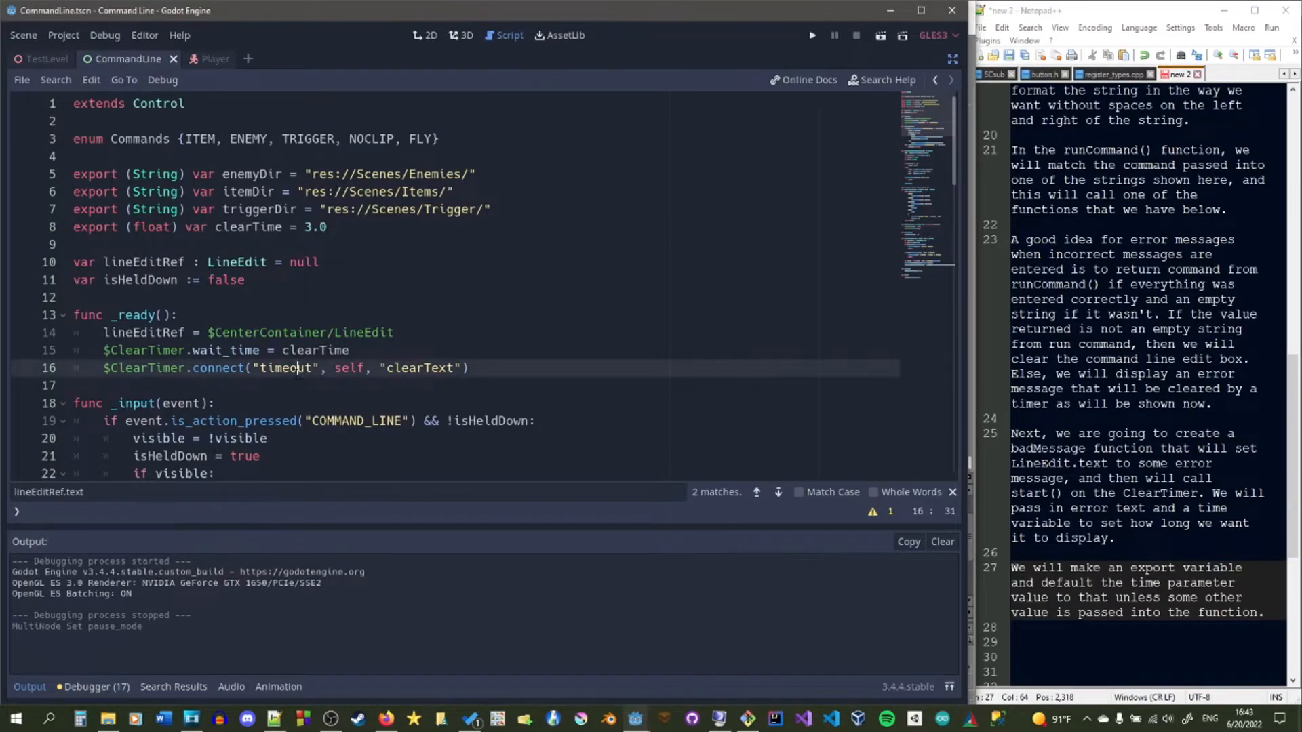
{"action": "scroll", "scroll_direction": "down", "scroll_amount": 3}
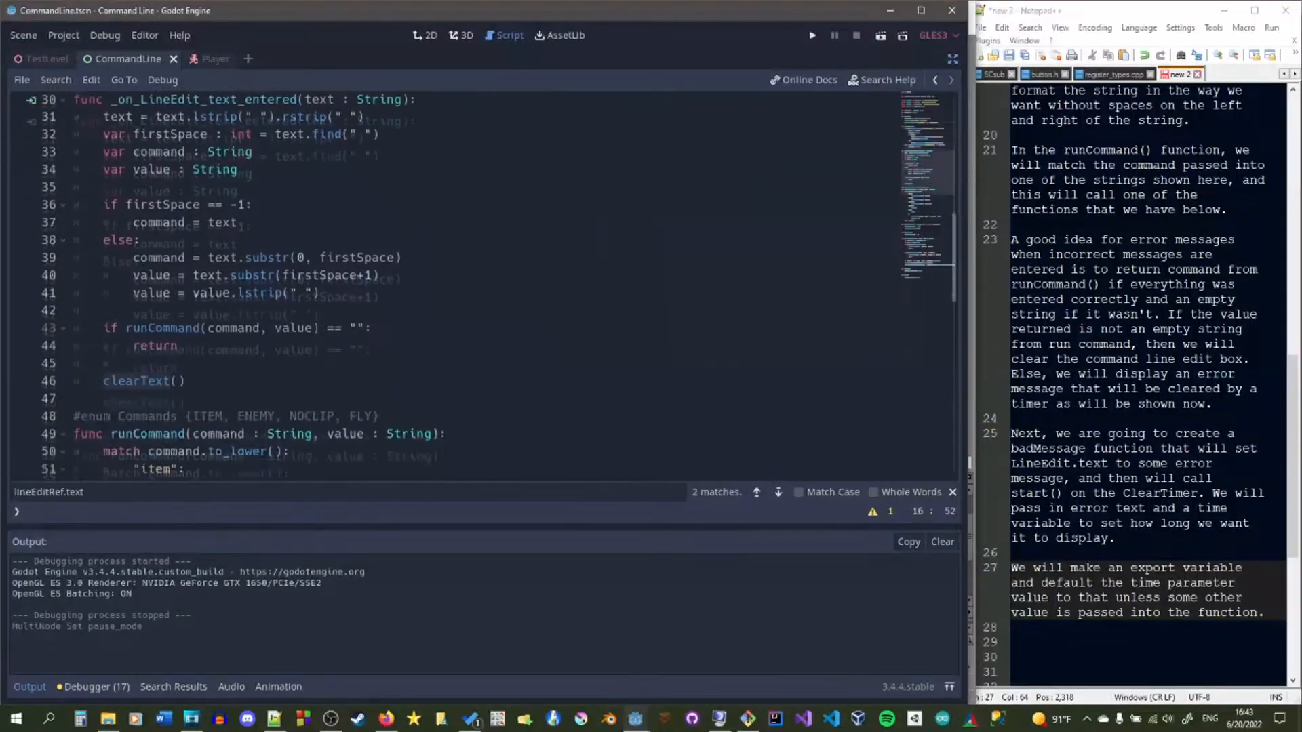
{"action": "scroll", "scroll_direction": "down", "scroll_amount": 3}
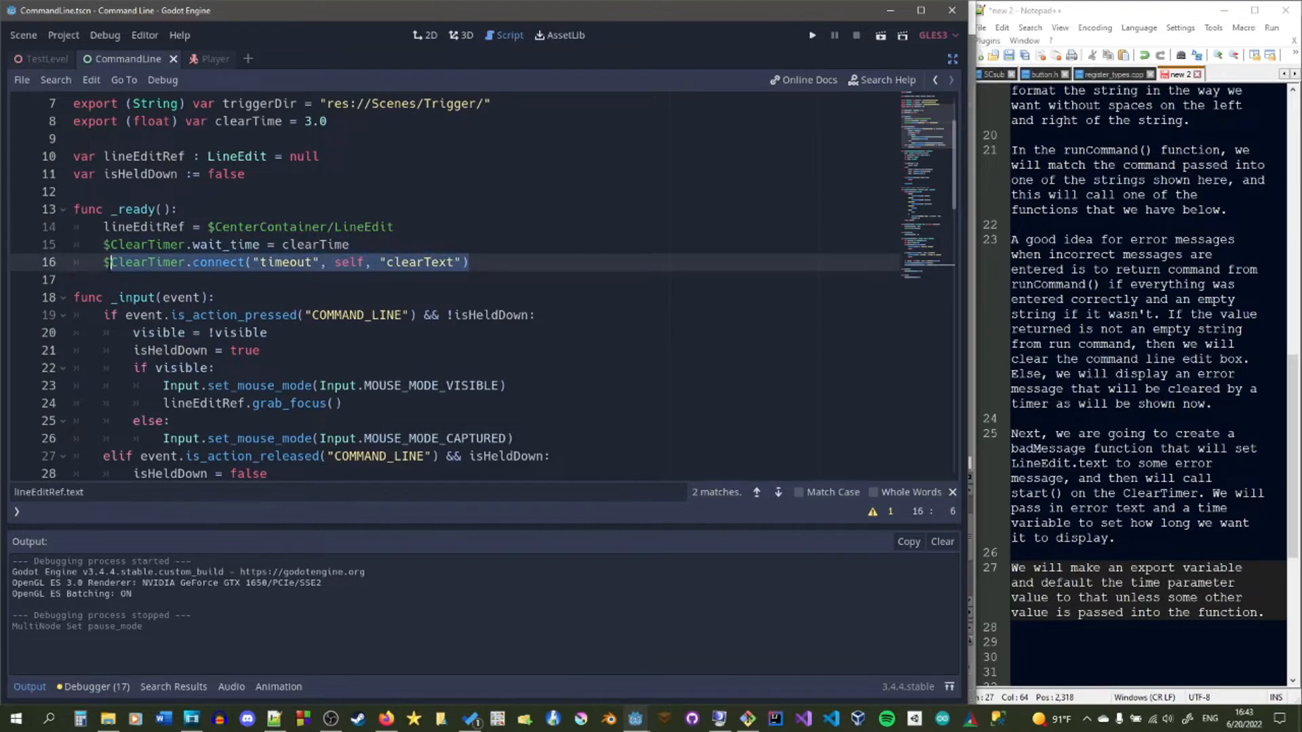
{"action": "scroll", "scroll_direction": "down", "scroll_amount": 3}
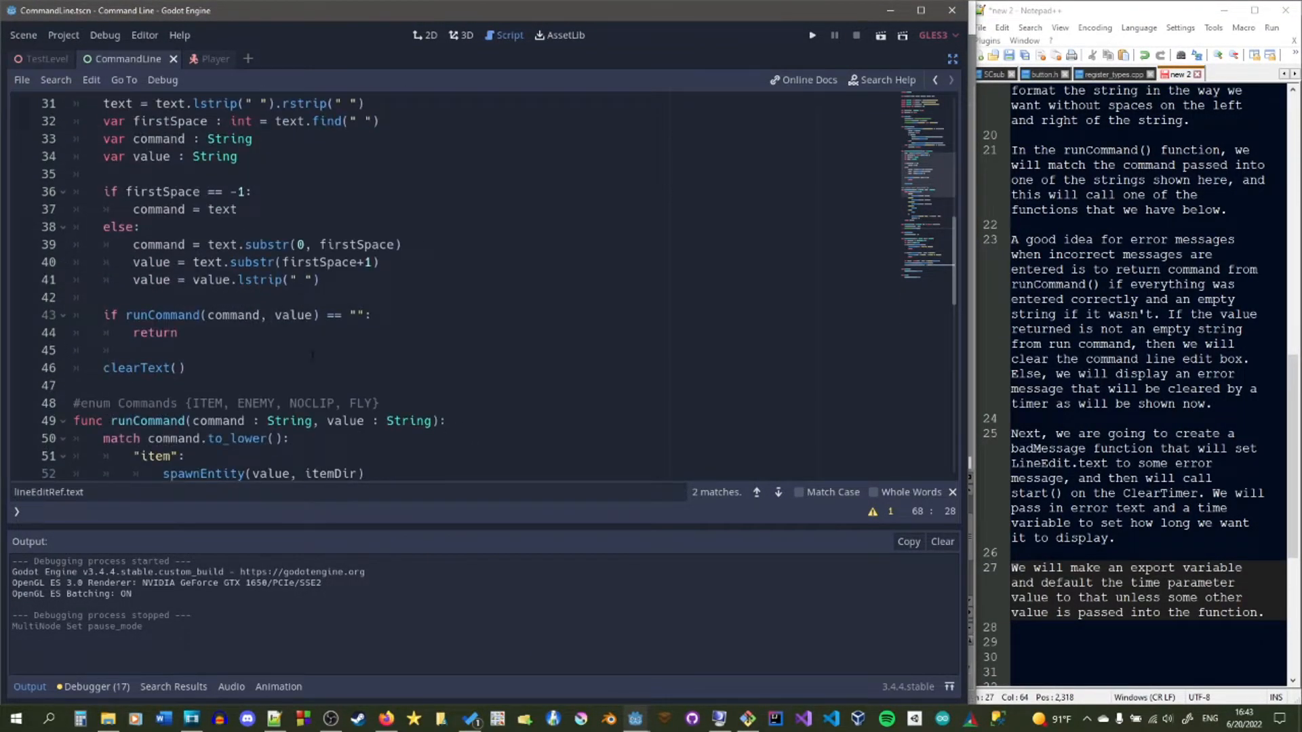
{"action": "scroll", "scroll_direction": "down", "scroll_amount": 3}
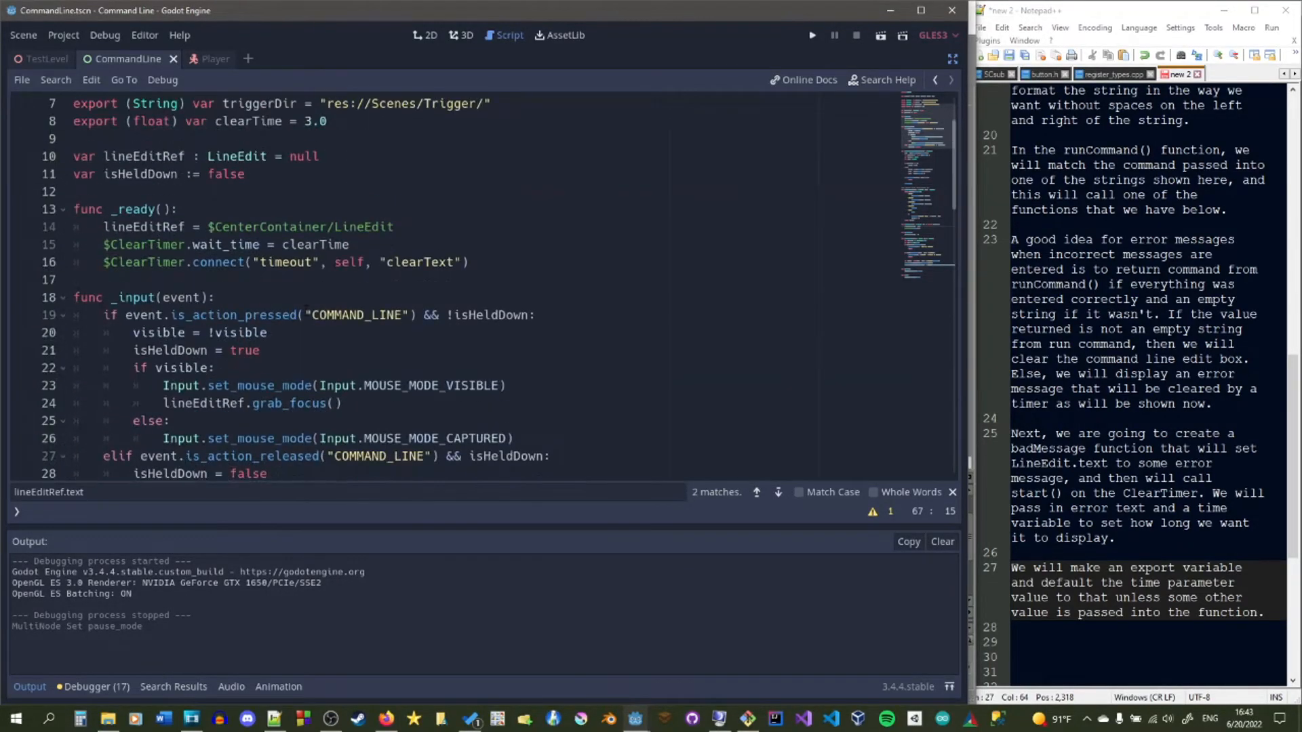
{"action": "scroll", "scroll_direction": "down", "scroll_amount": 3}
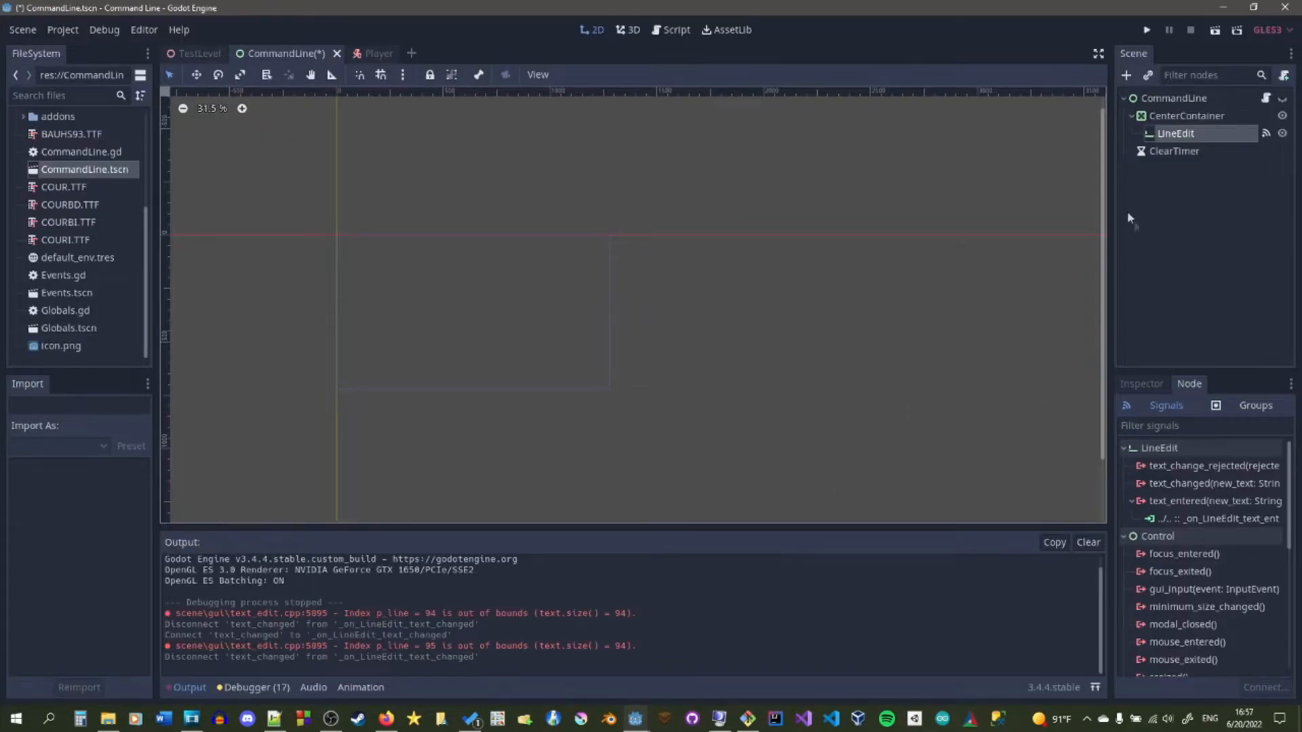
- Connect LineEdit's text_changed signal to a new _on_LineEdit_text_changed handler
{"action": "left_click", "coordinate": [1144, 30]}
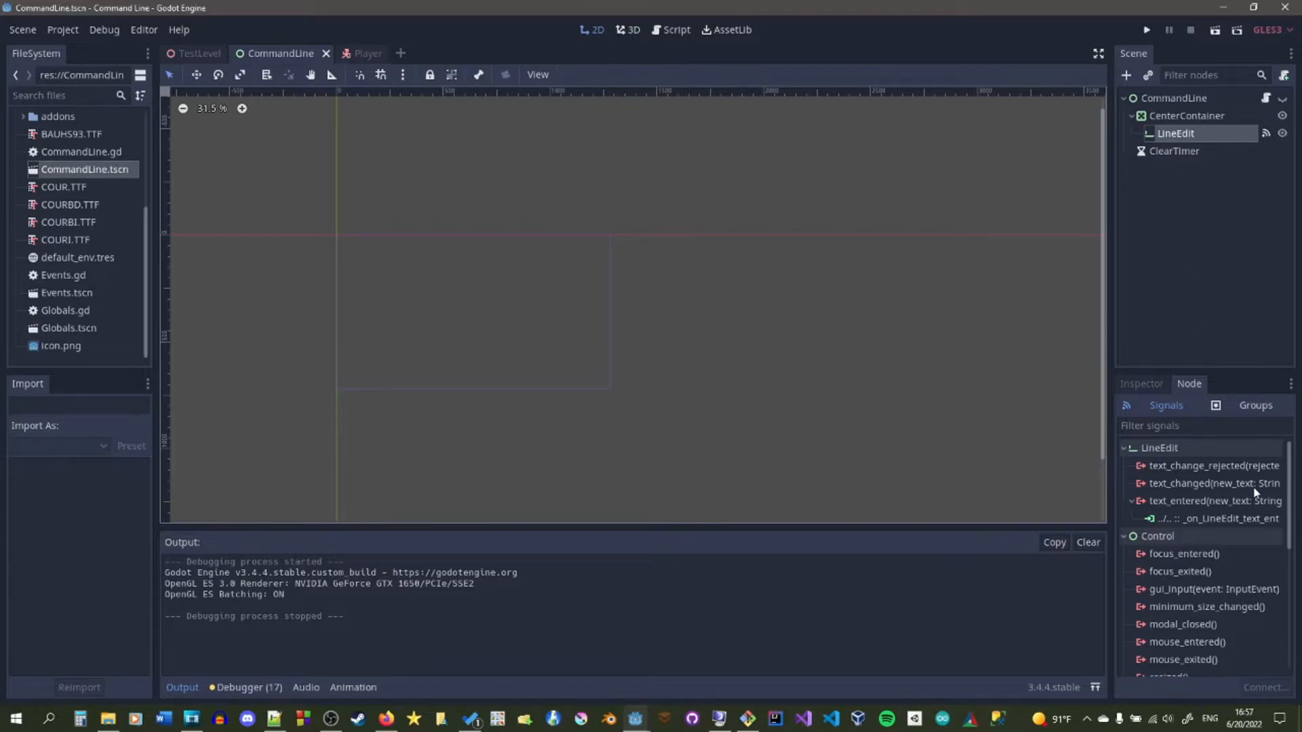
{"action": "double_click", "coordinate": [1207, 482]}
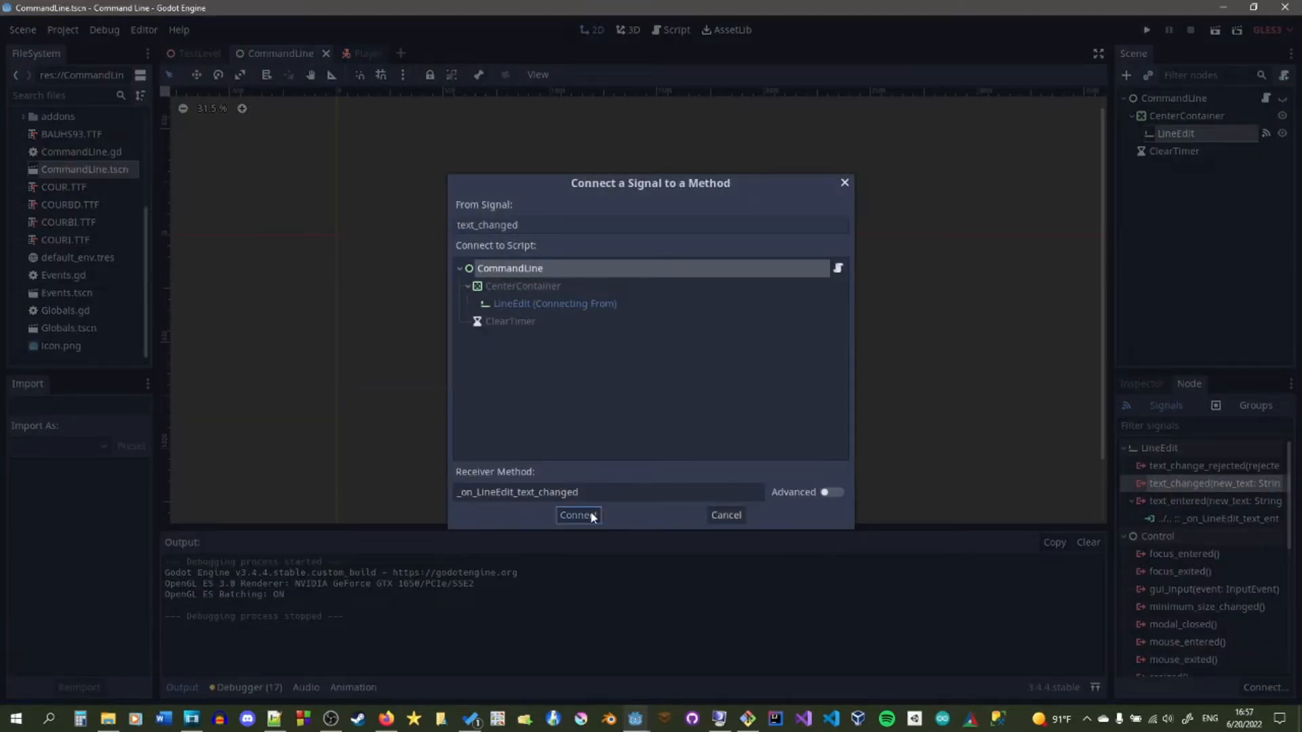
{"action": "left_click", "coordinate": [578, 515]}
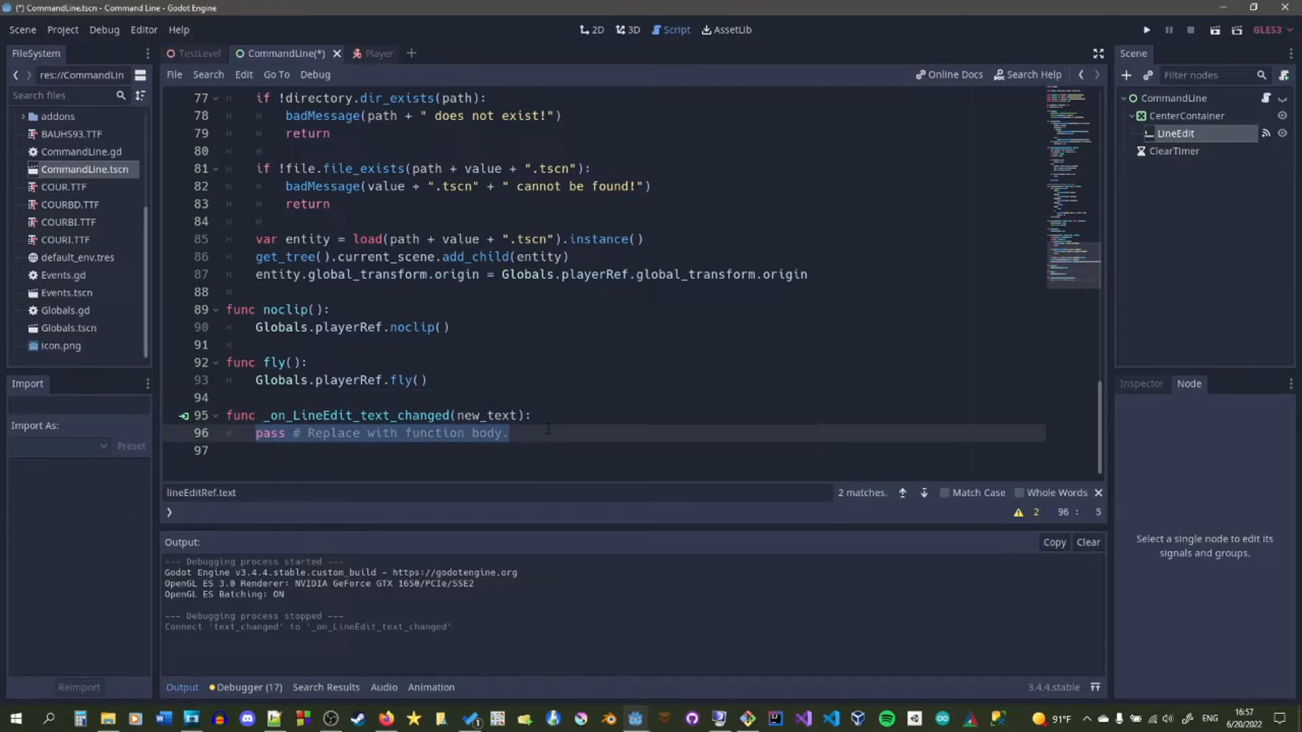
- Start the handler with if new_text.find("`") != -1 to detect a backtick
{"action": "type", "text": "if"}
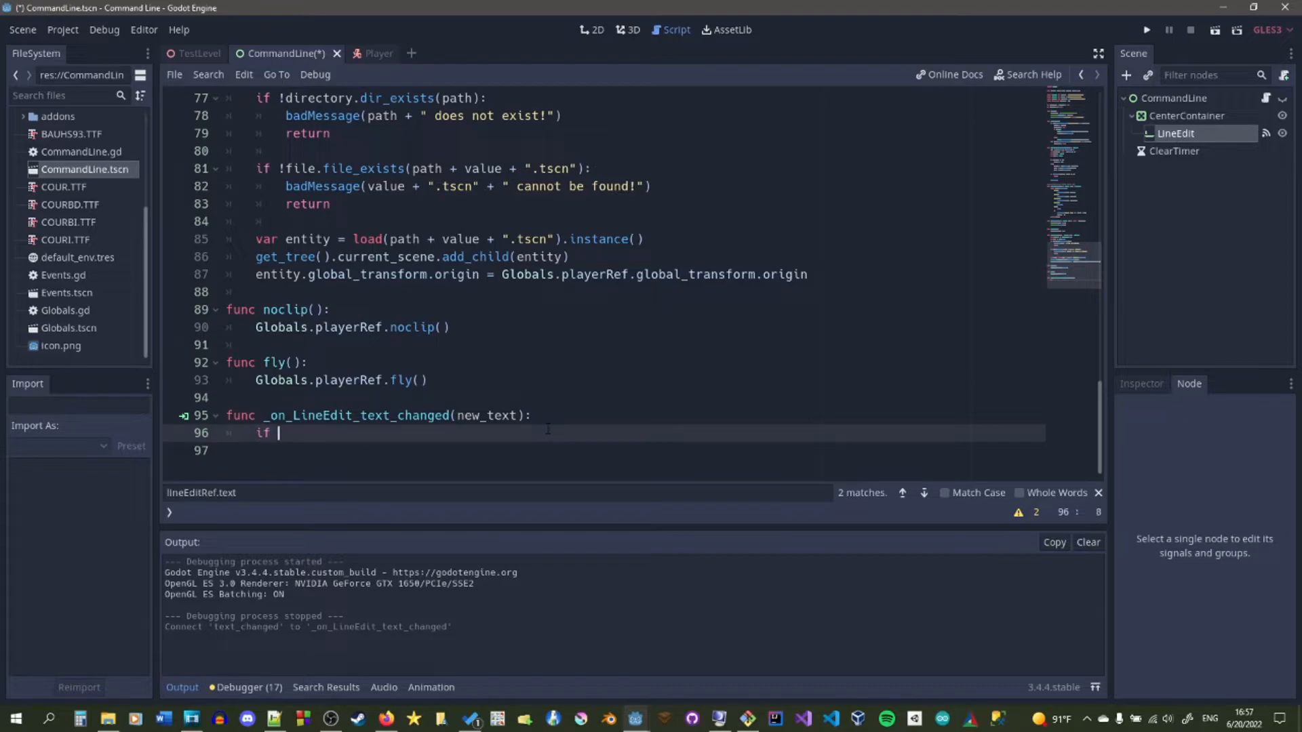
{"action": "type", "text": "new_text"}
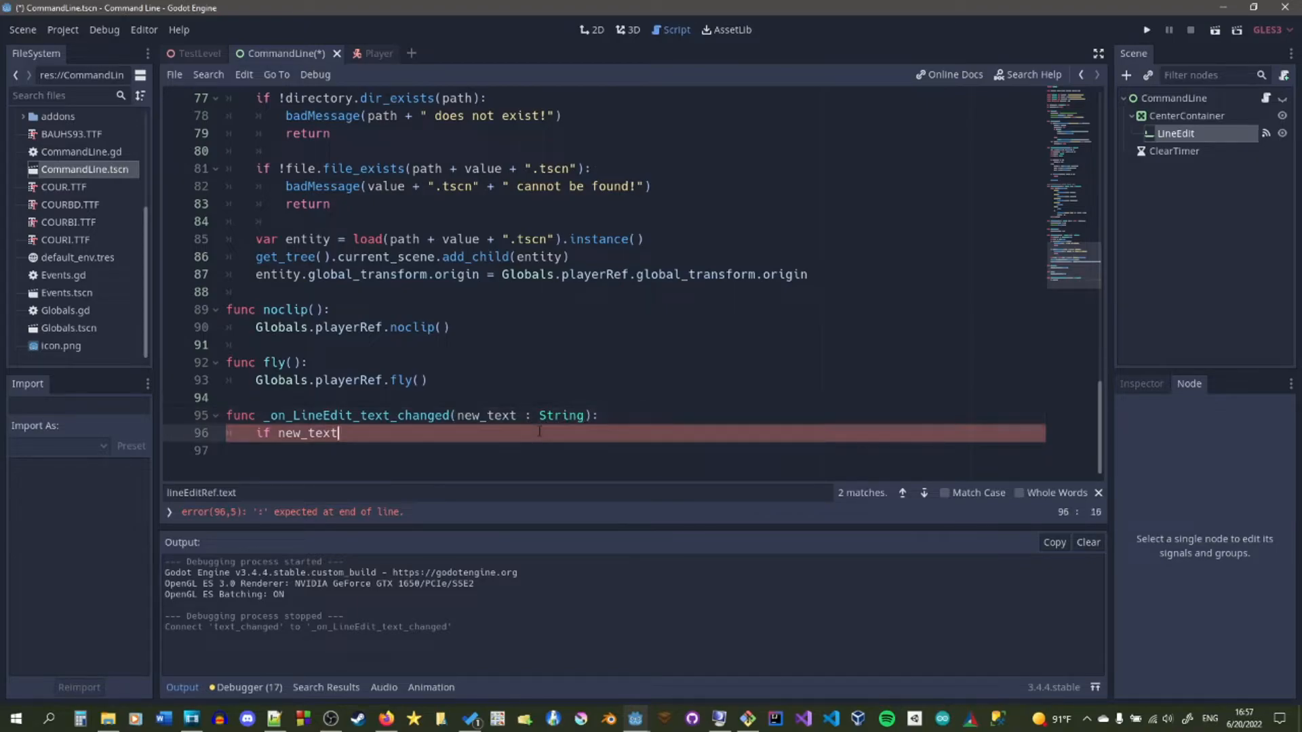
{"action": "type", "text": ".find"}
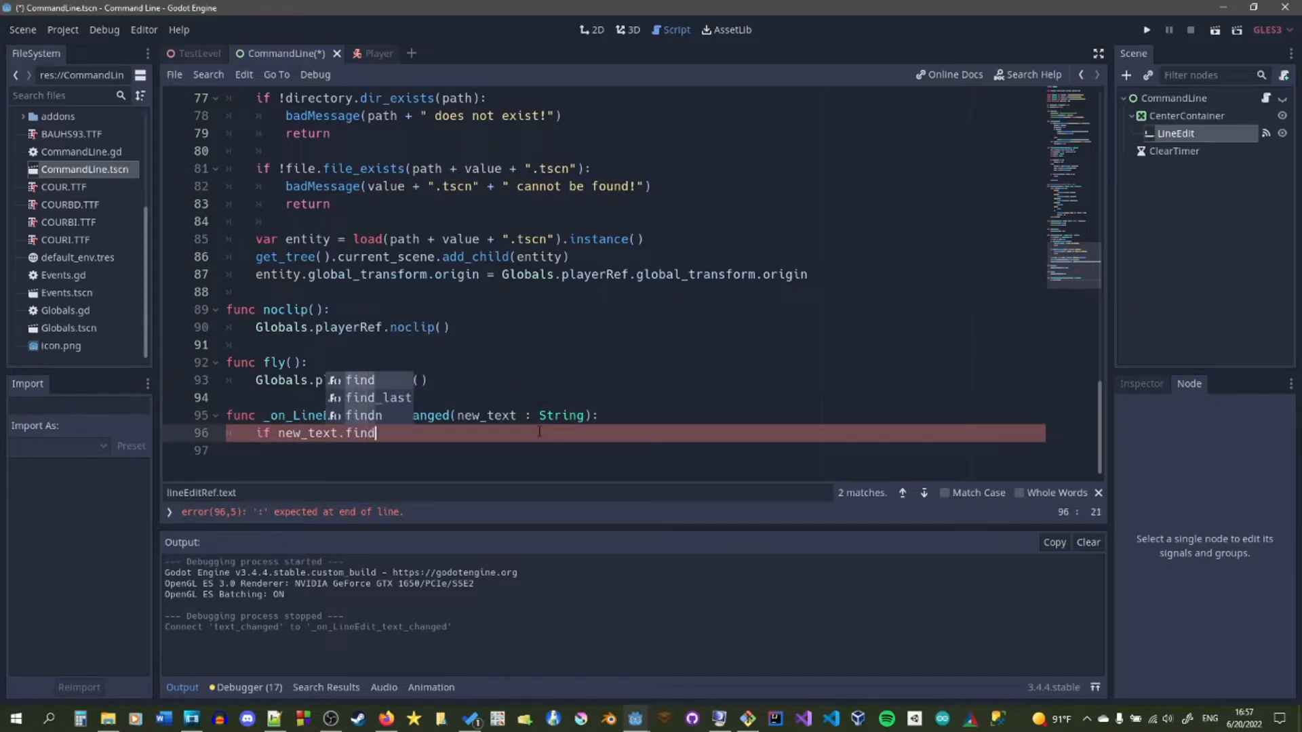
{"action": "type", "text": "(\"\")"}
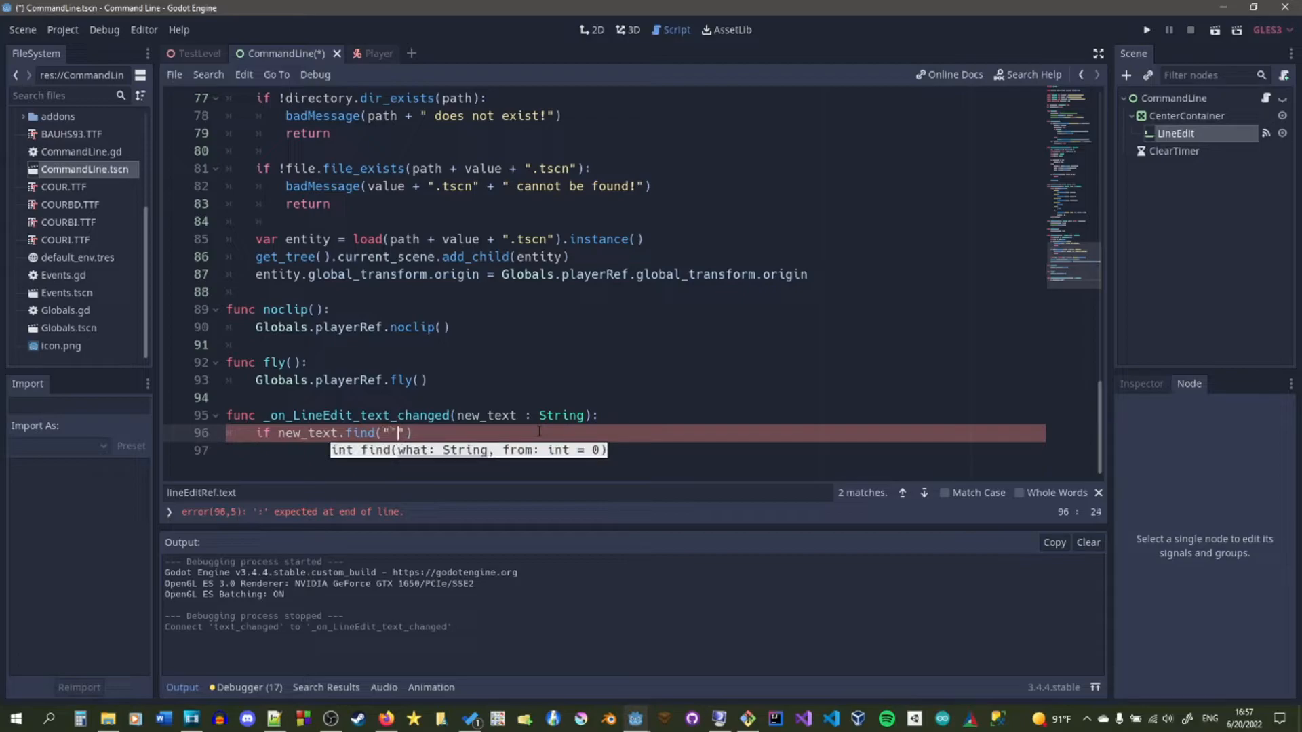
{"action": "type", "text": ") != -1:"}
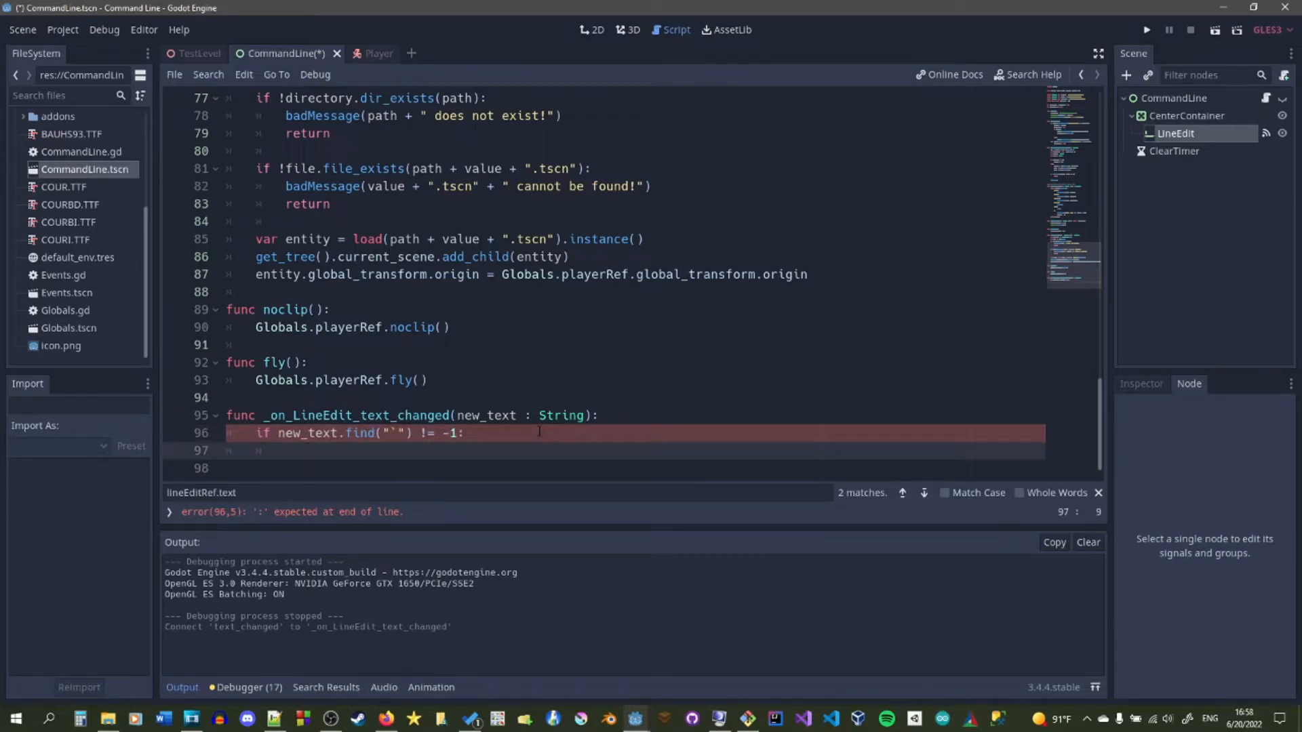
- Assign new_text.replace("`", "") to lineEditRef.text and save
{"action": "type", "text": "new_text."}
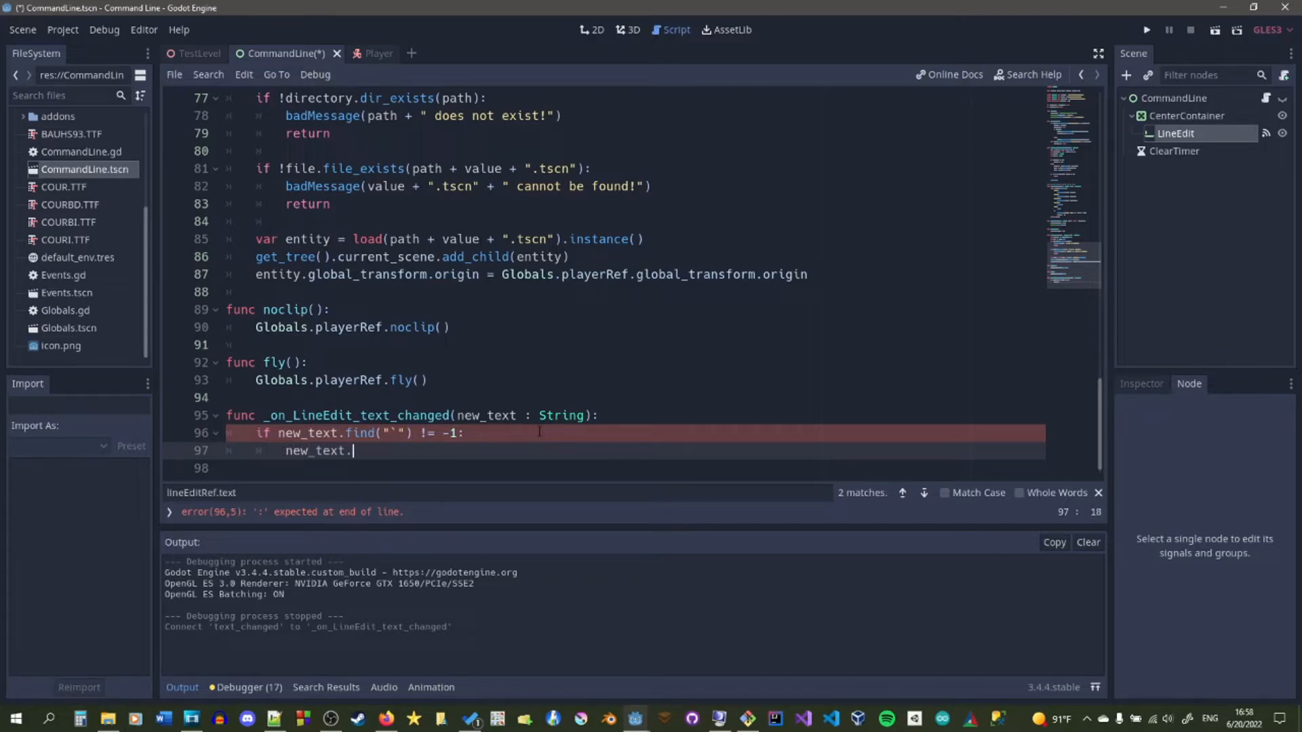
{"action": "type", "text": "replace()"}
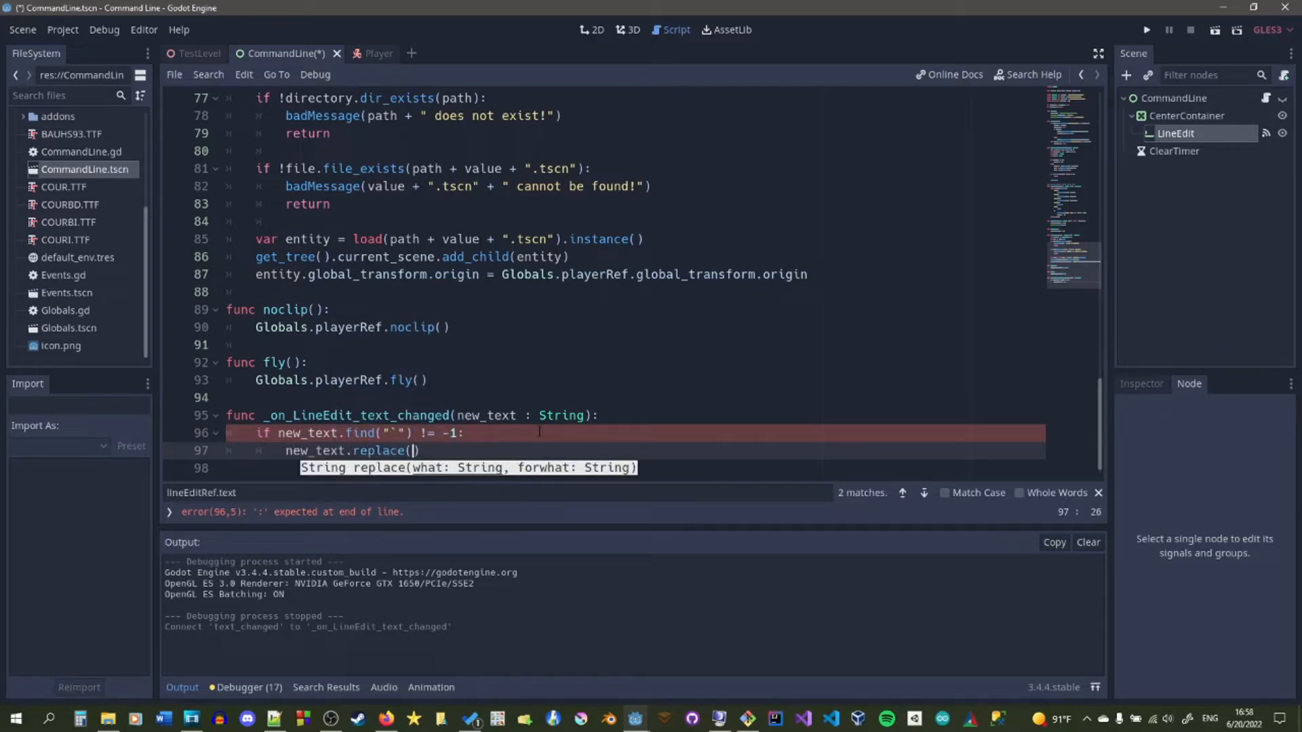
{"action": "type", "text": "\"`\", \""}
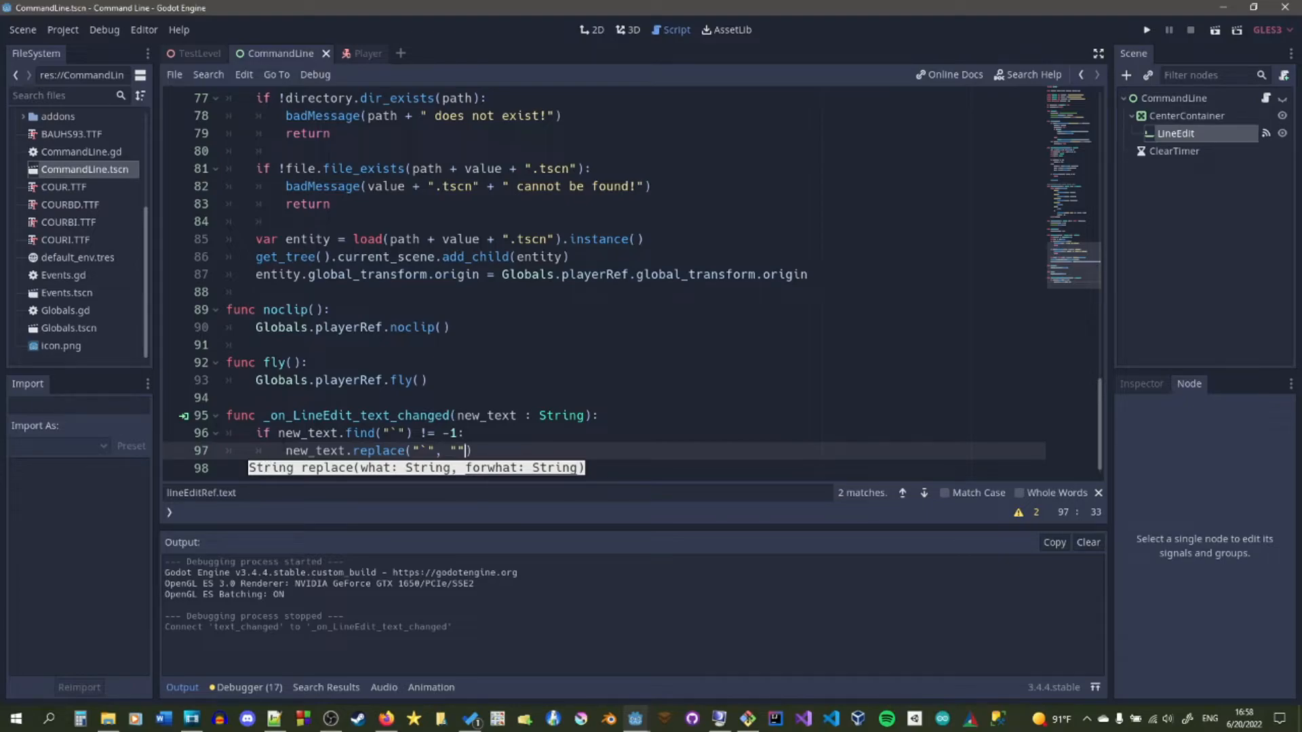
{"action": "type", "text": "lineEditRef.text ="}
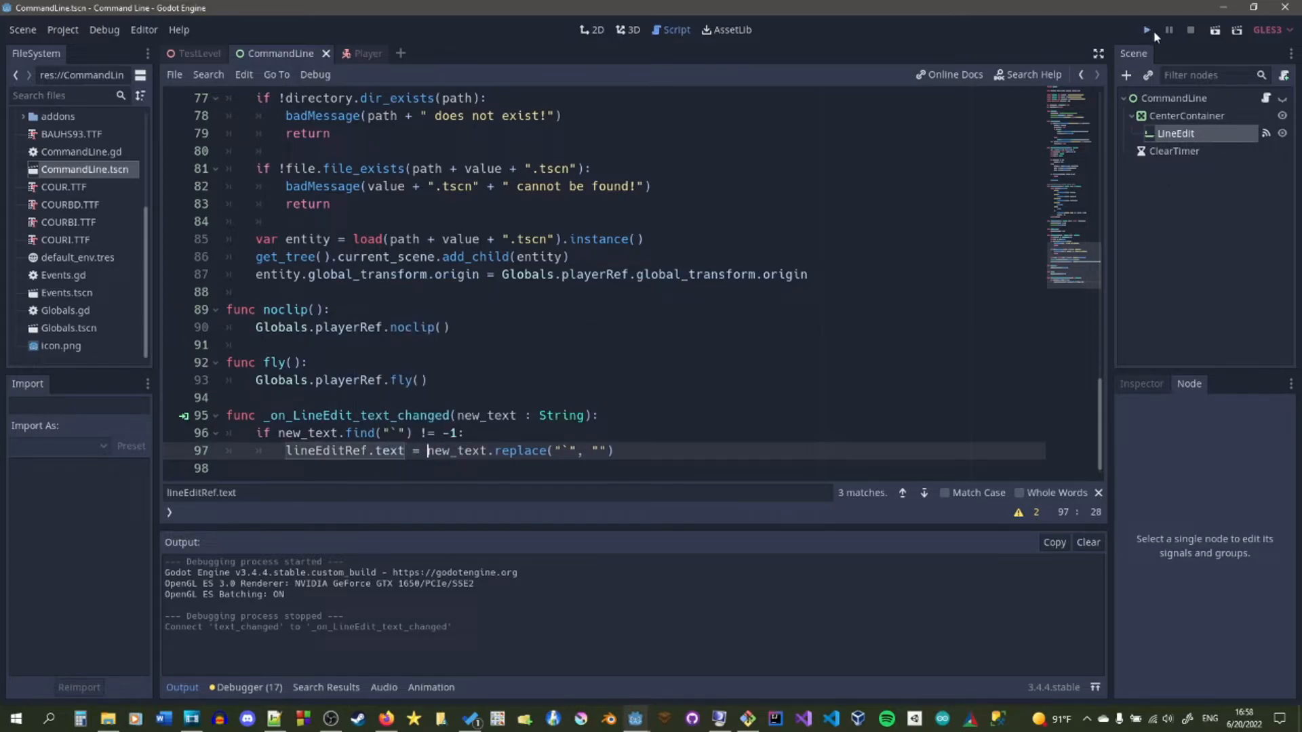
{"action": "left_click", "coordinate": [1144, 30]}
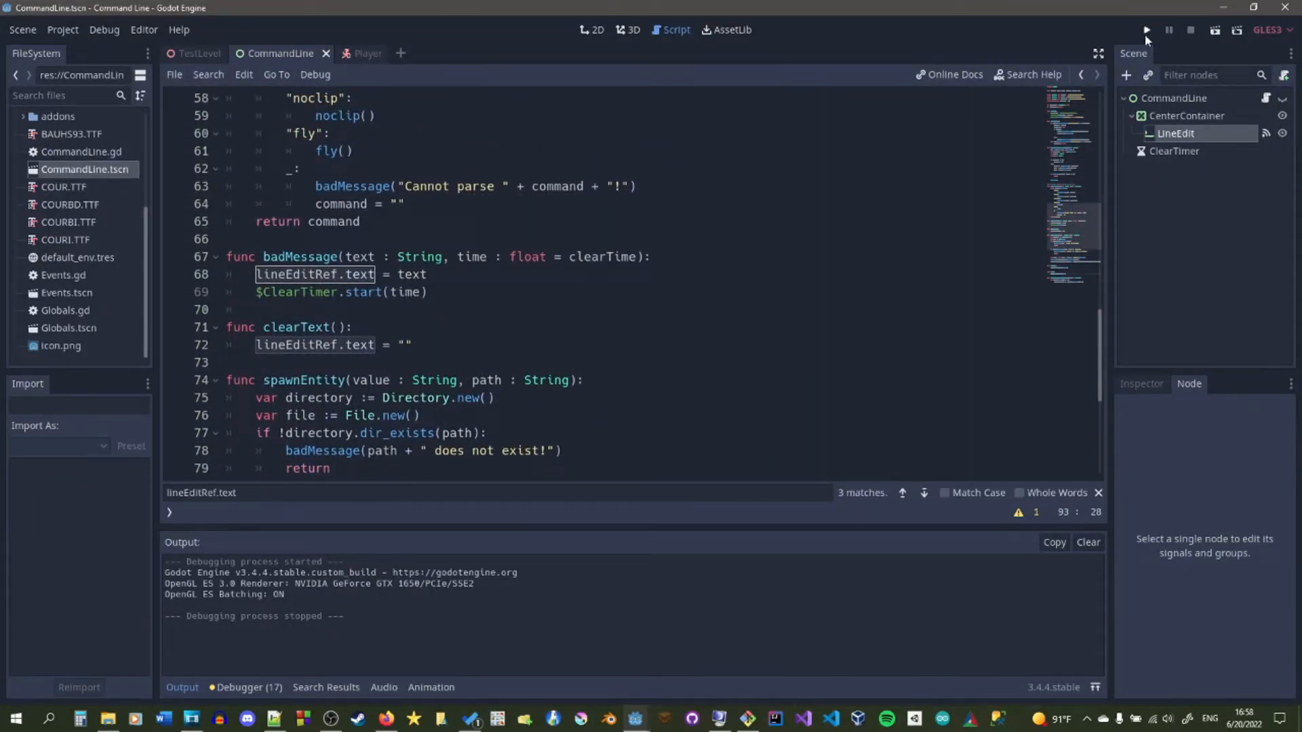
- Run the game and spawn a Pistol and Gold via item commands in the command line
{"action": "left_click", "coordinate": [1148, 30]}
{"action": "type", "text": "item"}
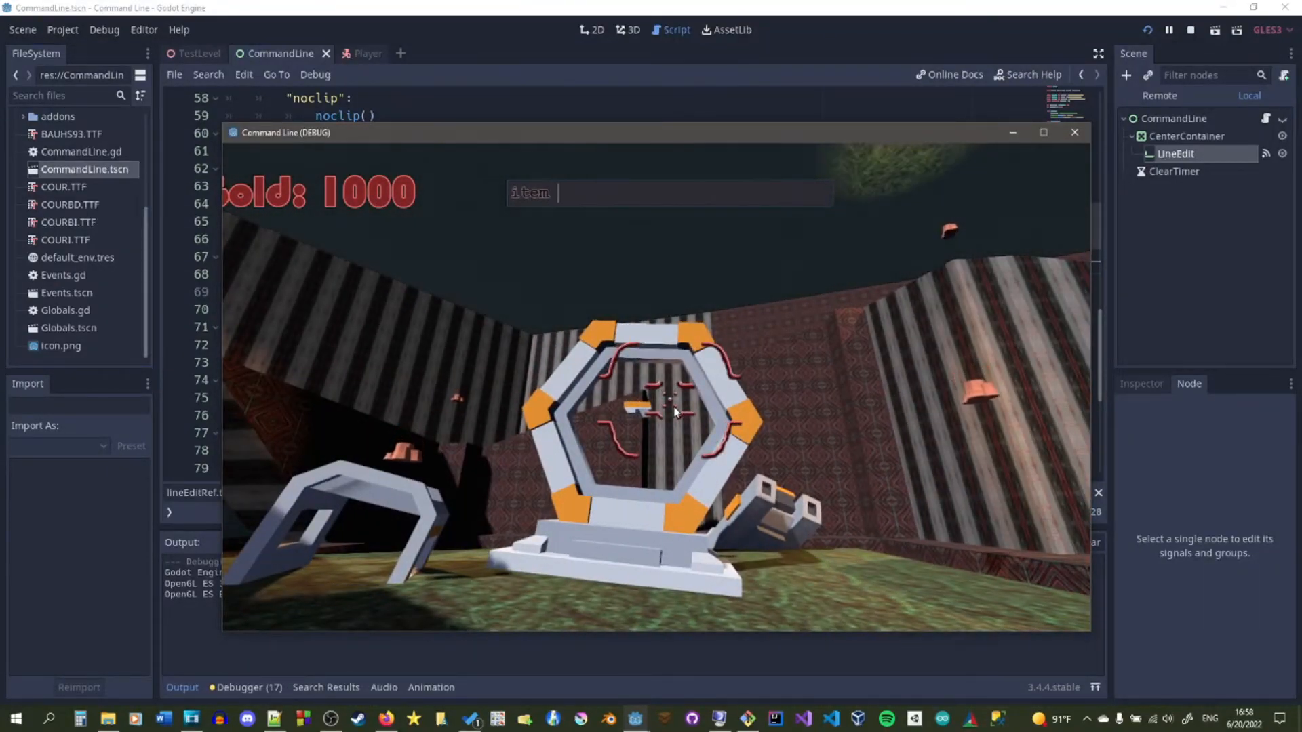
{"action": "type", "text": "Pistol"}
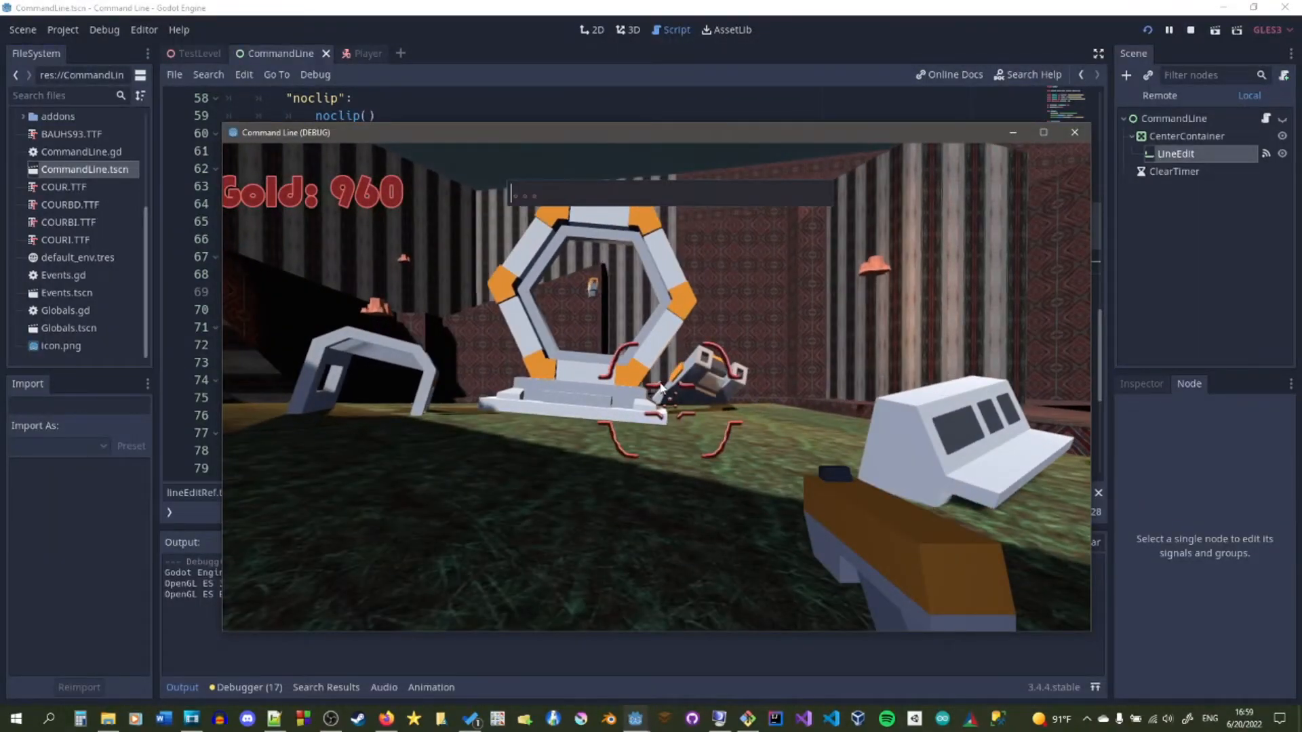
{"action": "type", "text": "item Go"}
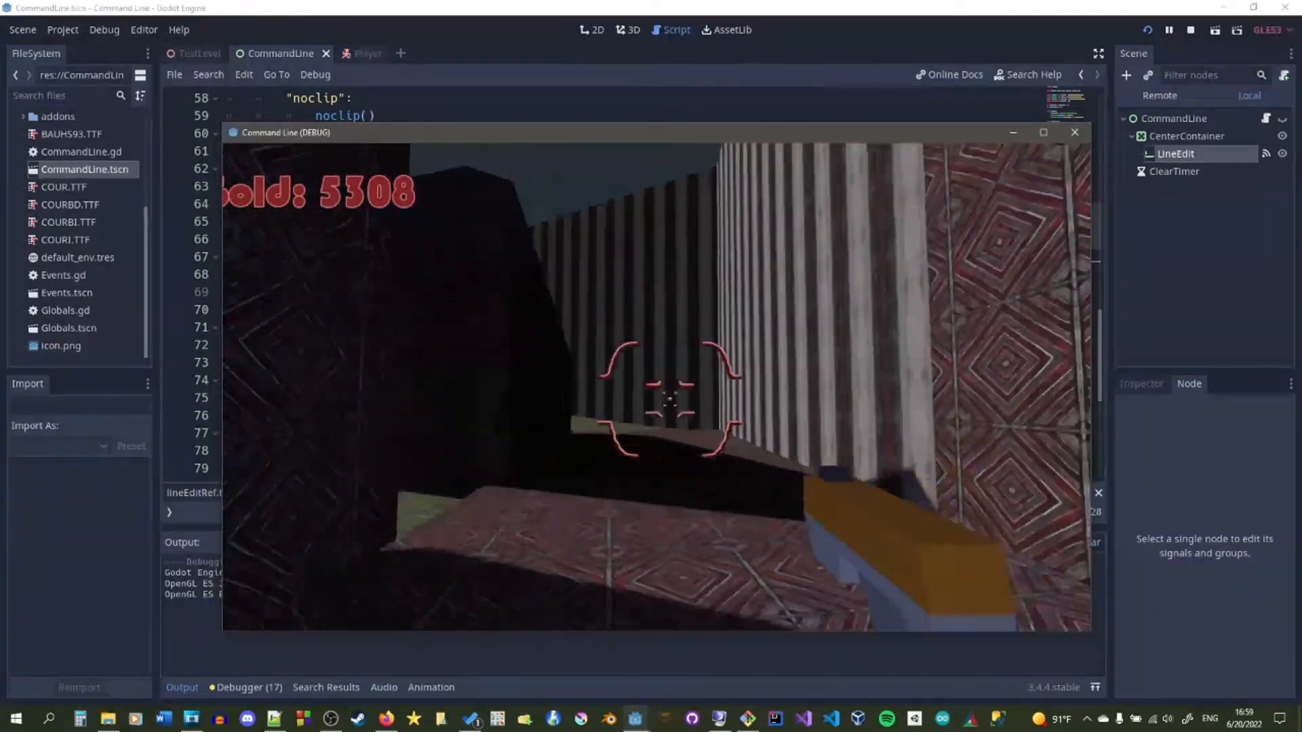
- Spawn an Alien with the enemy command, then stop and run the game again
{"action": "type", "text": "ene"}
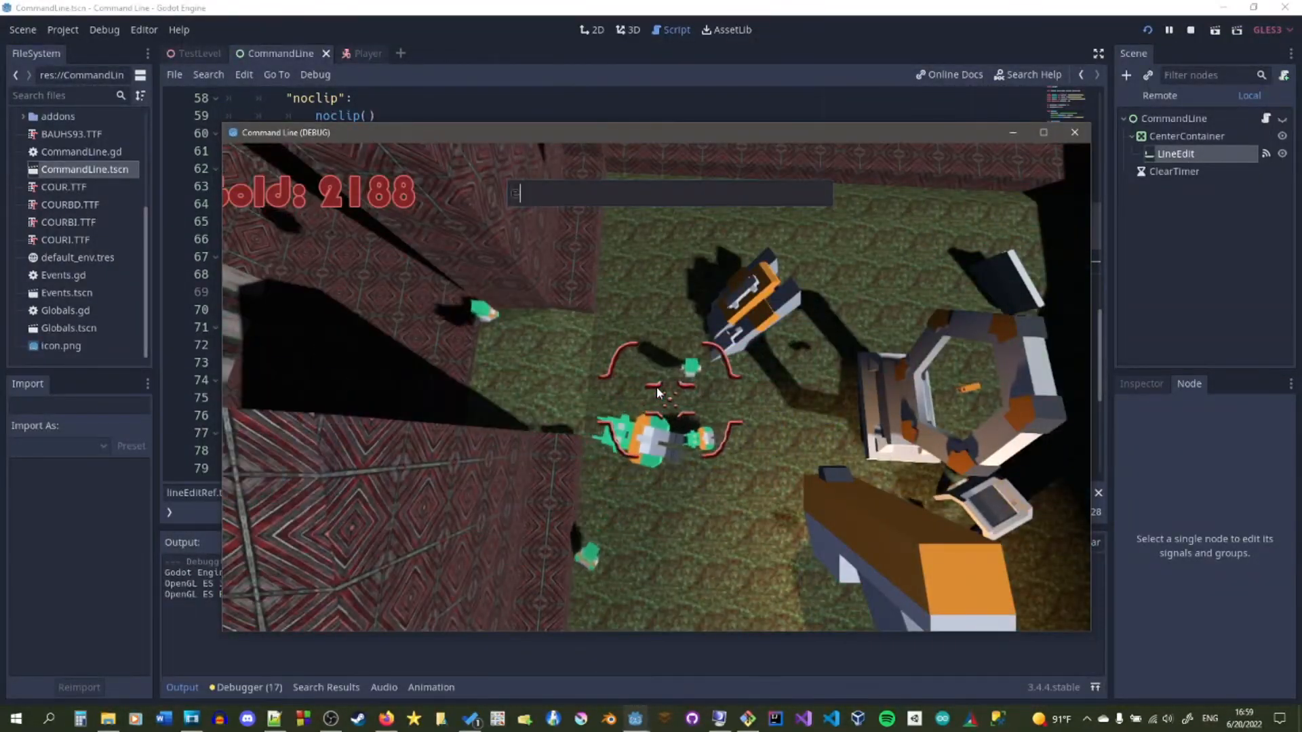
{"action": "type", "text": "enemy Alien"}
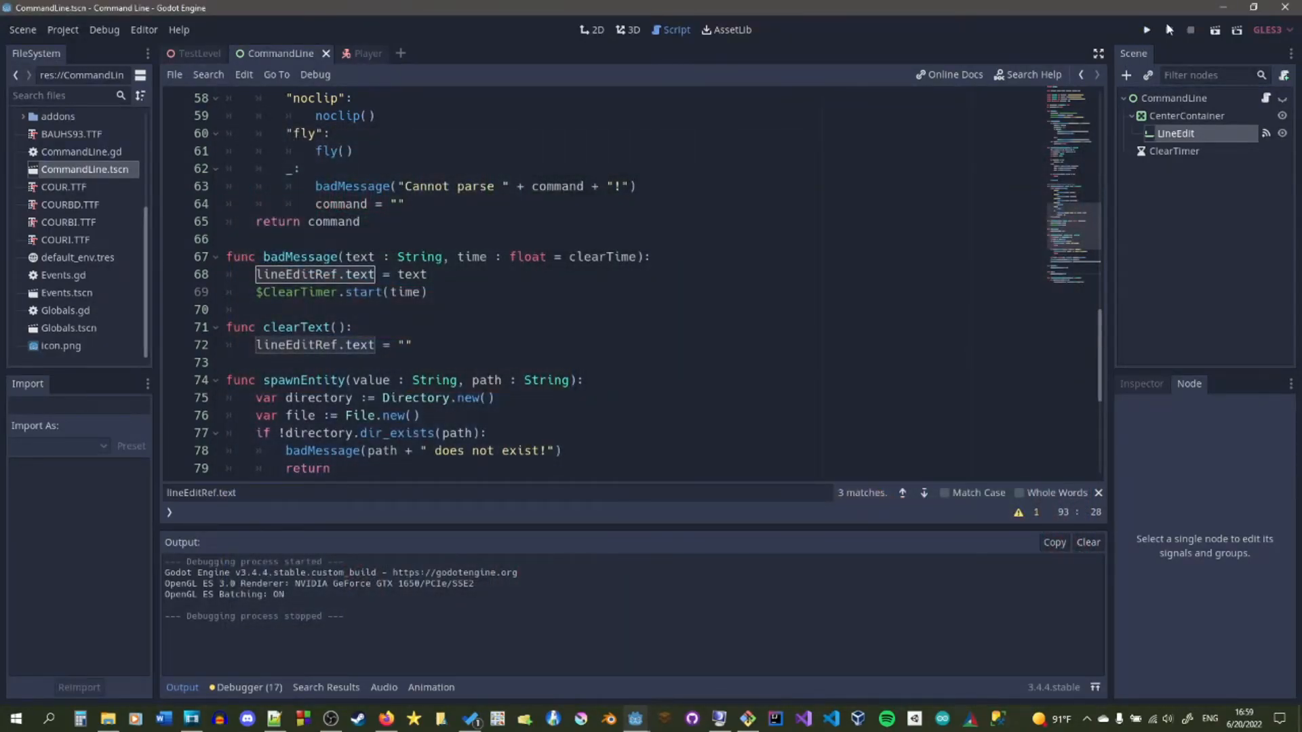
{"action": "left_click", "coordinate": [1145, 30]}
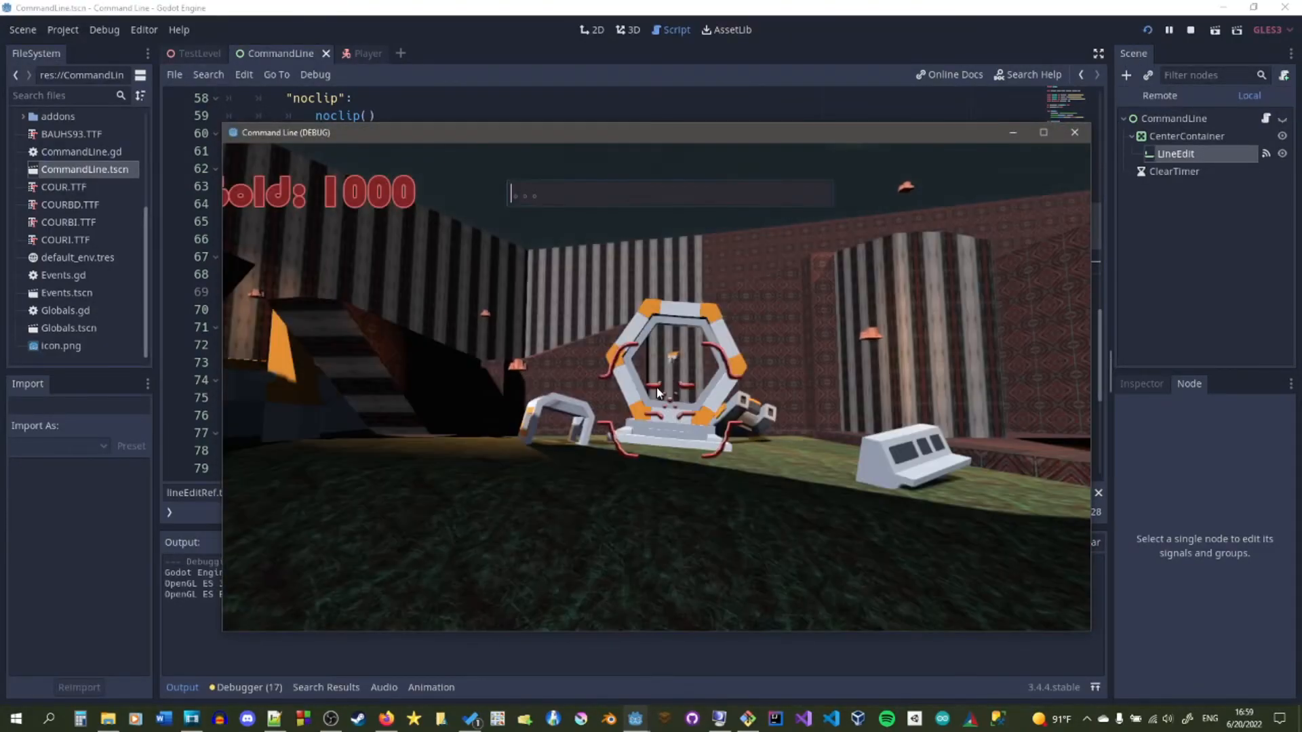